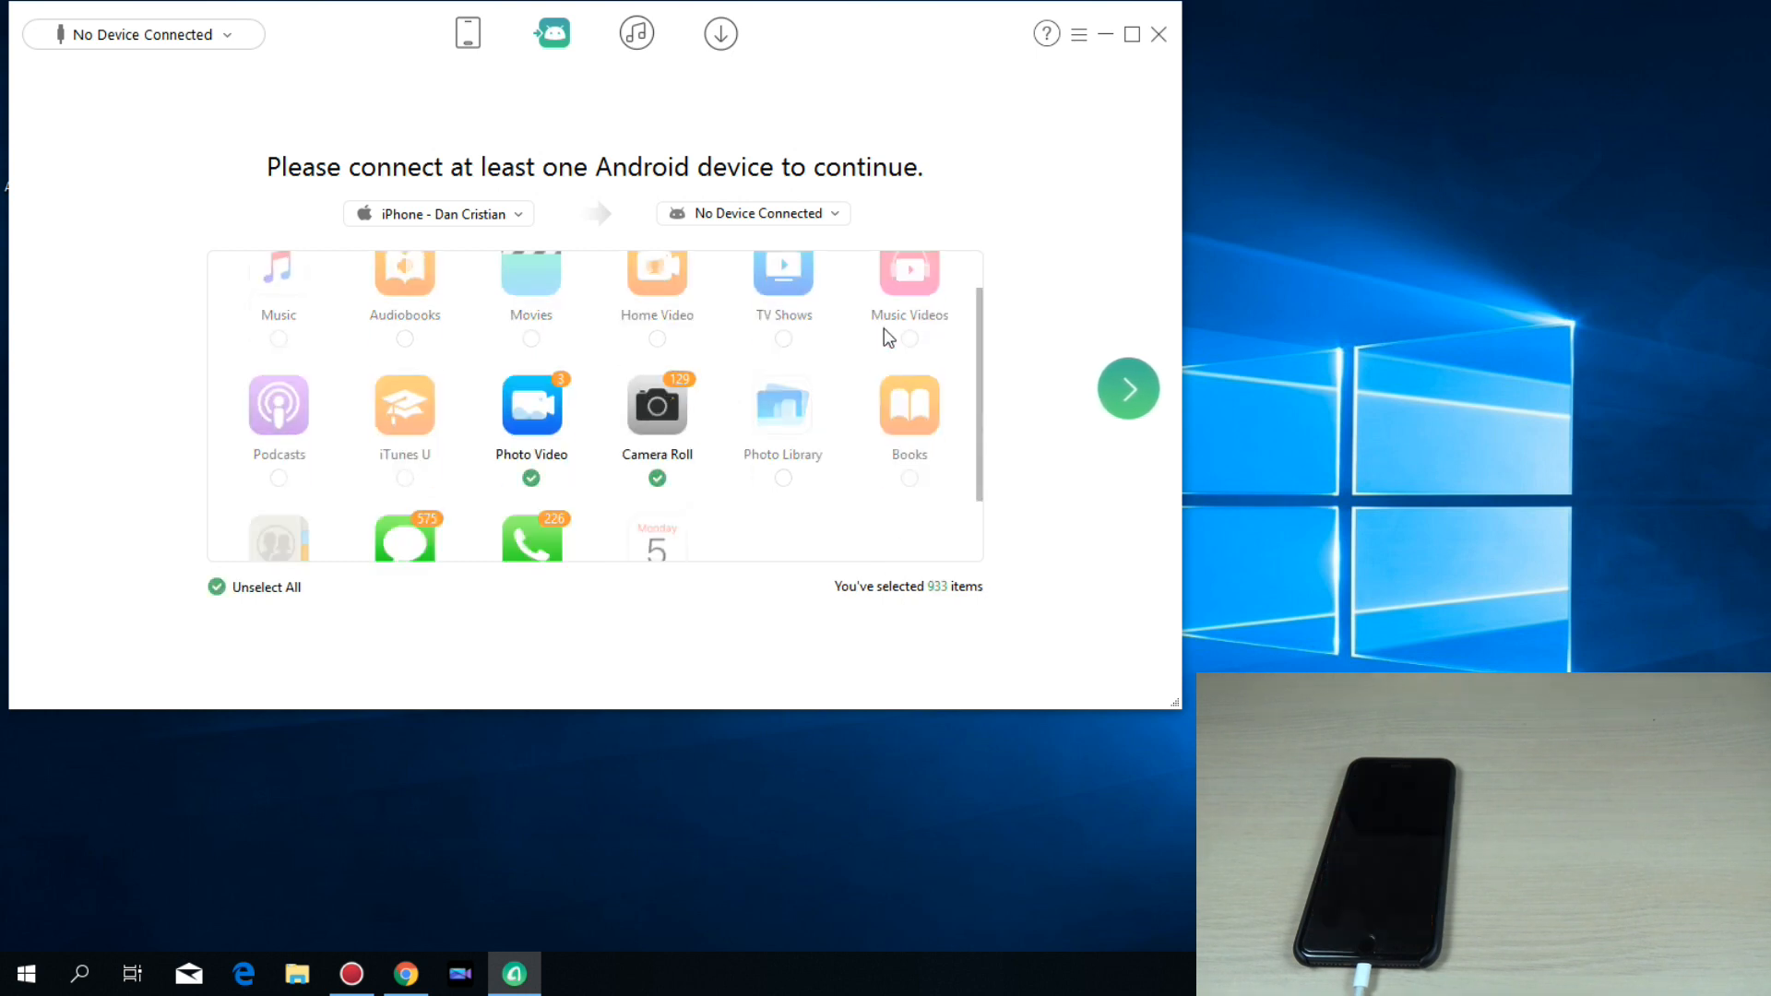
Uncheck Photo Video, keeping Camera Roll, Messages and Call History selected (930 items).
{"action": "scroll", "scroll_direction": "down", "scroll_amount": 3}
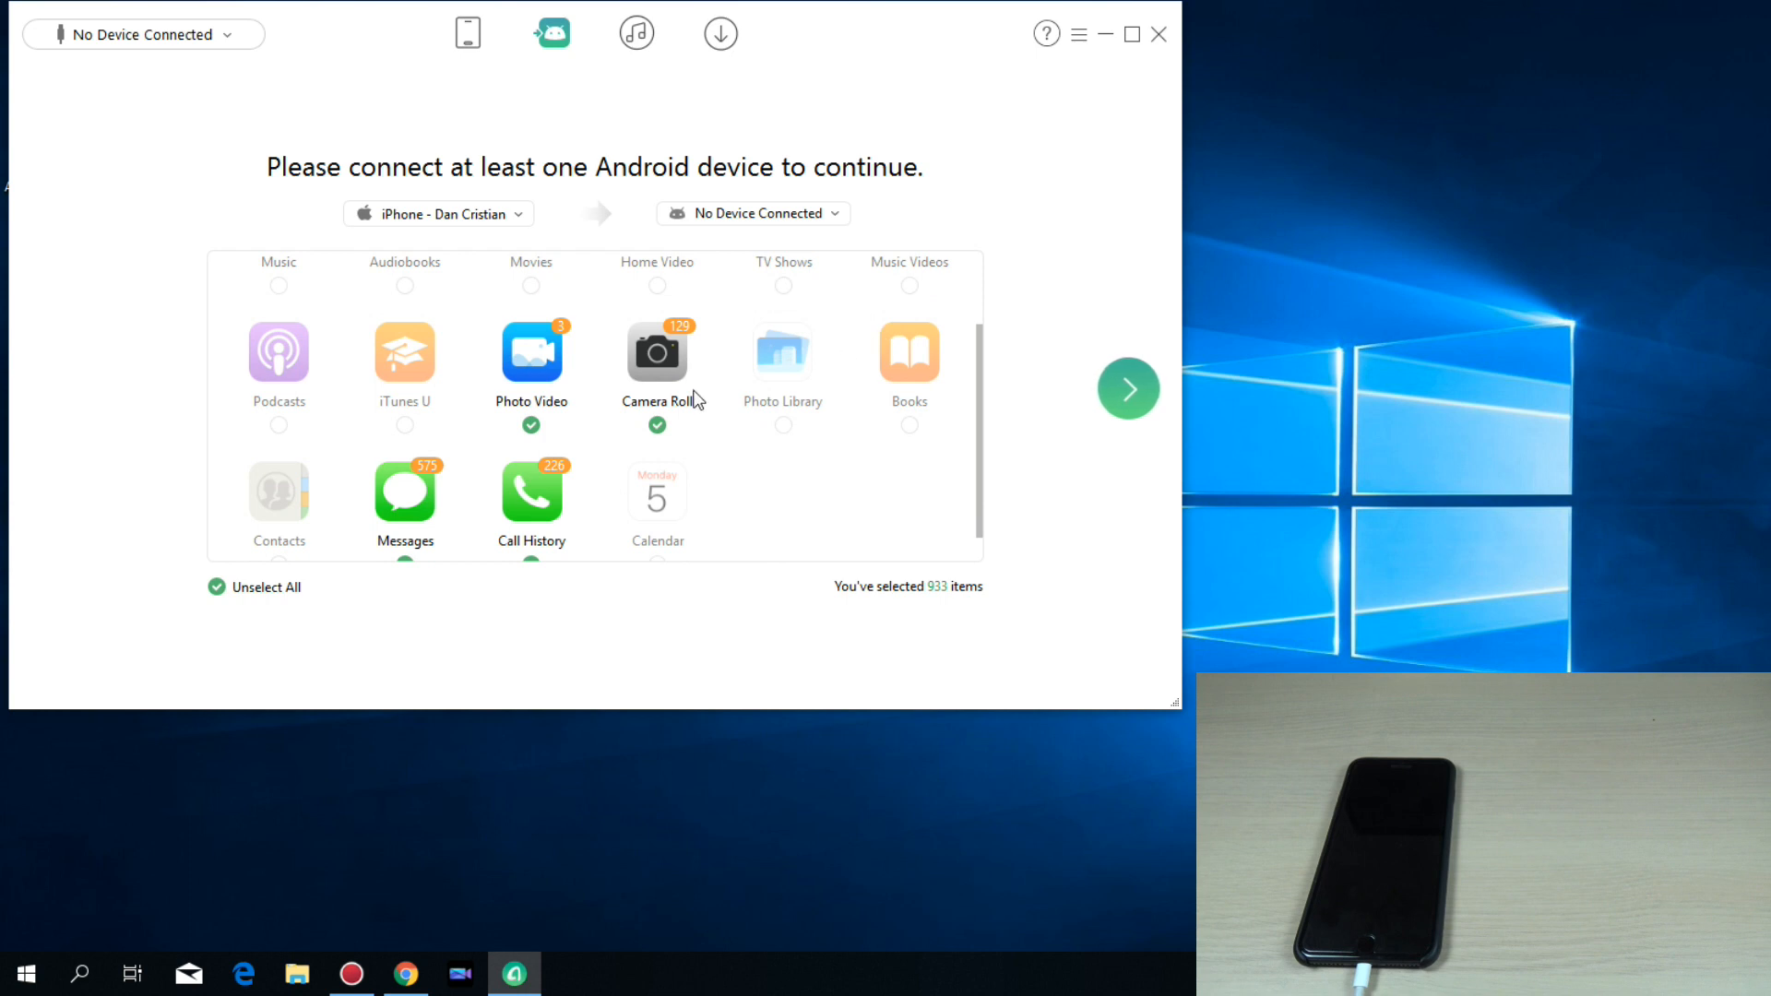
{"action": "mouse_move", "coordinate": [793, 432]}
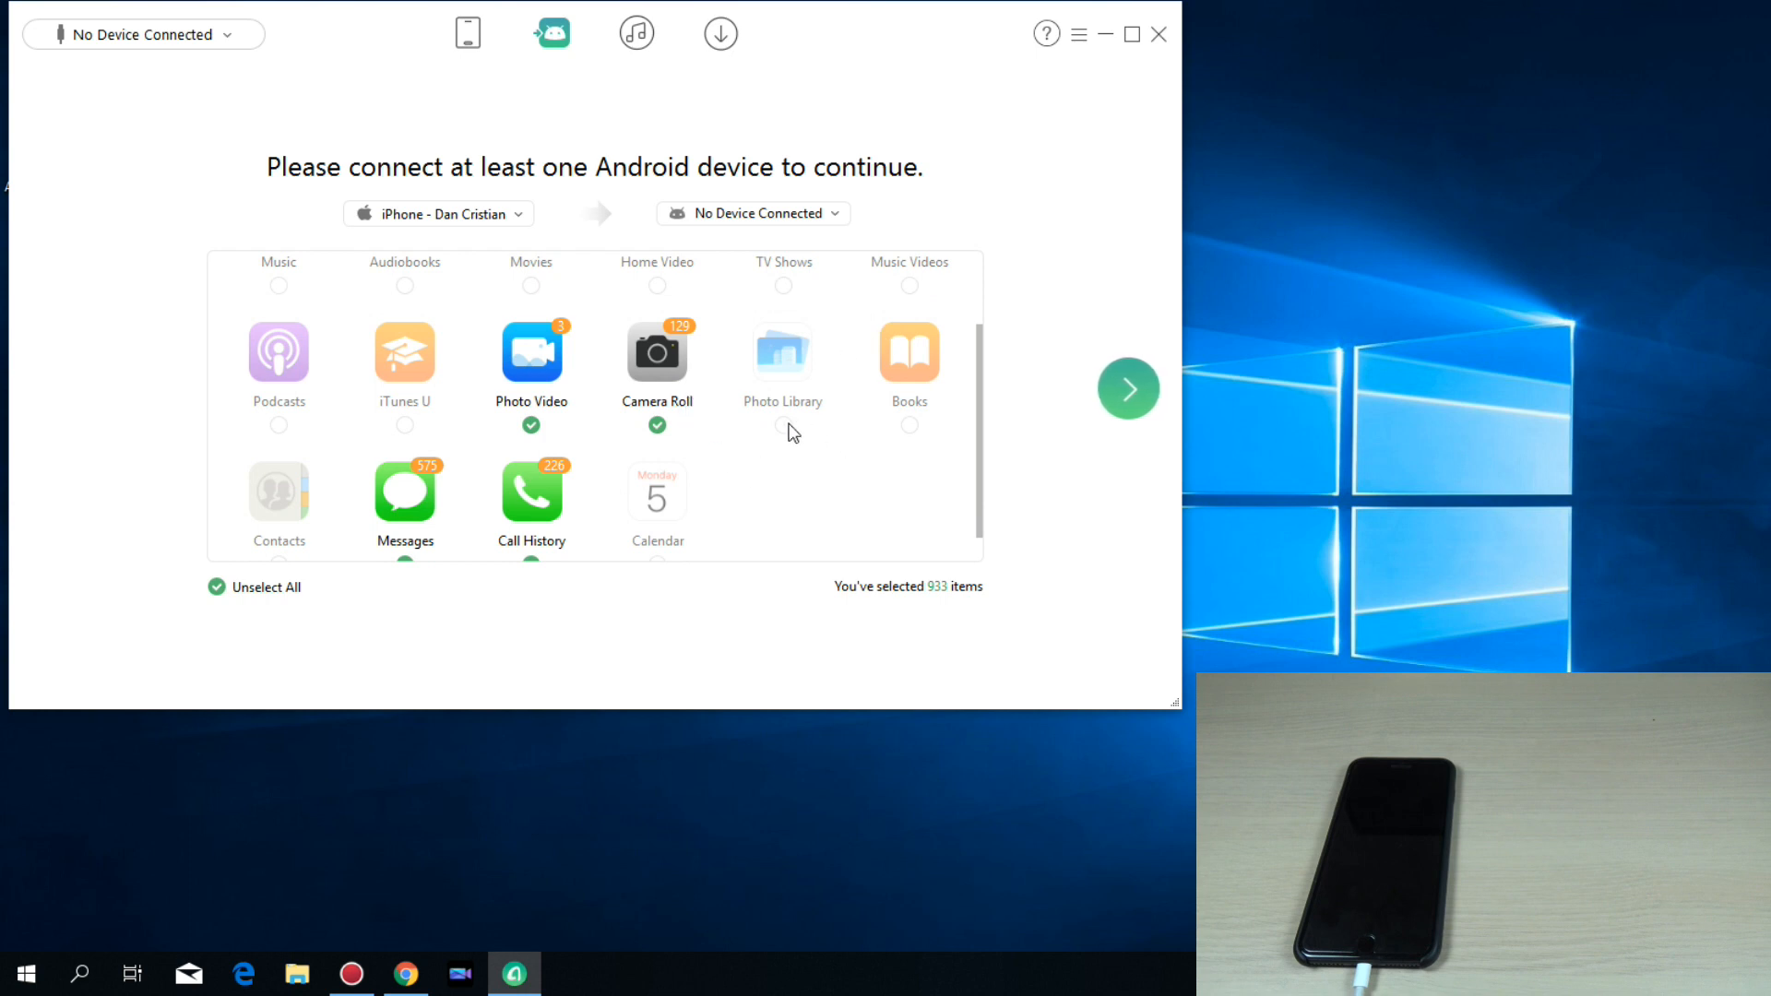
{"action": "mouse_move", "coordinate": [767, 454]}
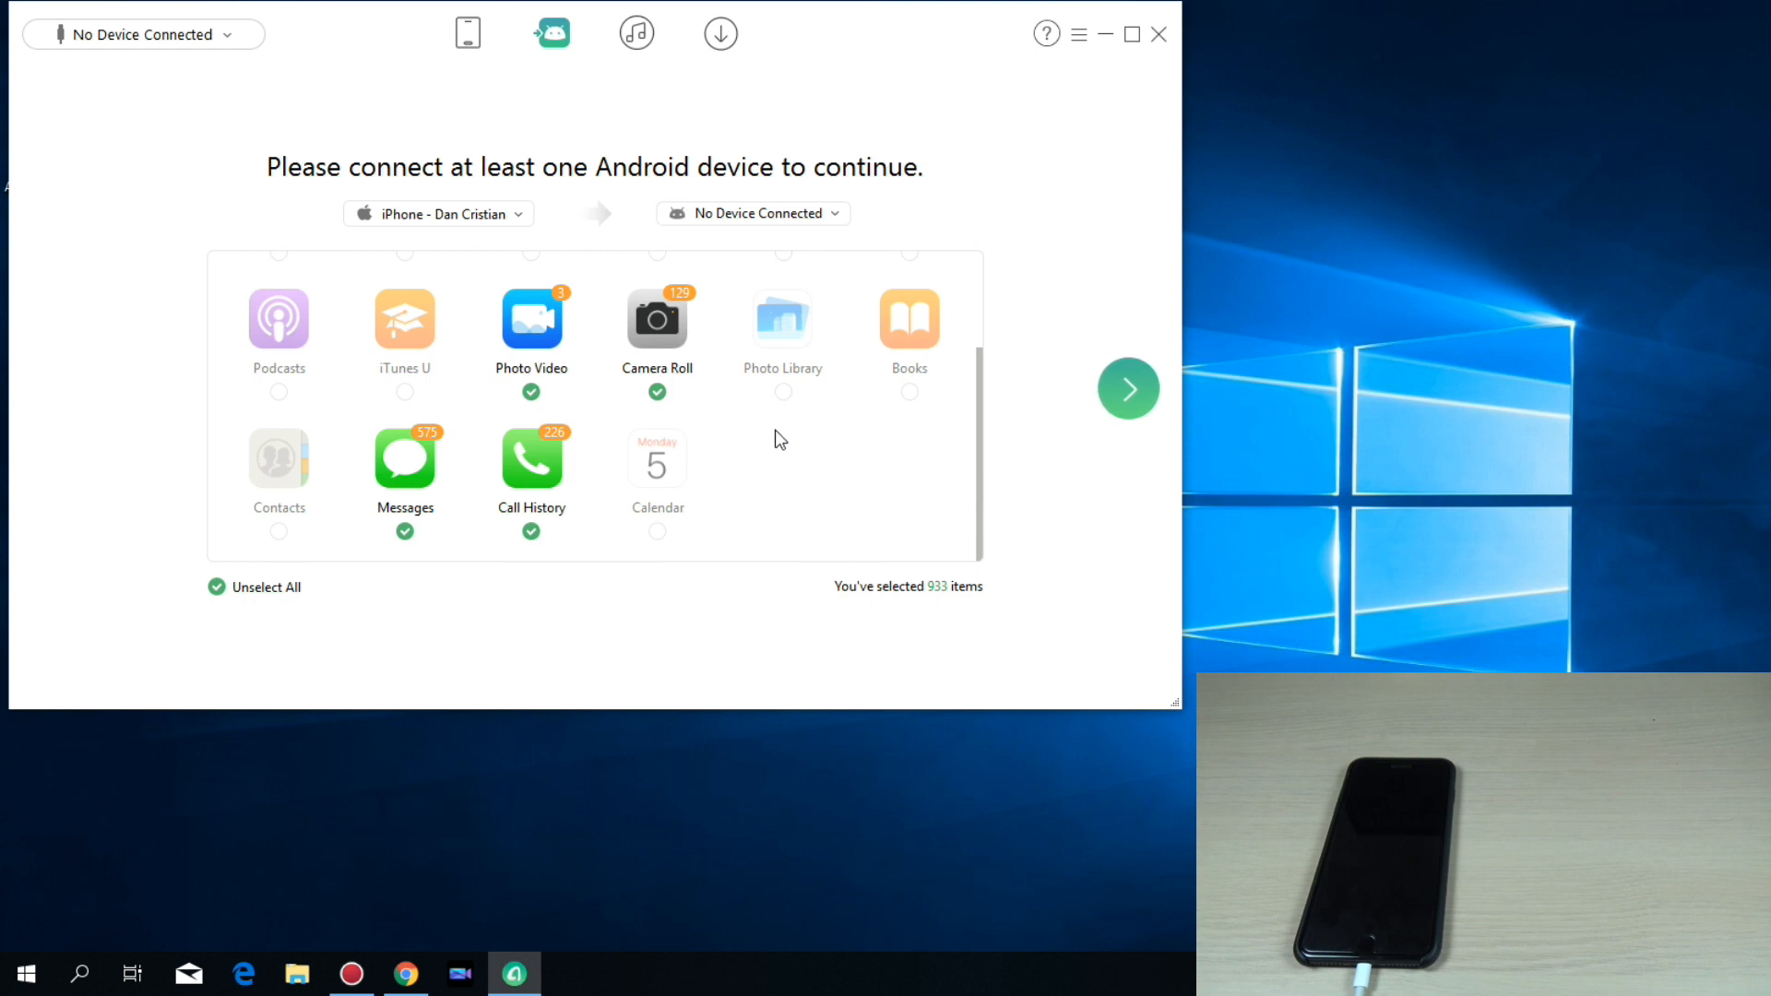
{"action": "mouse_move", "coordinate": [559, 402]}
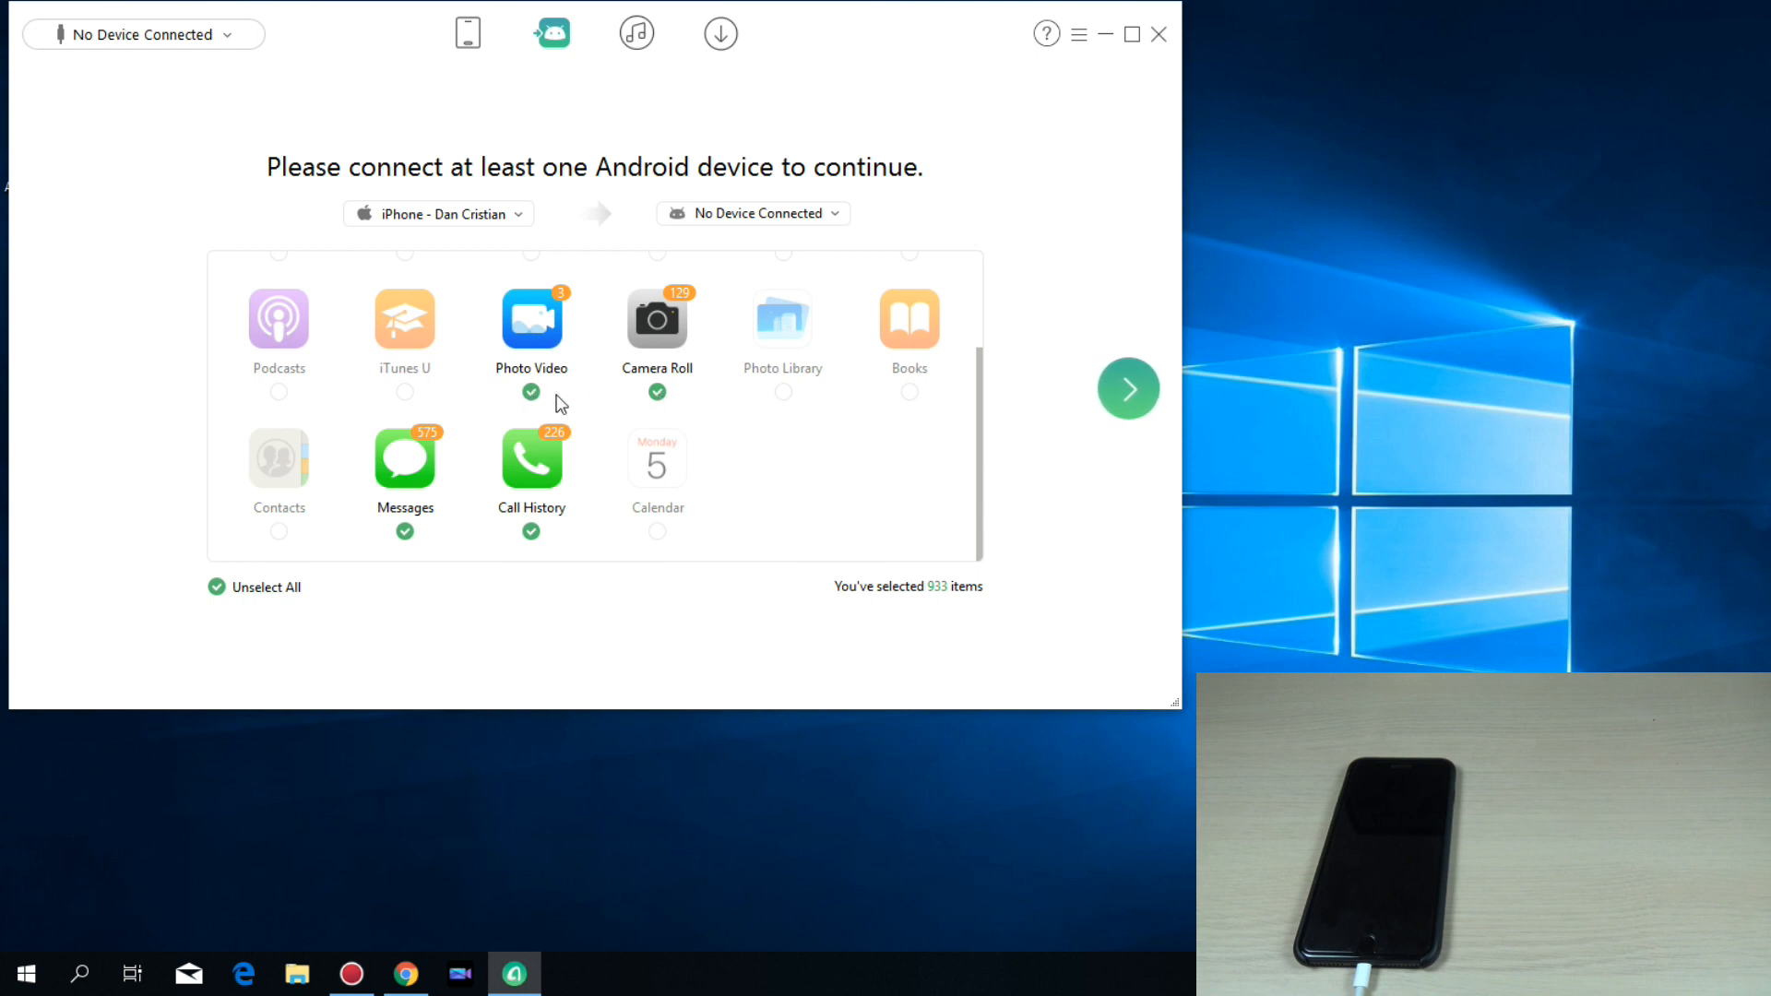
{"action": "left_click", "coordinate": [529, 391]}
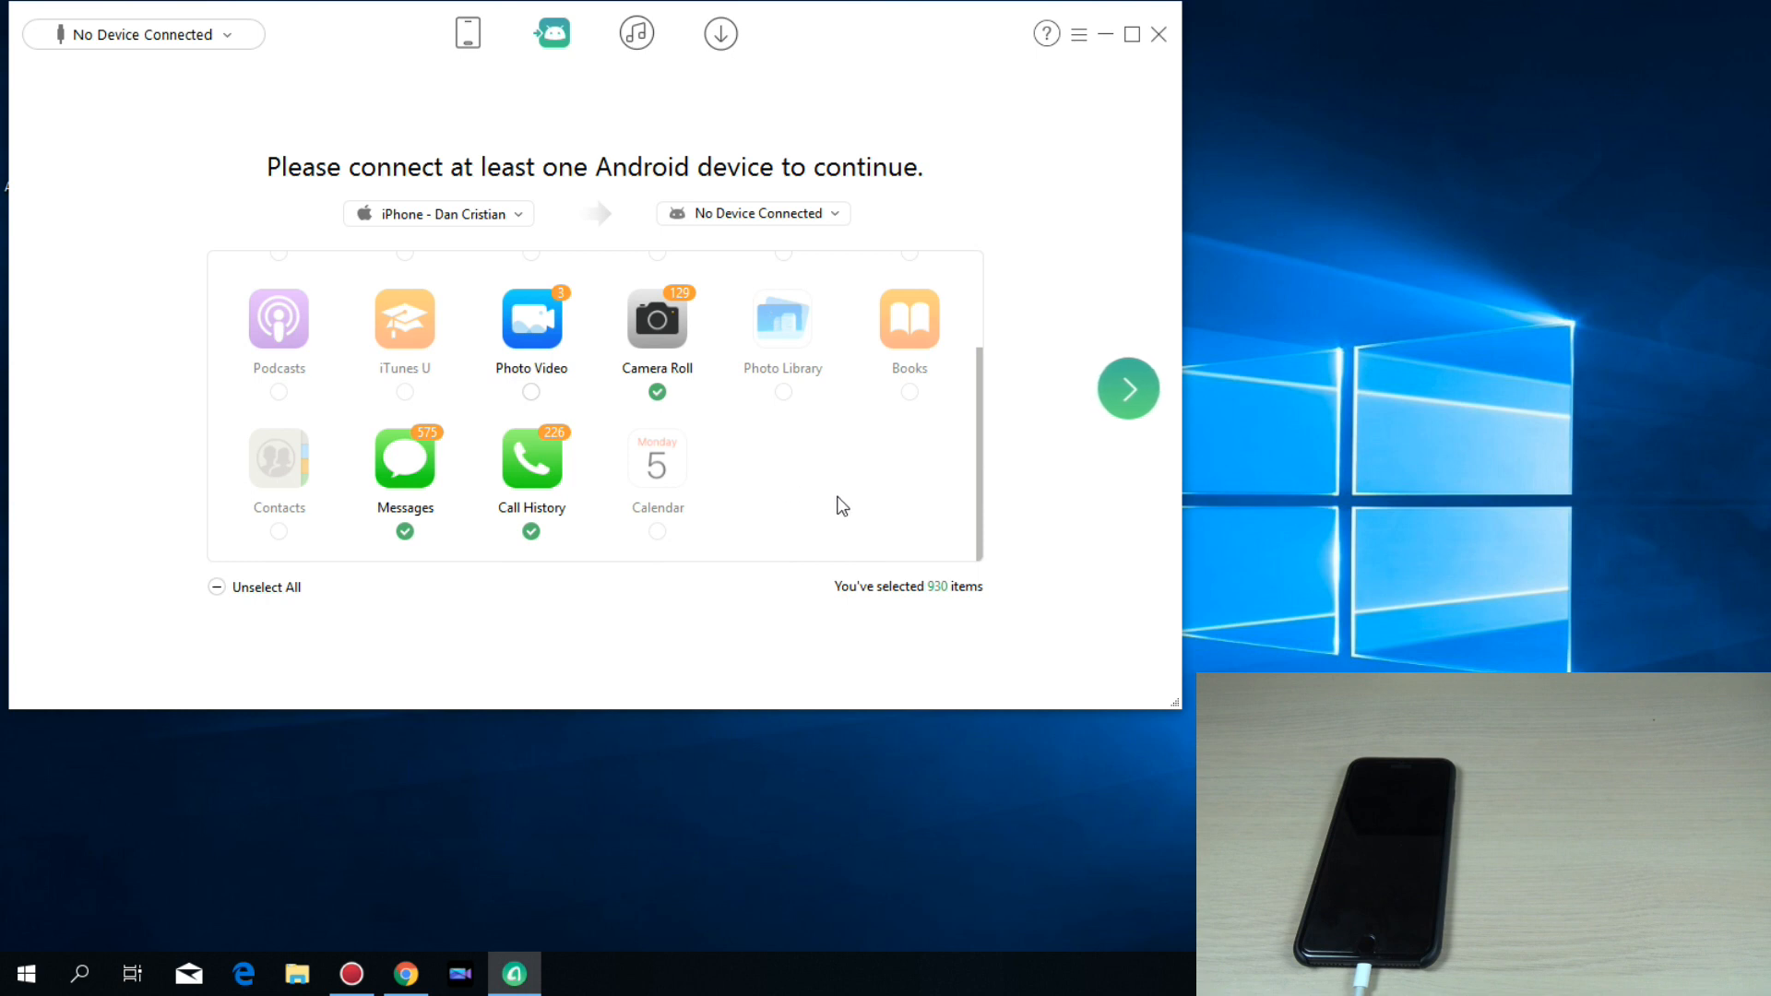
Continue with the 930 selected items, triggering the connect-an-Android-device warning.
{"action": "left_click", "coordinate": [1127, 388]}
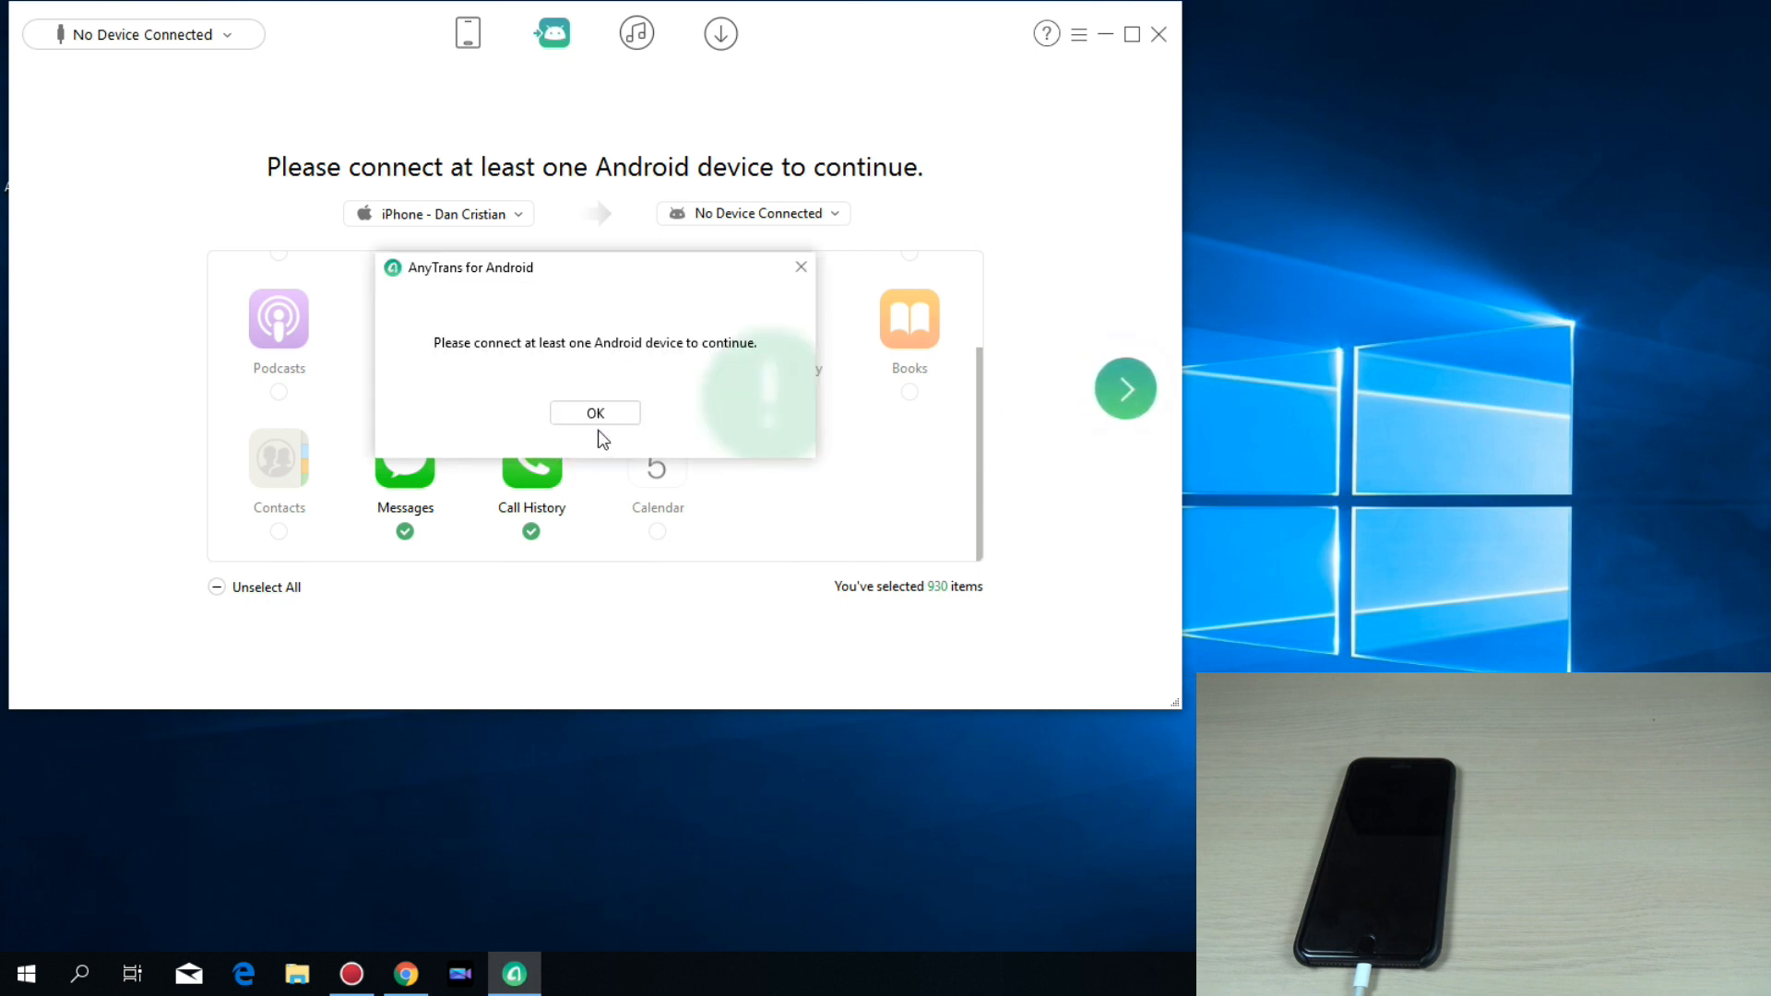
{"action": "mouse_move", "coordinate": [707, 432]}
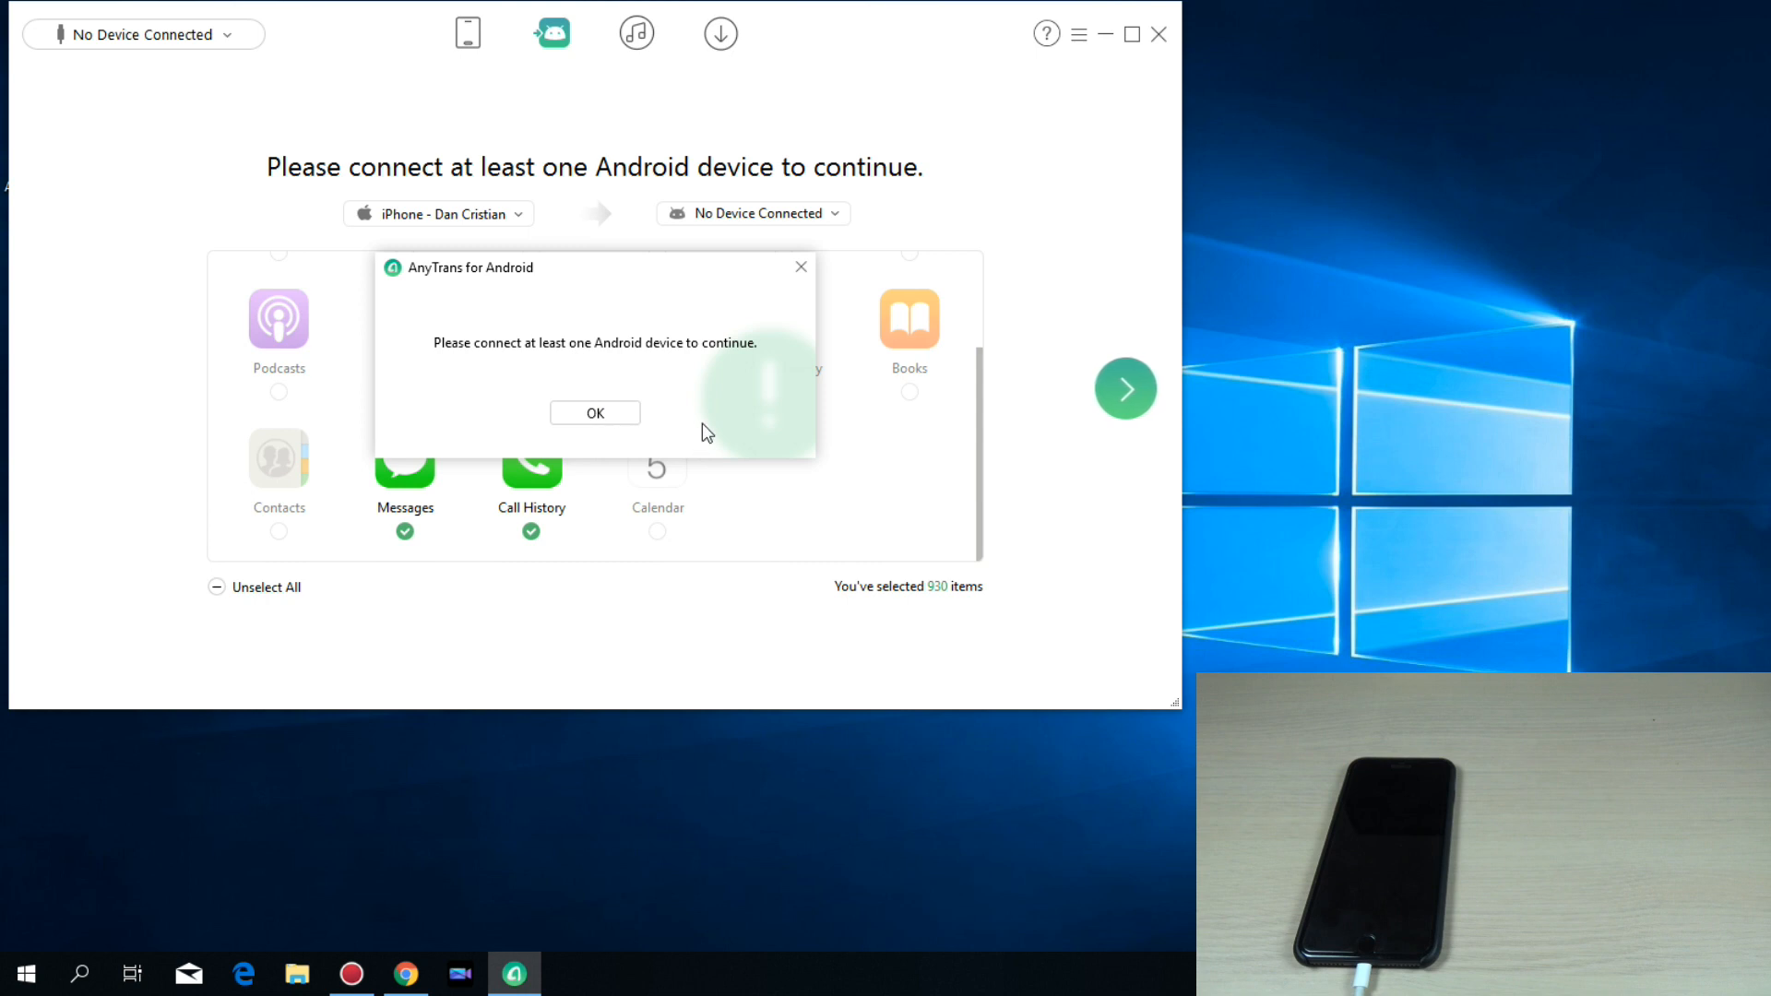
{"action": "mouse_move", "coordinate": [711, 428]}
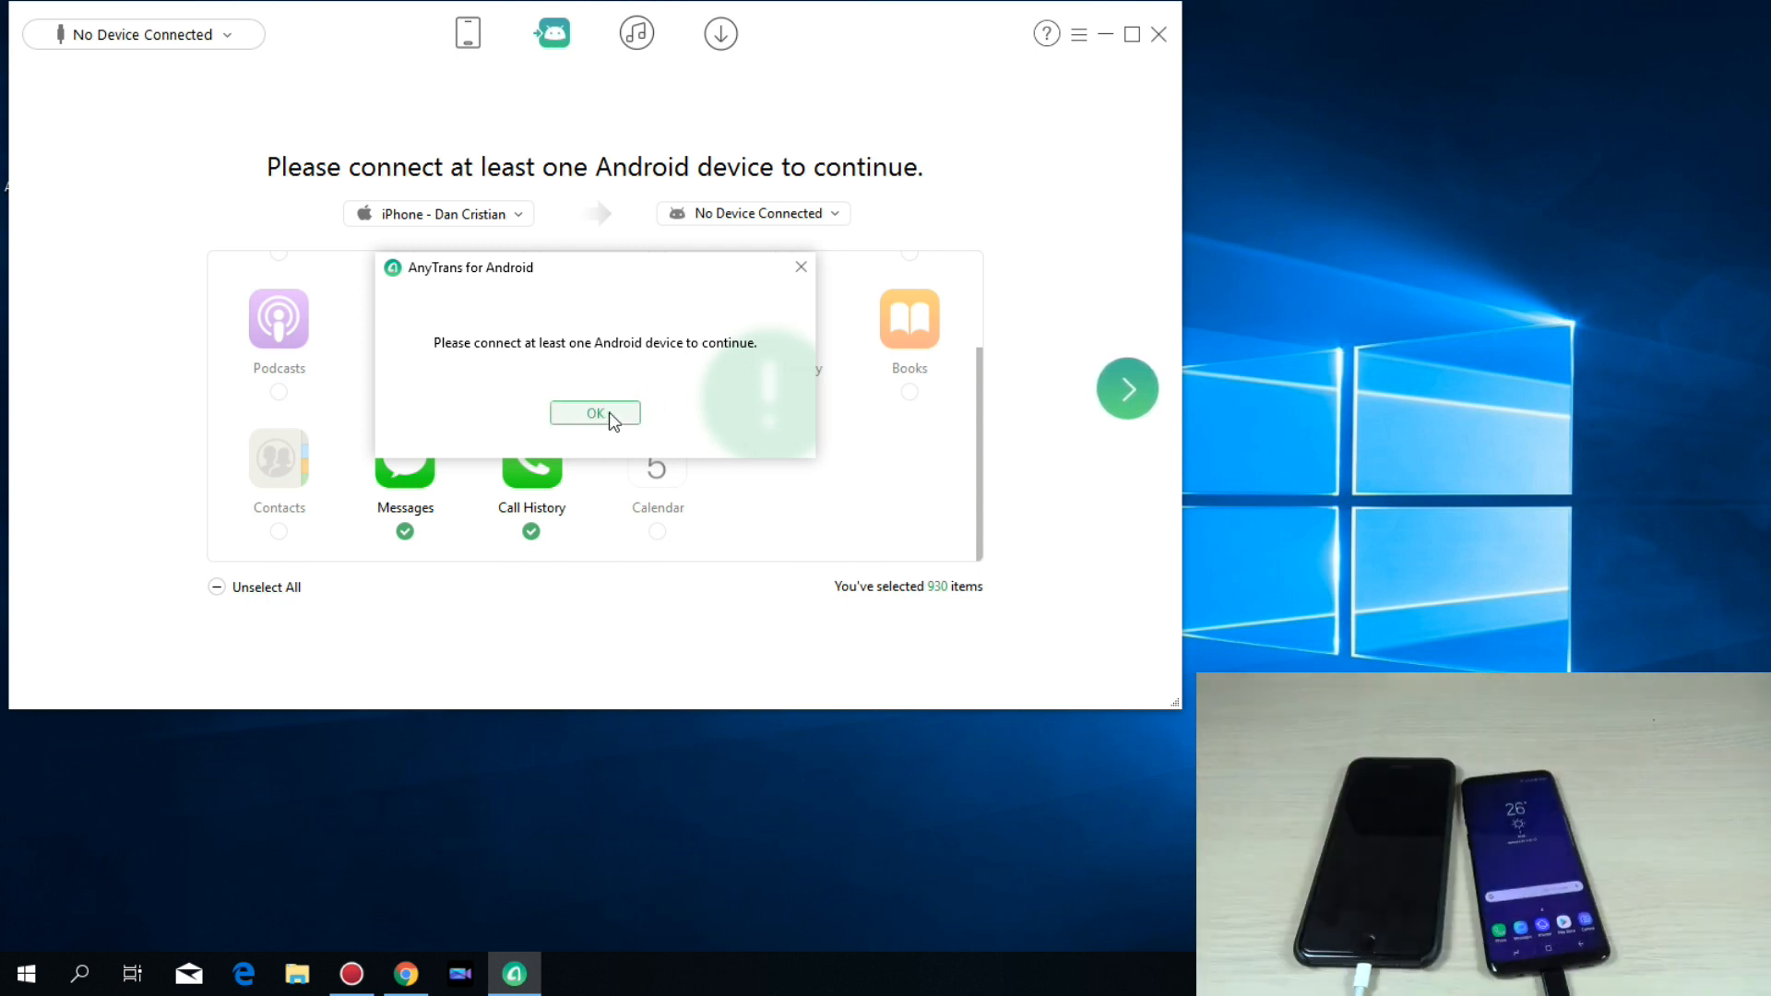
Dismiss the warning and step through the Samsung USB debugging guide to the authorization instructions.
{"action": "left_click", "coordinate": [594, 414]}
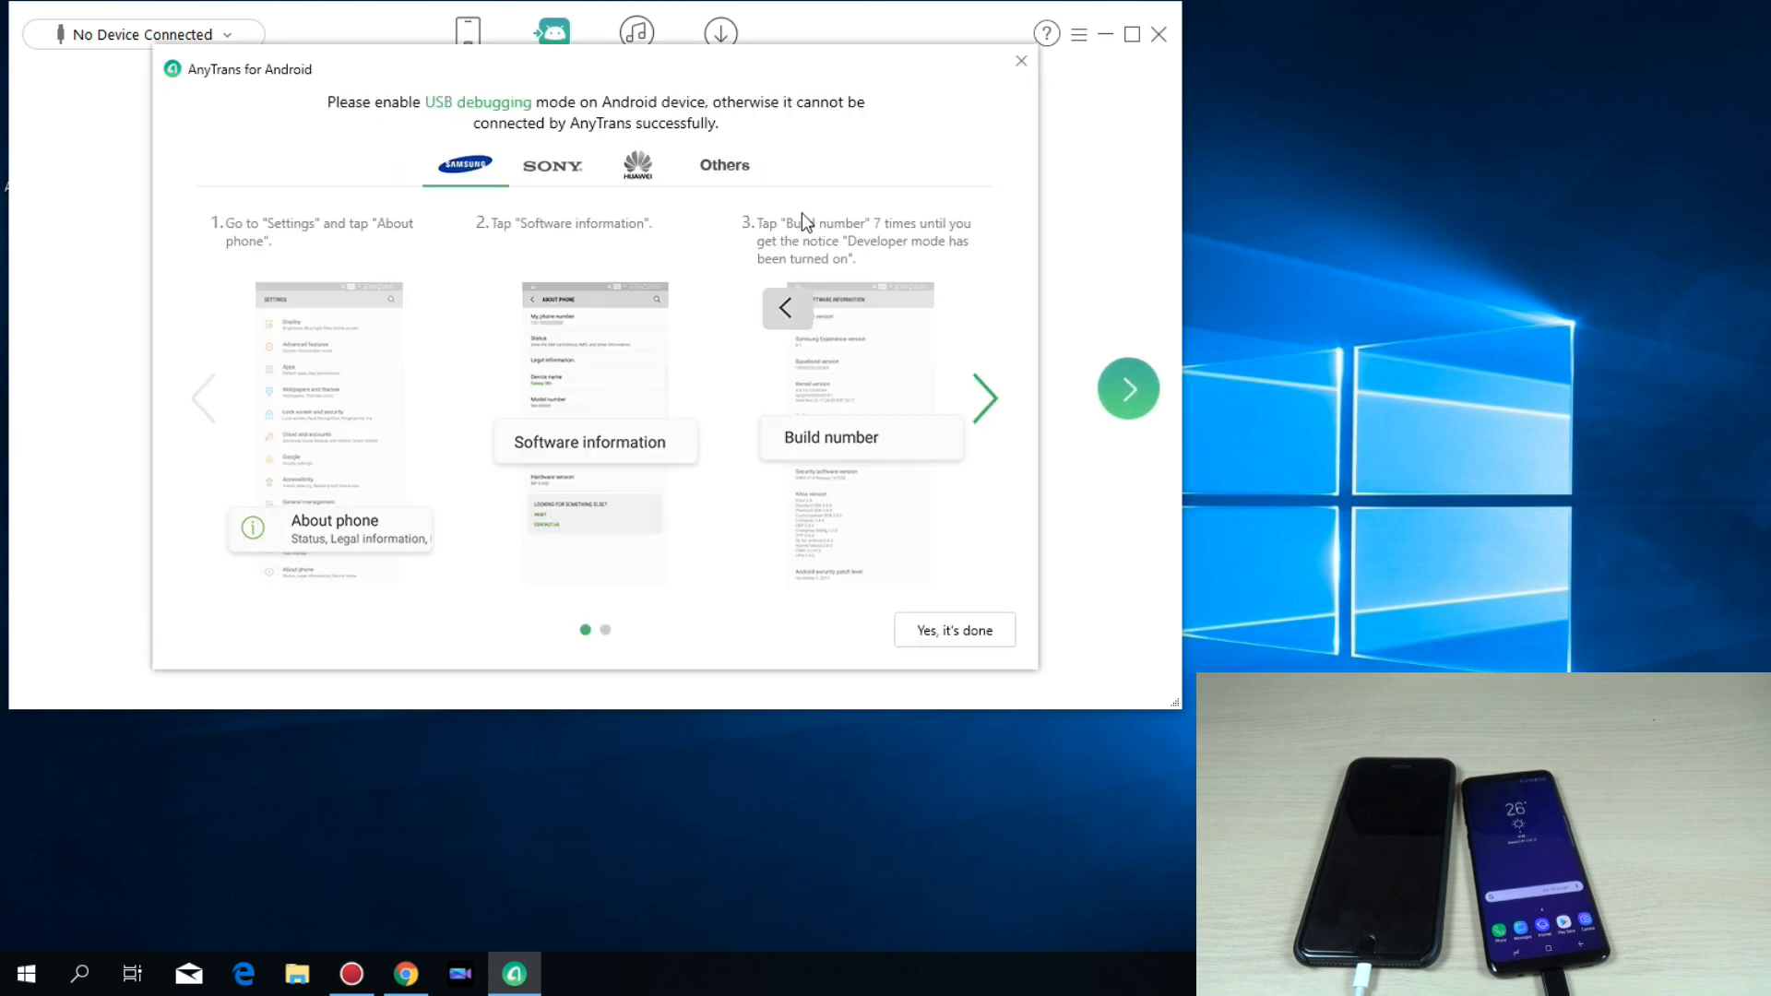
{"action": "mouse_move", "coordinate": [295, 253]}
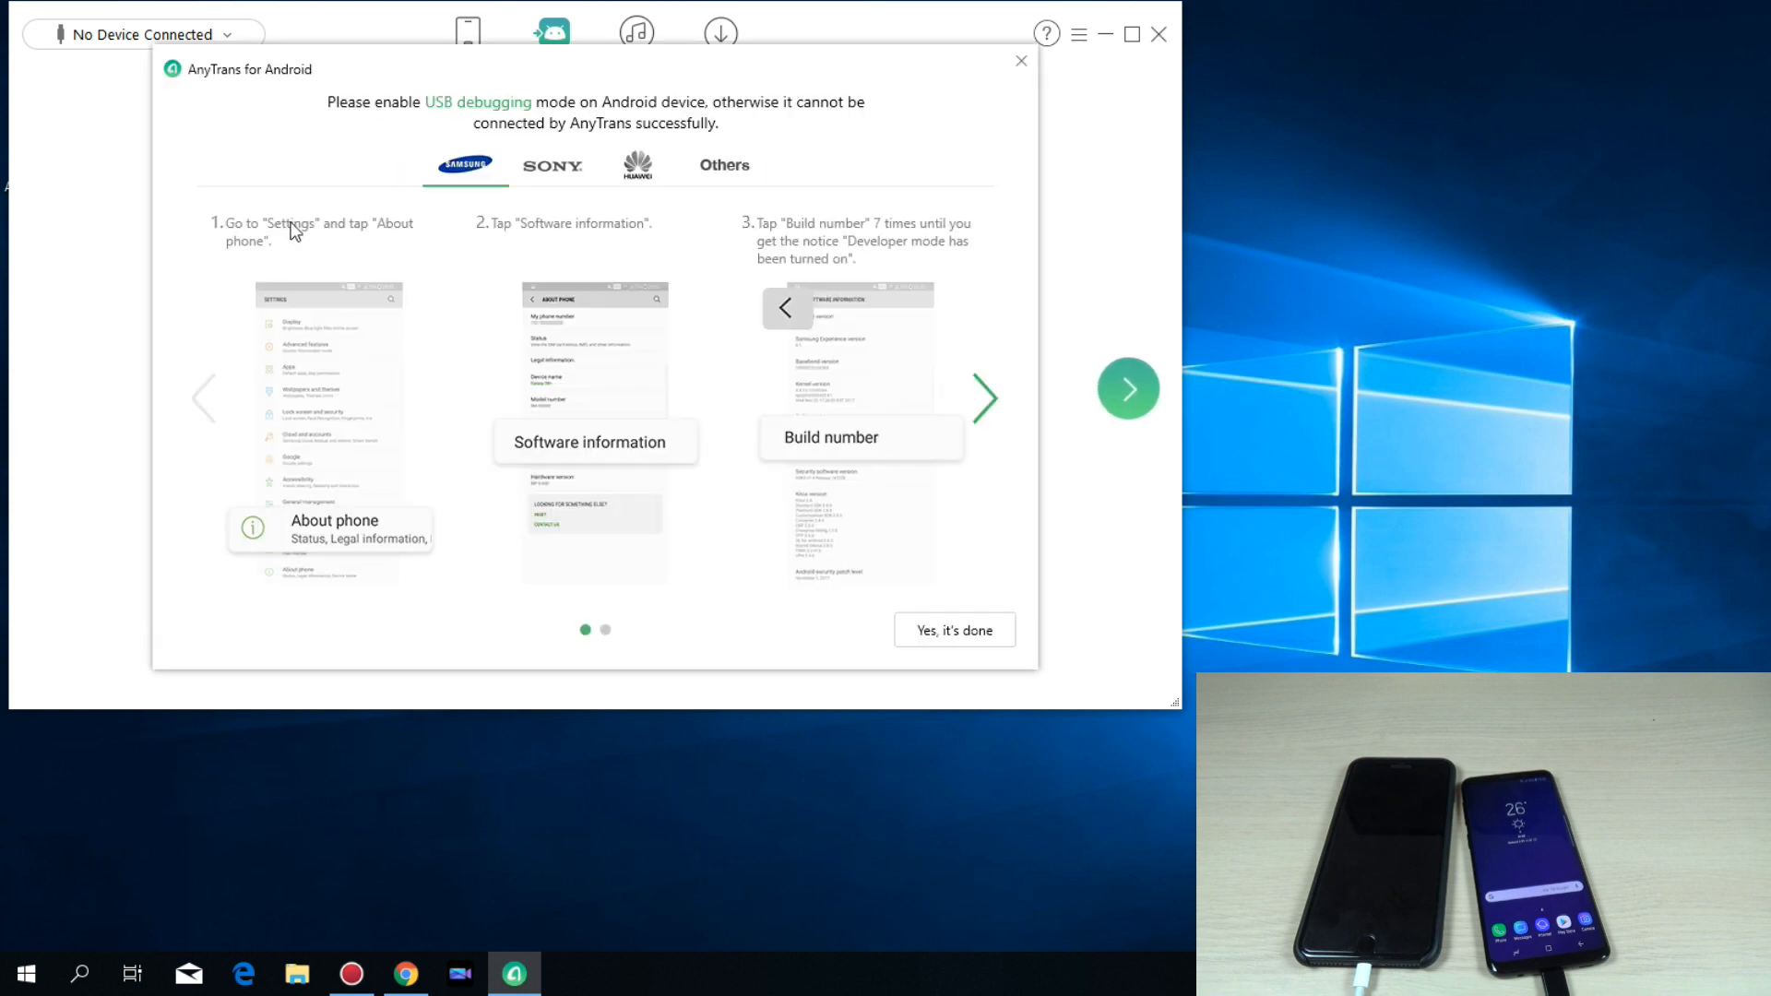
{"action": "mouse_move", "coordinate": [375, 238]}
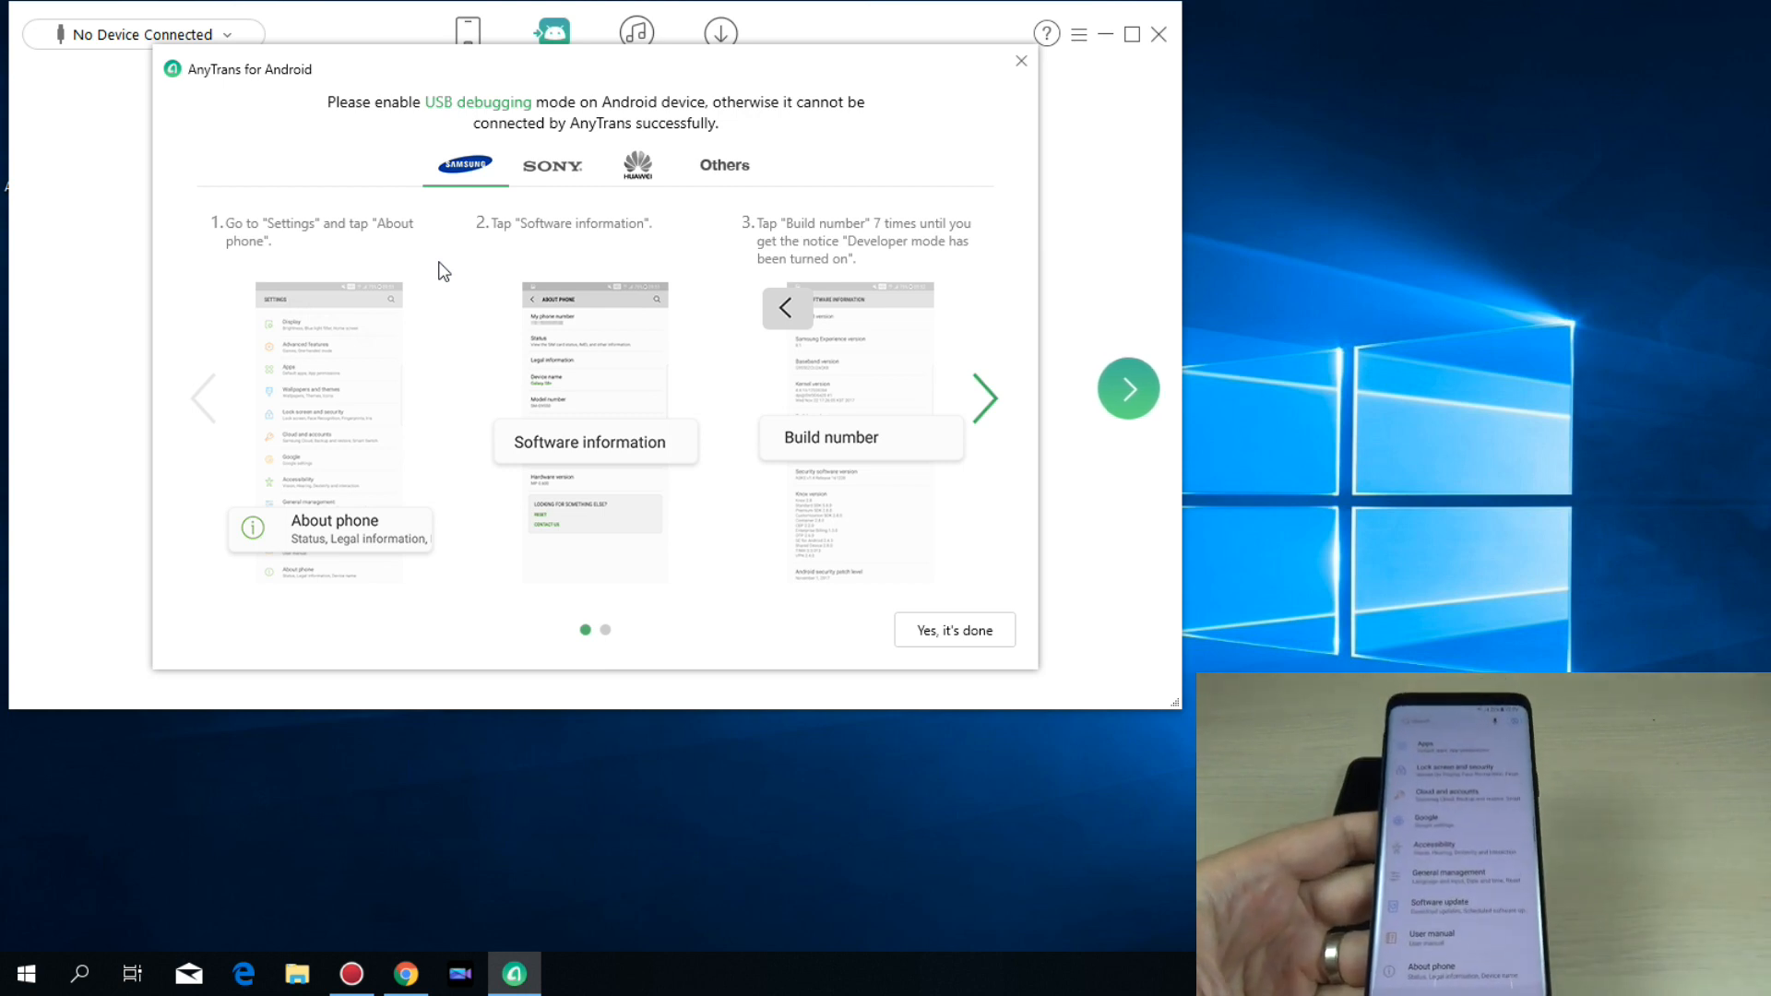
{"action": "left_click", "coordinate": [1128, 387]}
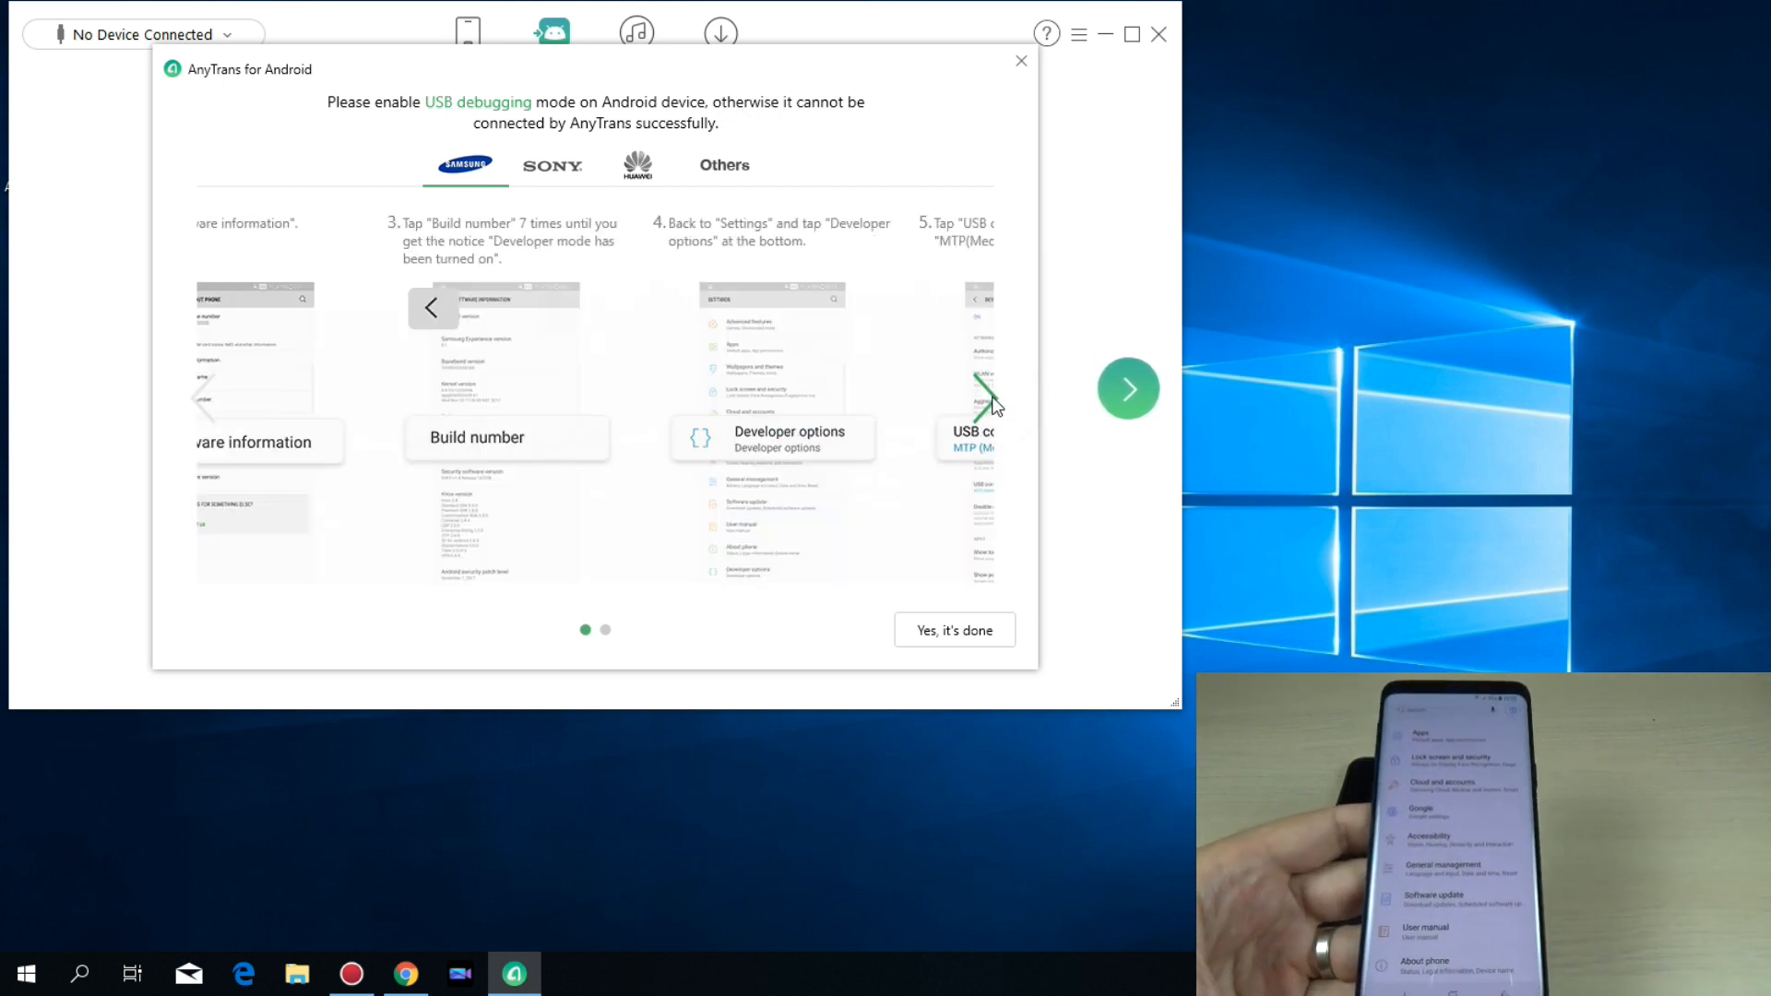
{"action": "left_click", "coordinate": [1127, 387]}
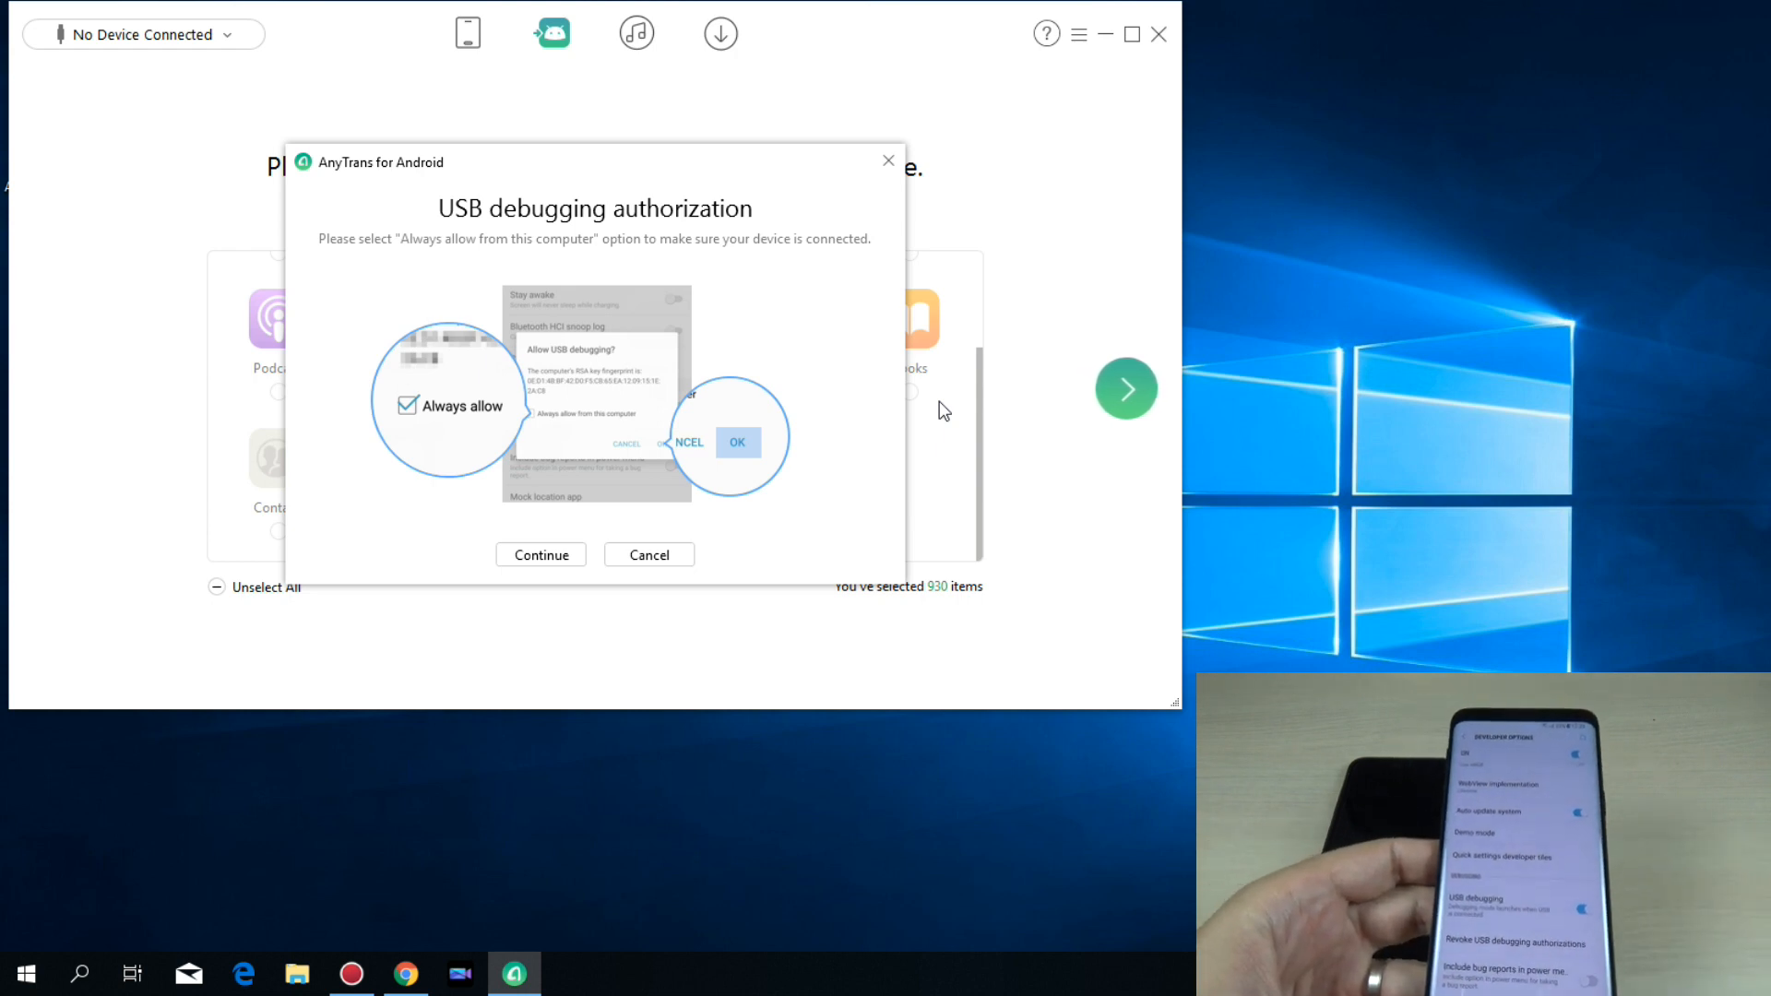
Continue after USB debugging authorization, choose the SAMSUNG phone as destination and accept the permission request.
{"action": "left_click", "coordinate": [541, 553]}
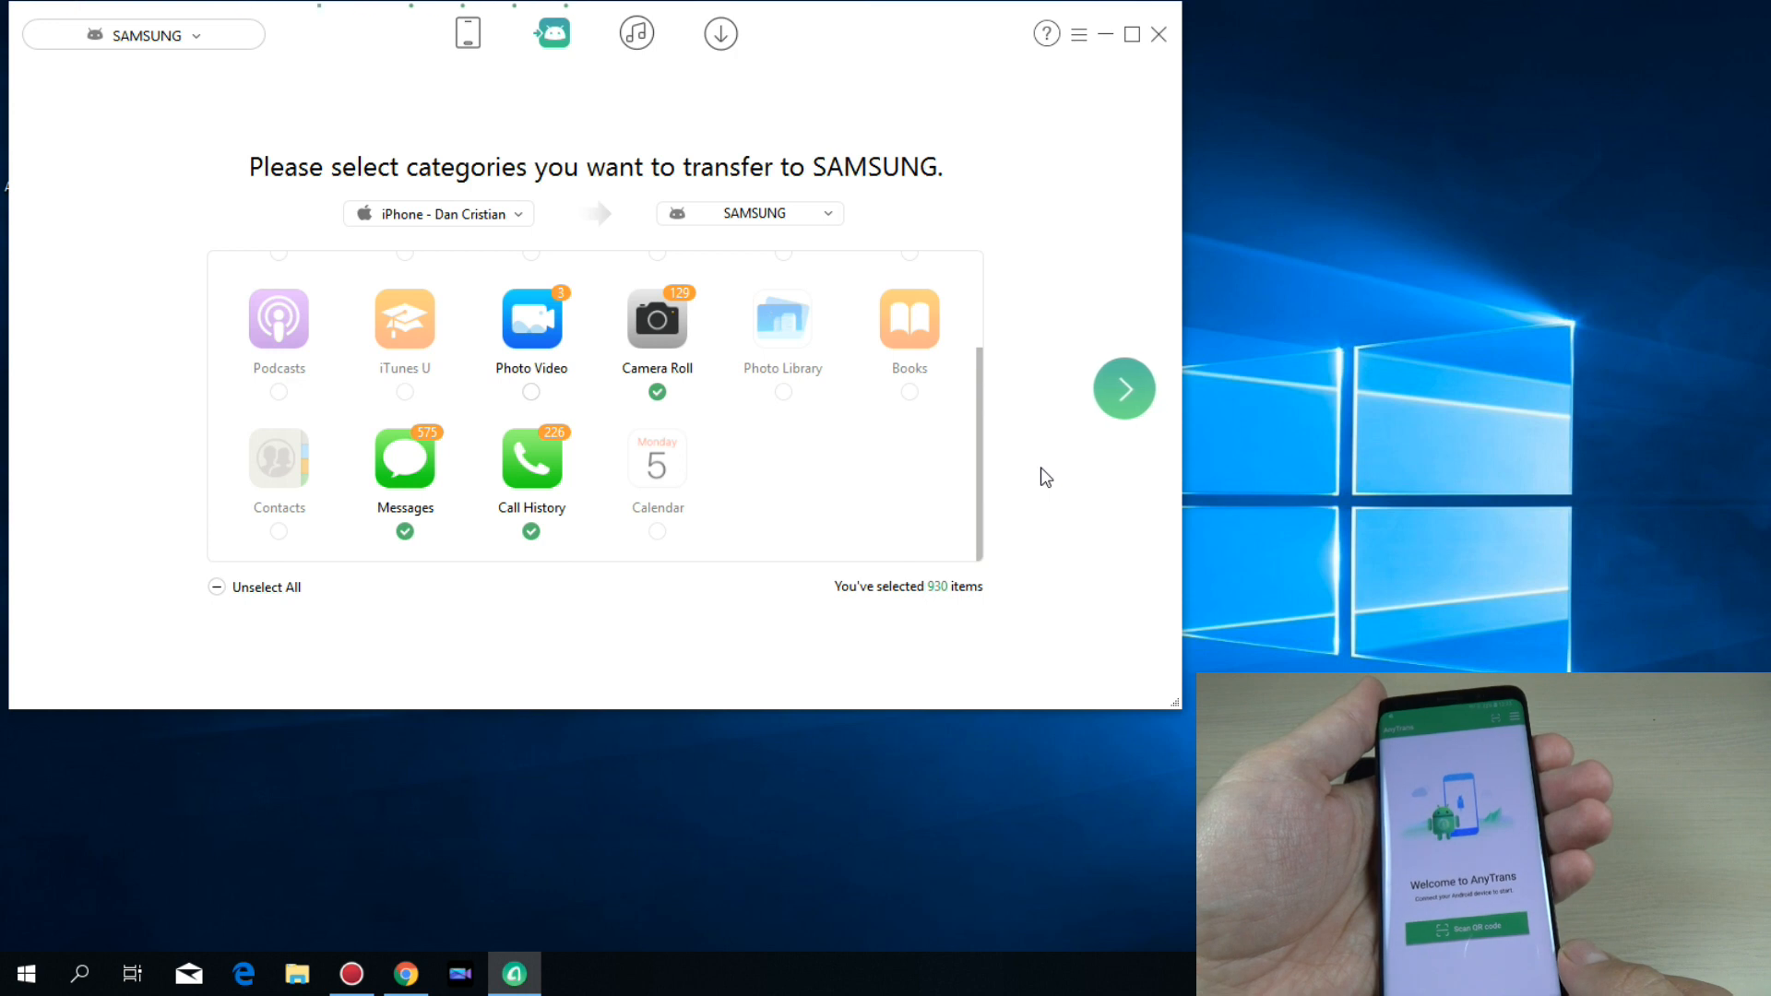
{"action": "left_click", "coordinate": [1123, 387]}
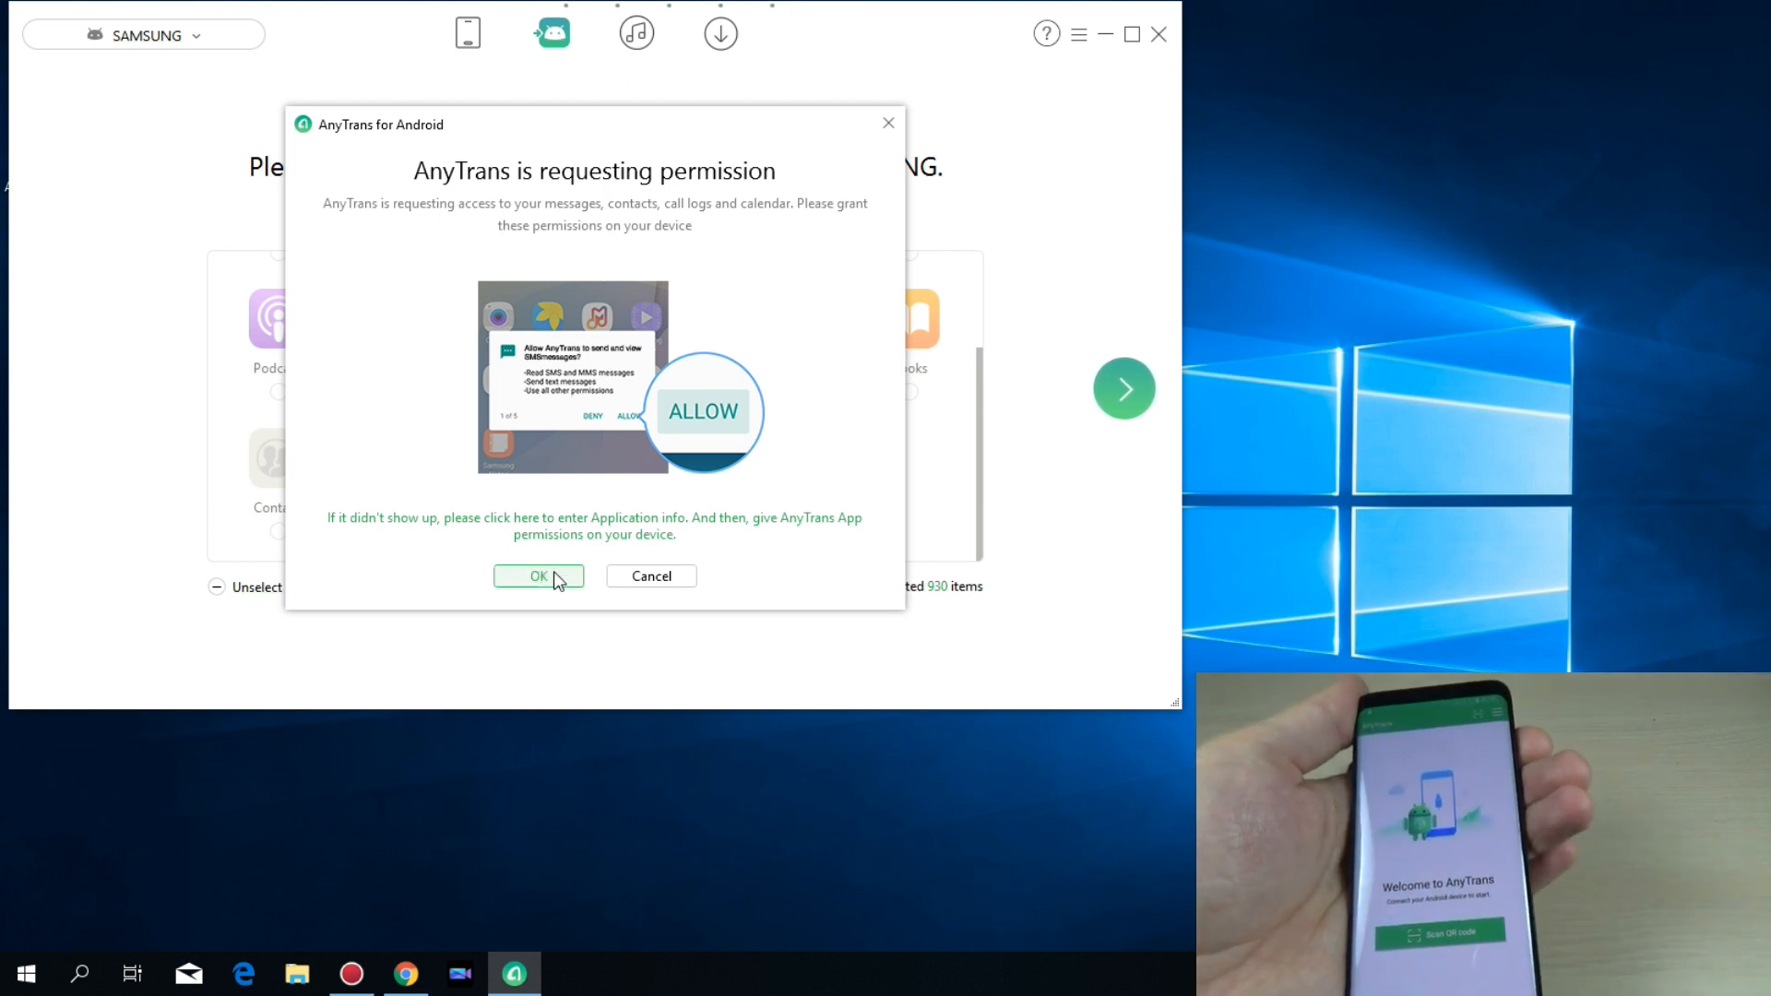
{"action": "left_click", "coordinate": [539, 576]}
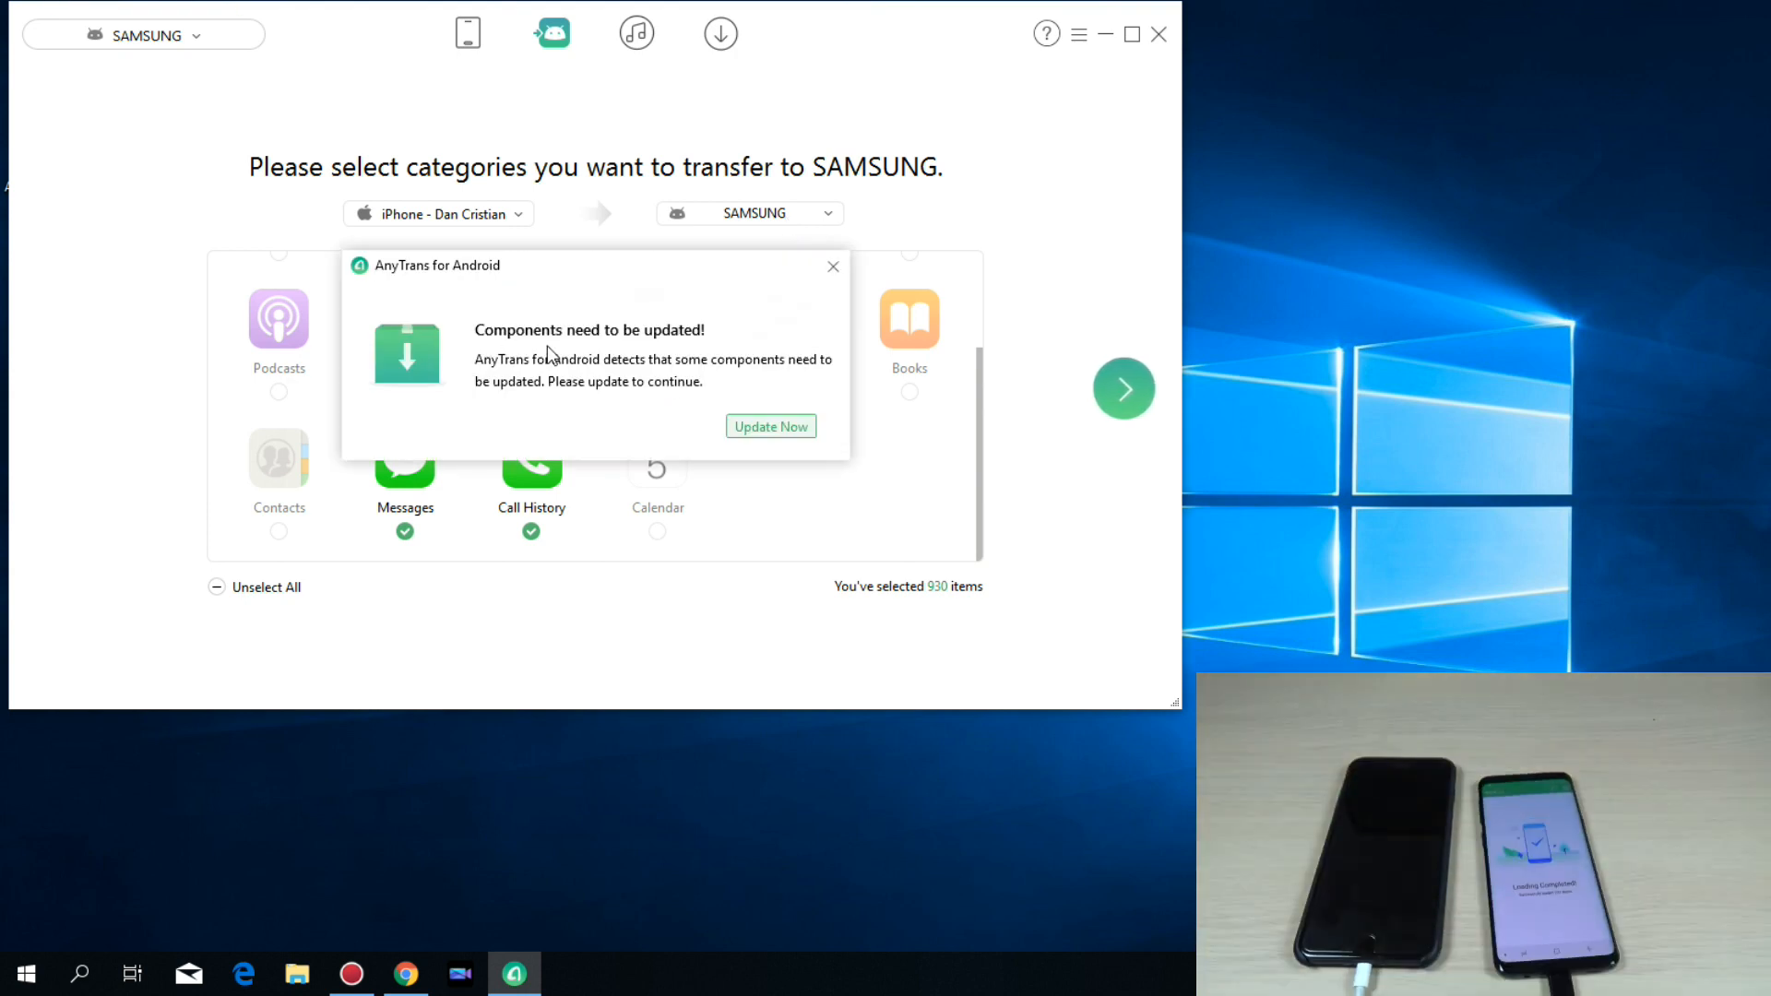
Run Update Now for the required components, then start transferring the selected categories.
{"action": "left_click", "coordinate": [771, 427]}
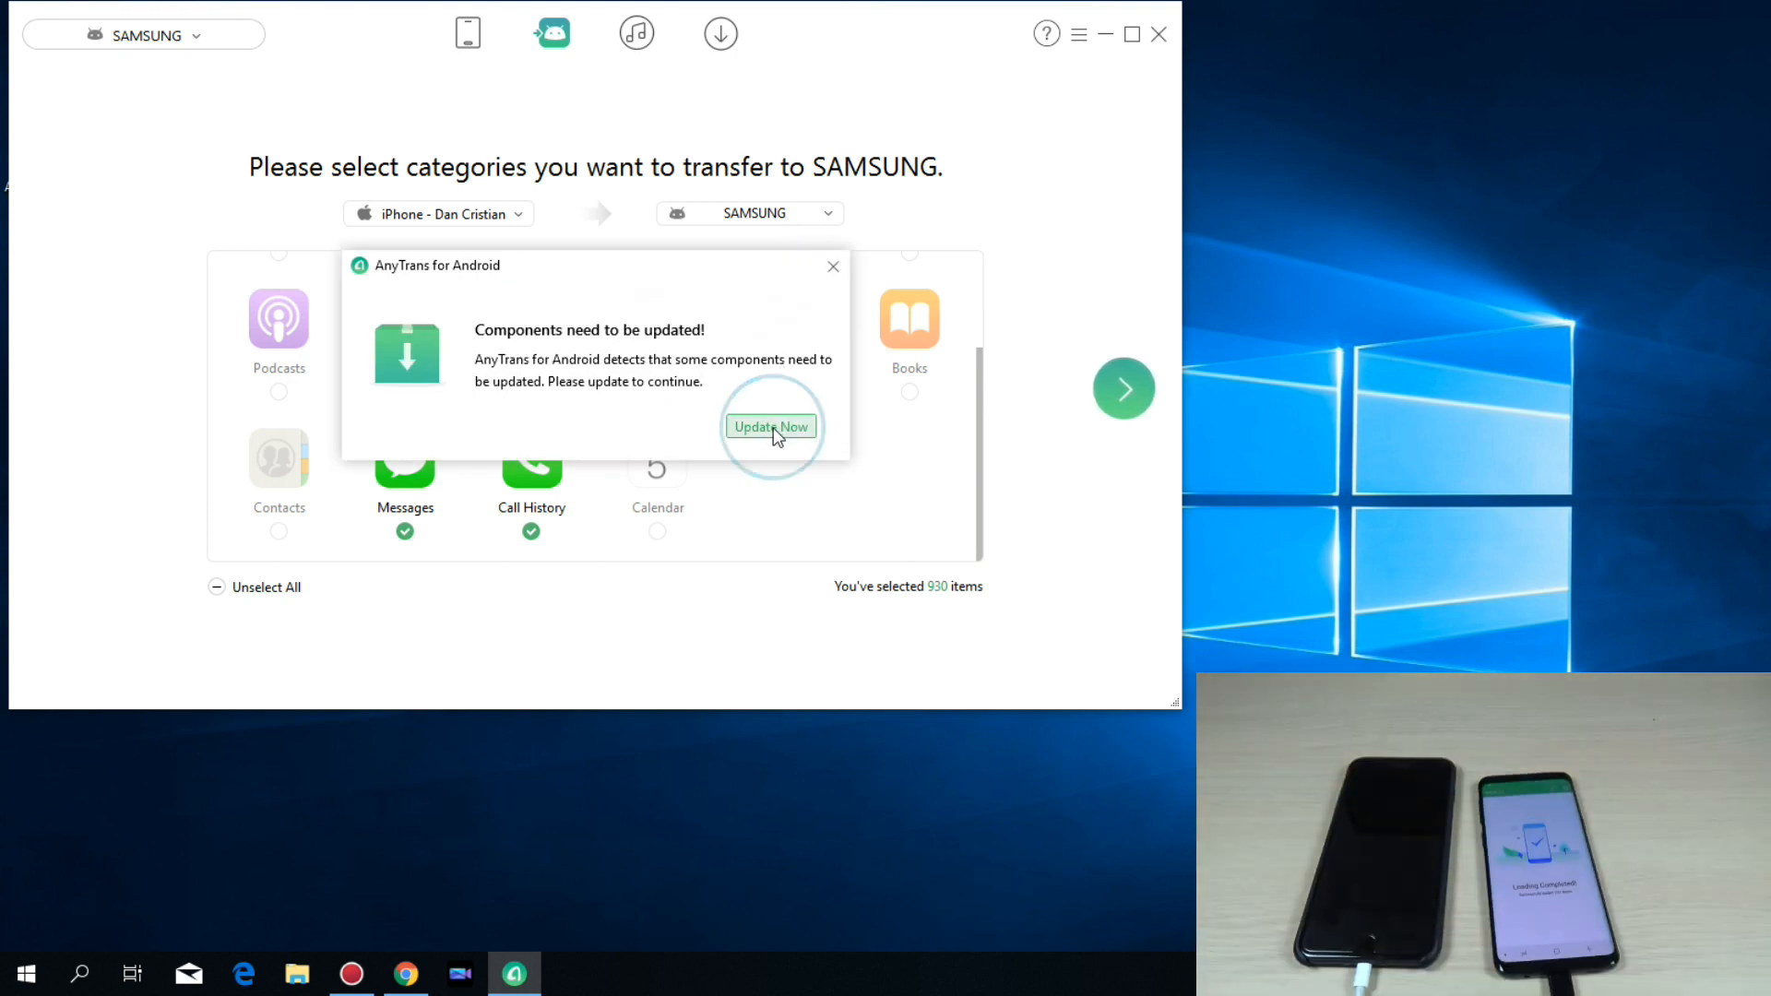
{"action": "left_click", "coordinate": [772, 428]}
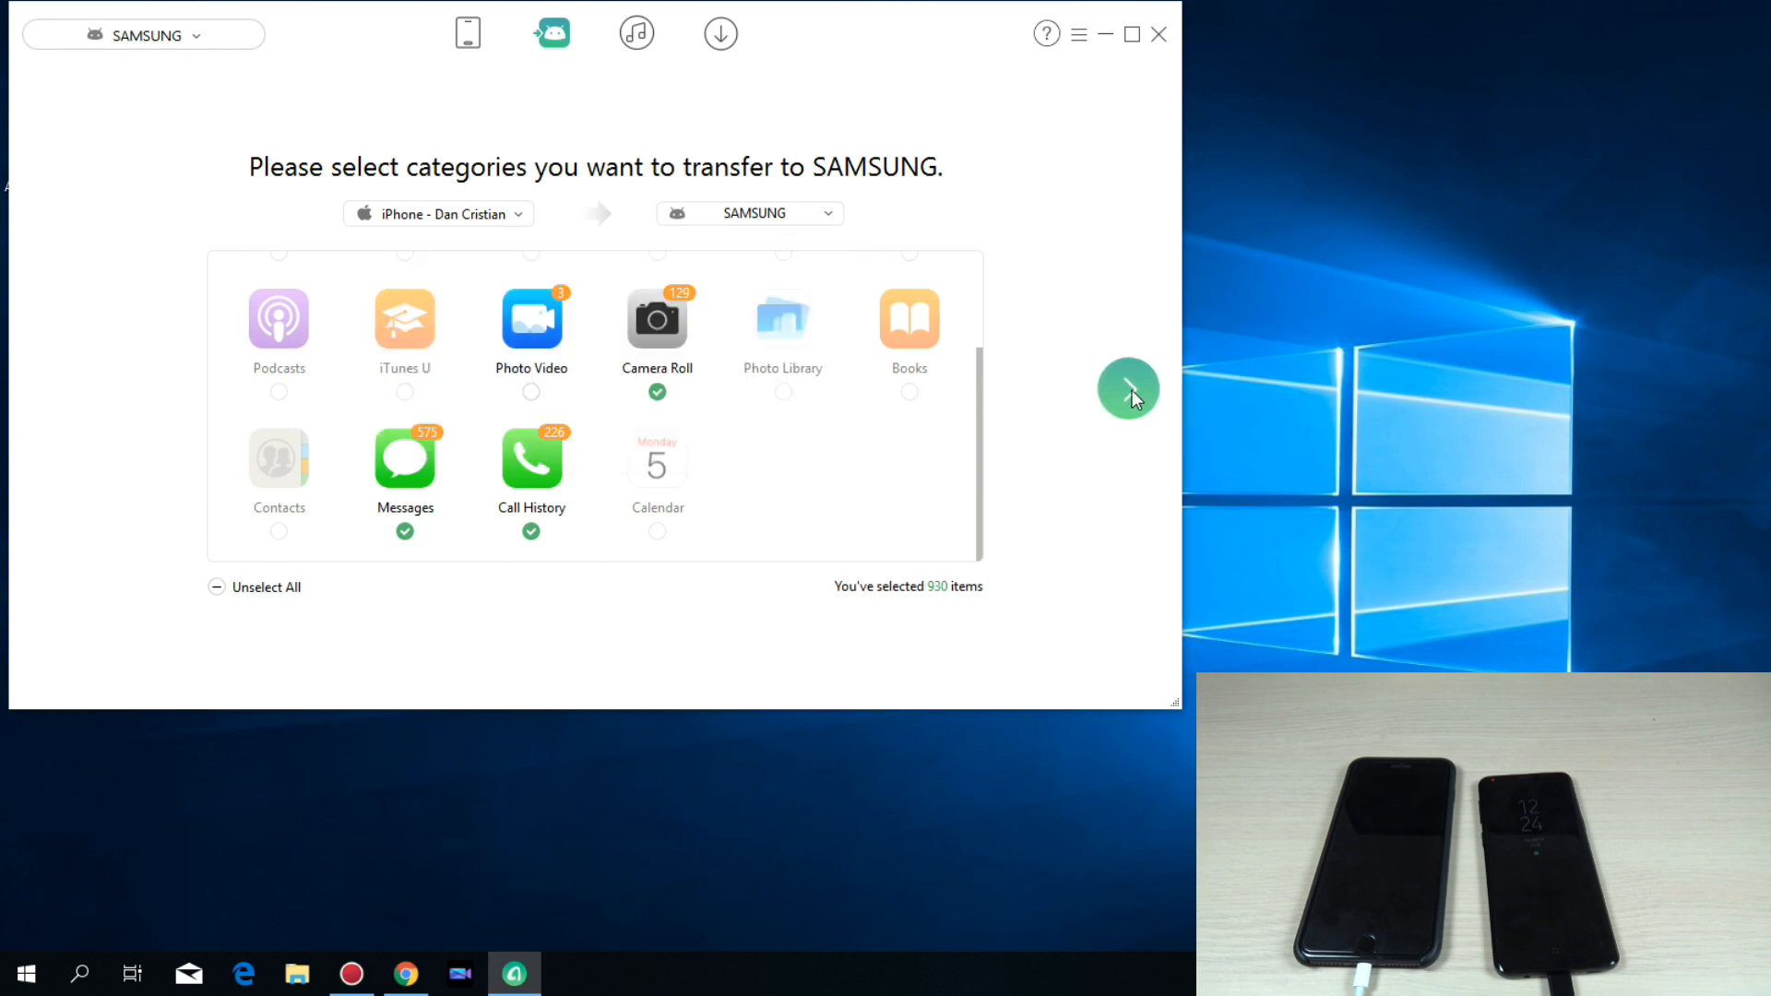
{"action": "left_click", "coordinate": [1127, 387]}
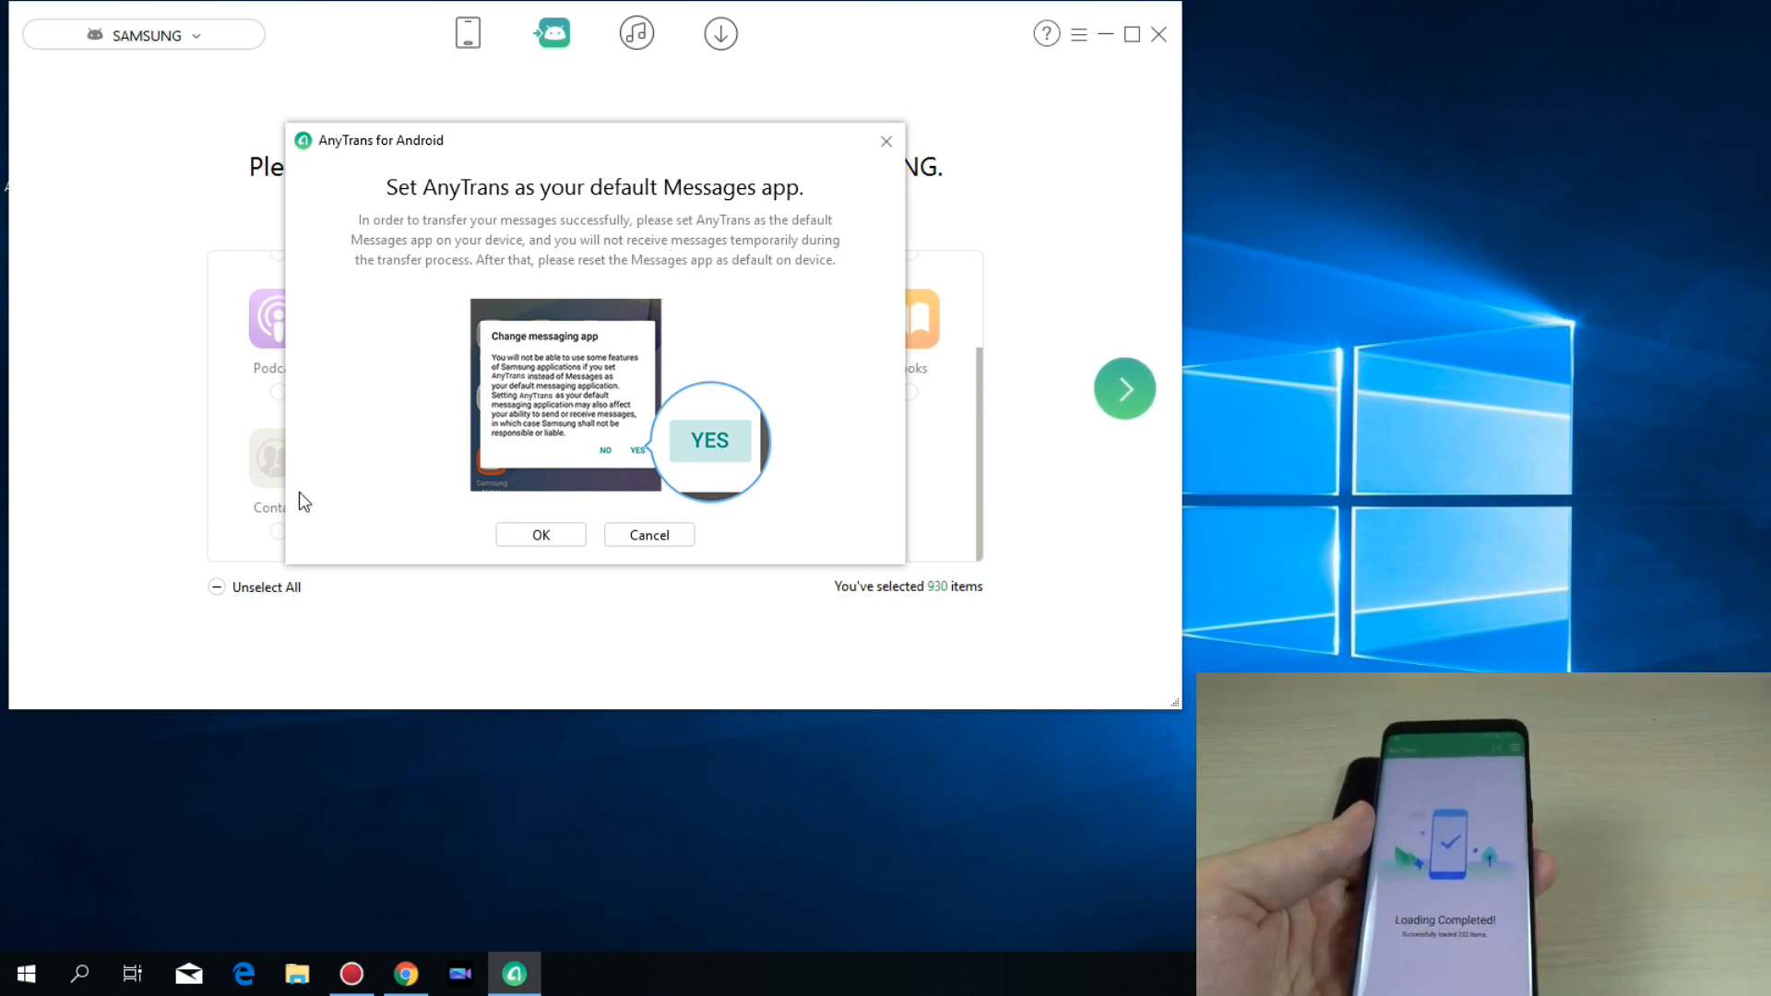
Accept AnyTrans as the default Messages app and let the transfer to the Samsung phone finish.
{"action": "left_click", "coordinate": [540, 535]}
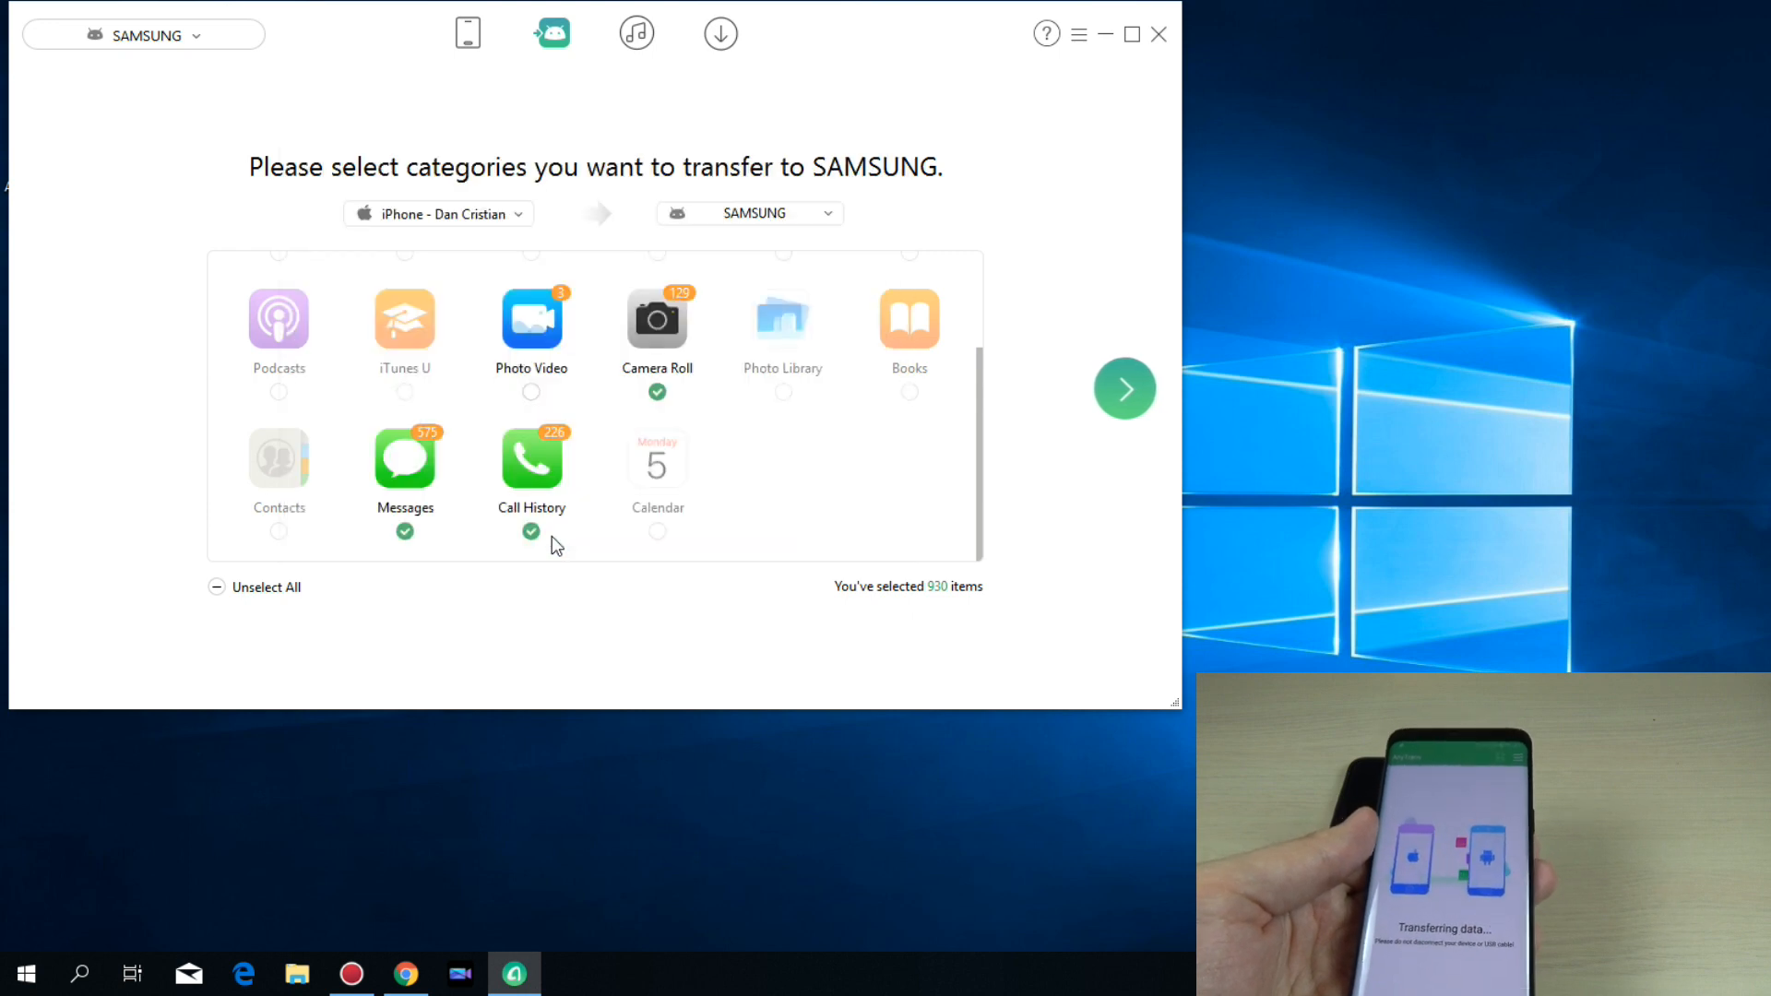
{"action": "left_click", "coordinate": [1124, 388]}
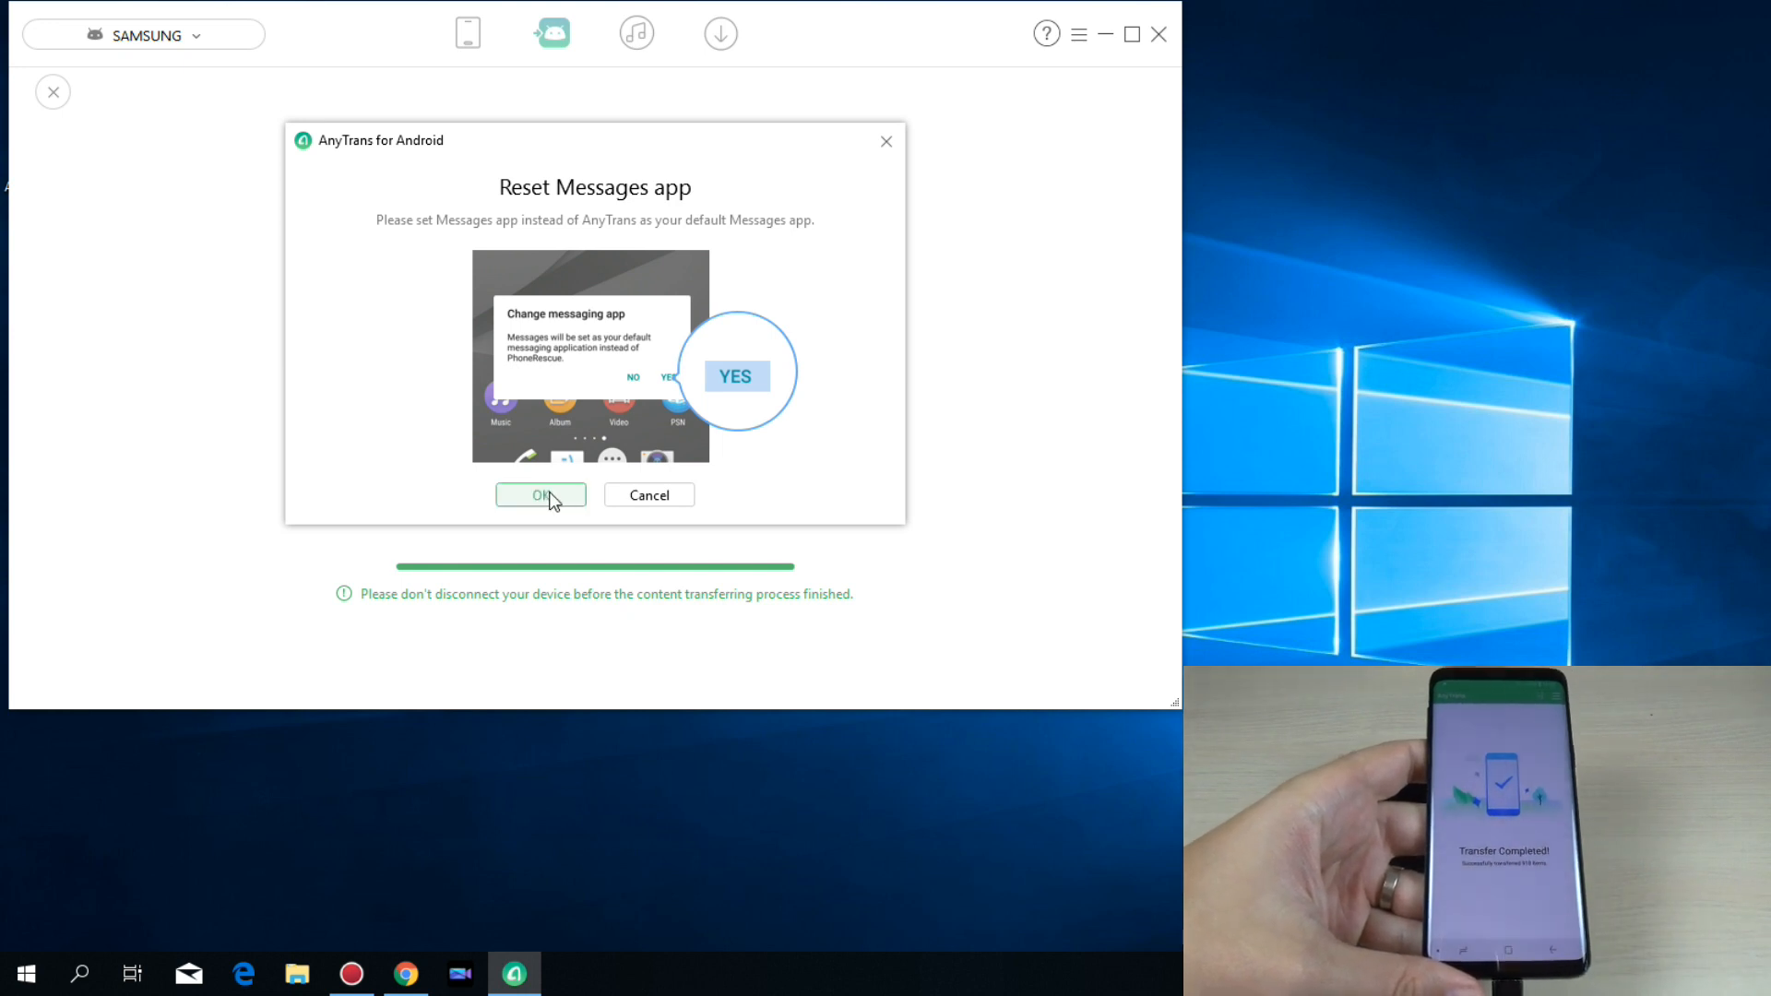
Acknowledge the Reset Messages app reminder, landing on iMobie's AnyTrans Android Manager page in Chrome.
{"action": "left_click", "coordinate": [541, 495]}
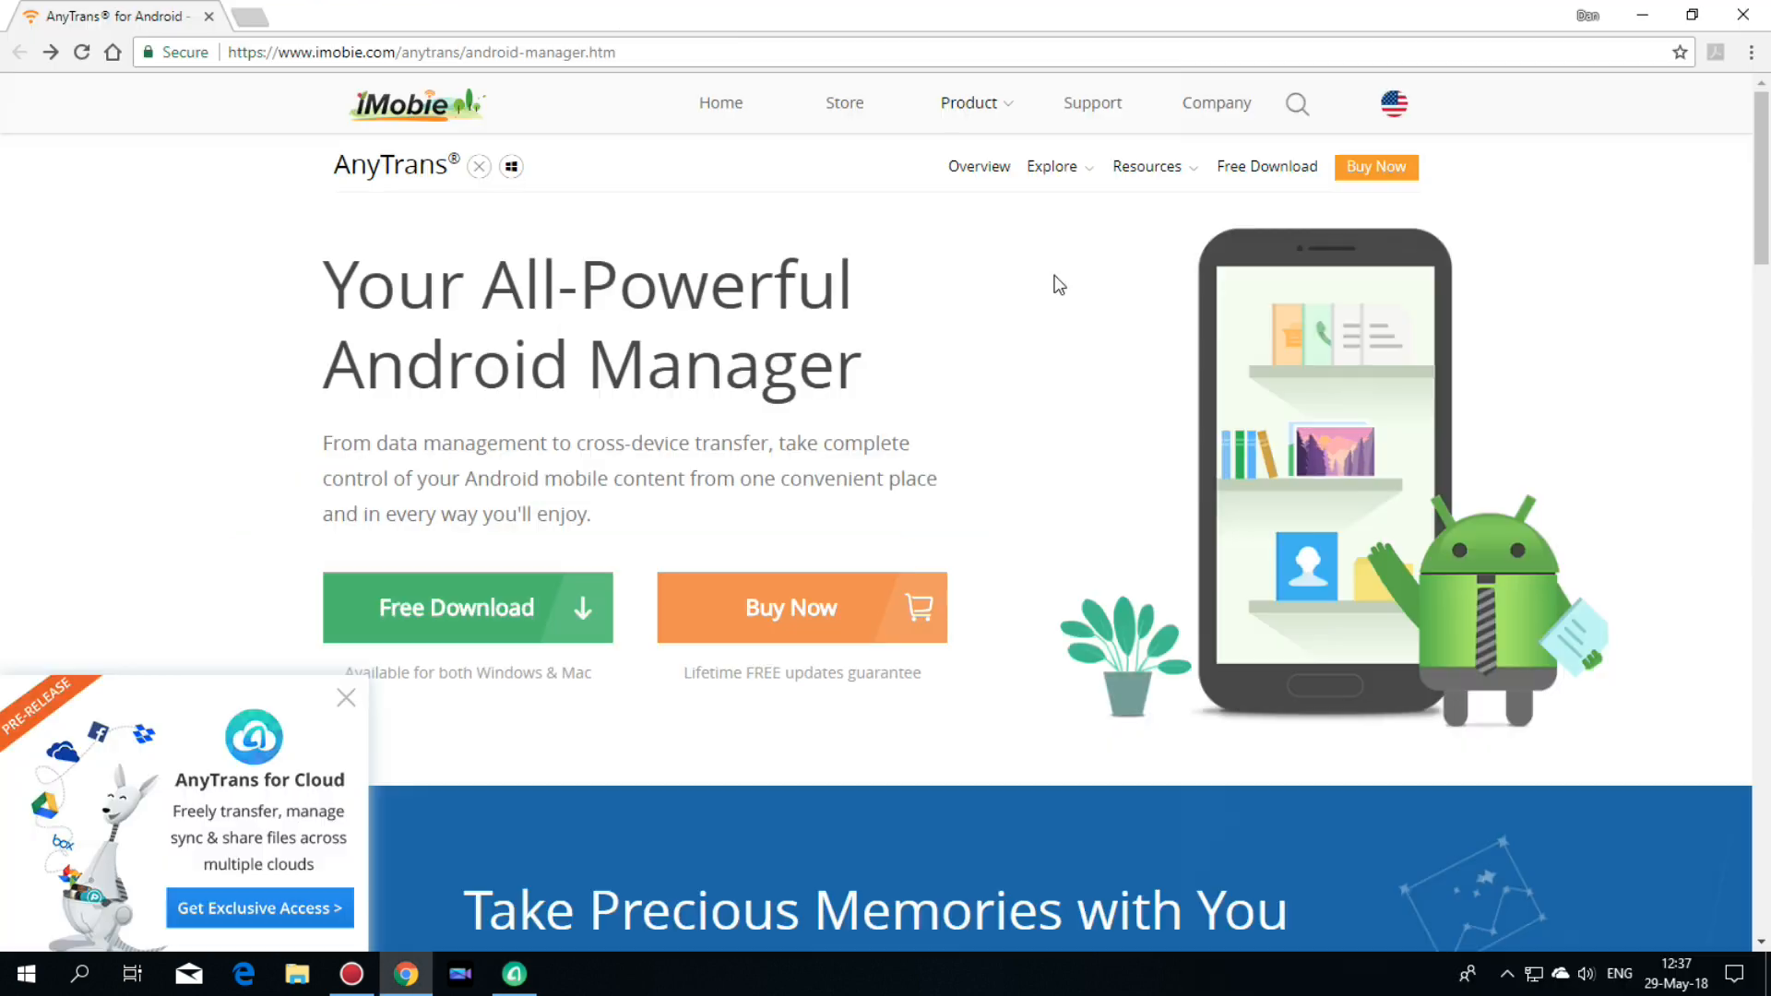
{"action": "mouse_move", "coordinate": [1065, 258]}
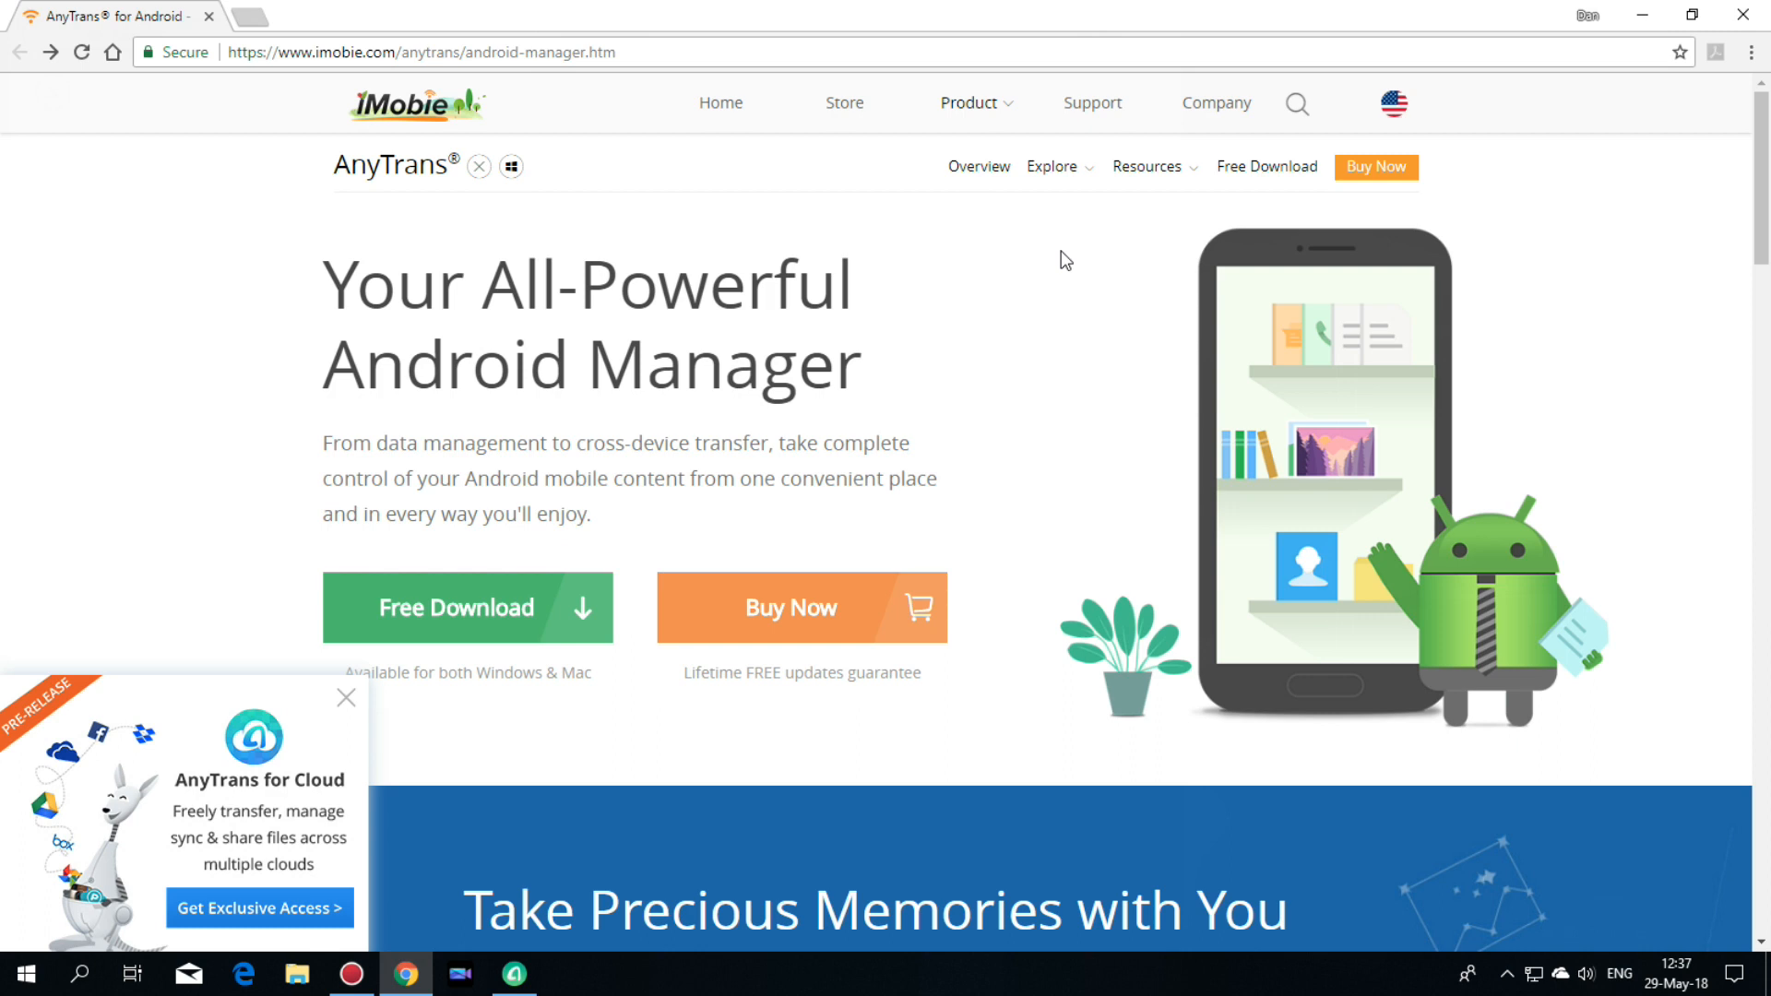
{"action": "mouse_move", "coordinate": [483, 832]}
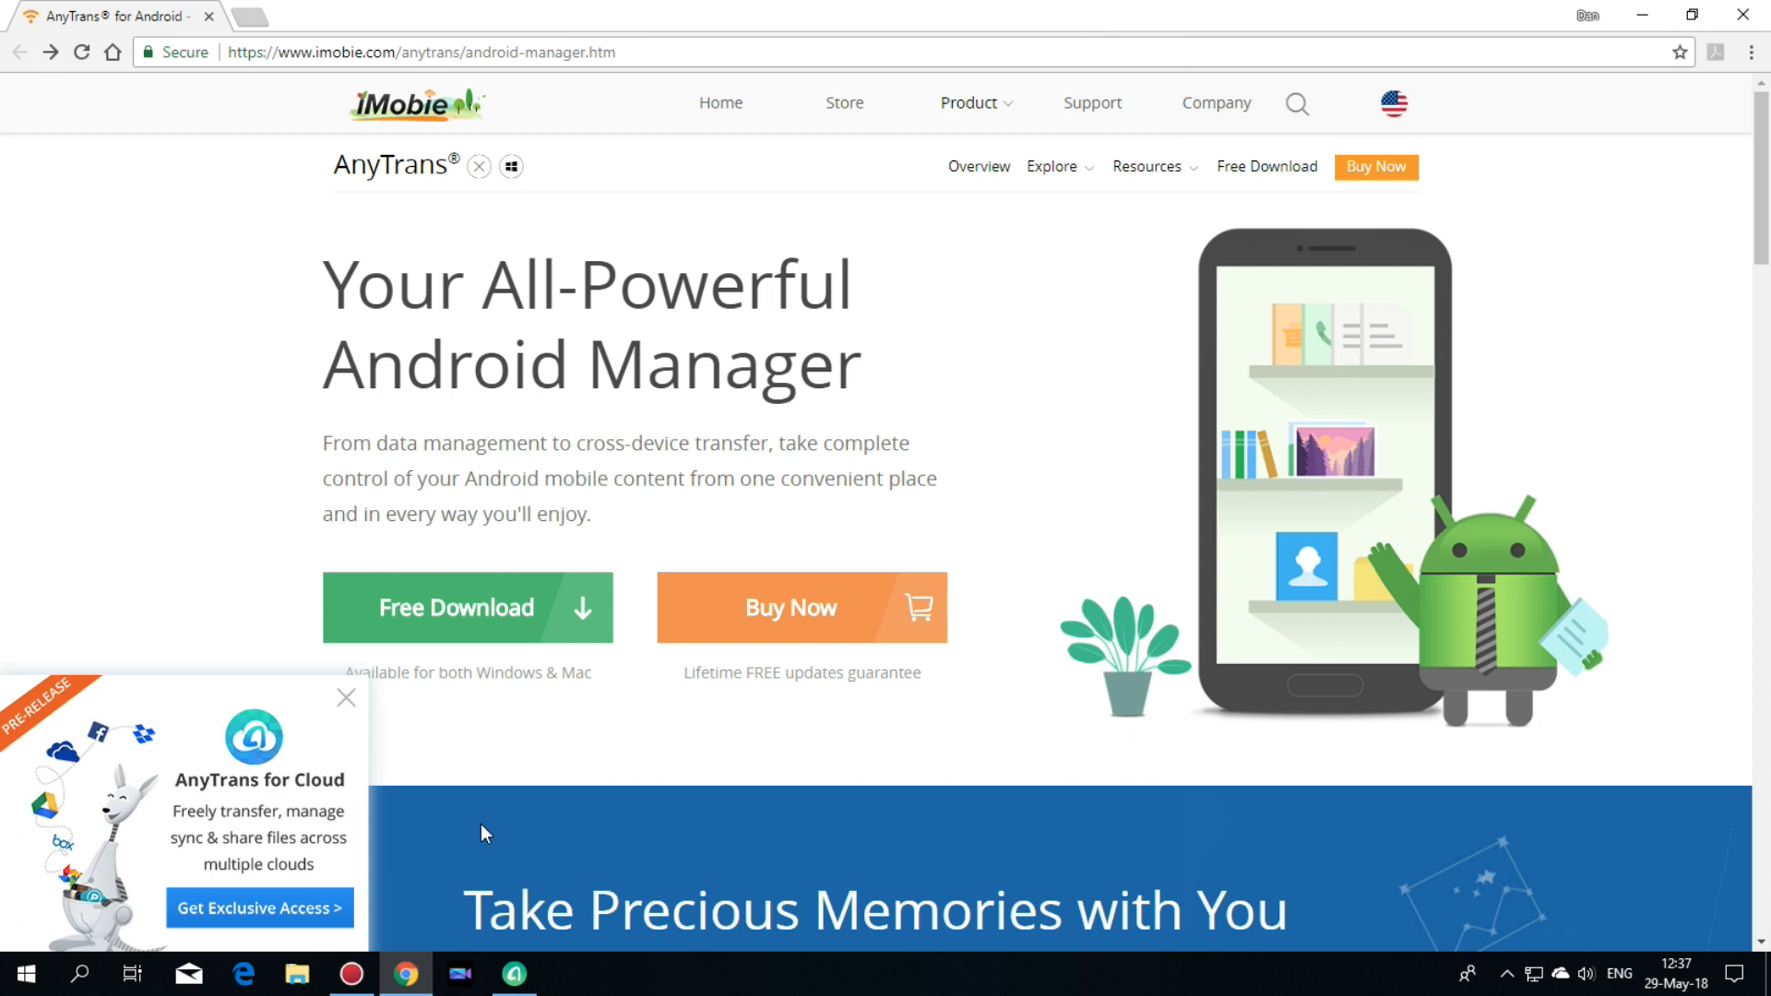
{"action": "mouse_move", "coordinate": [262, 919]}
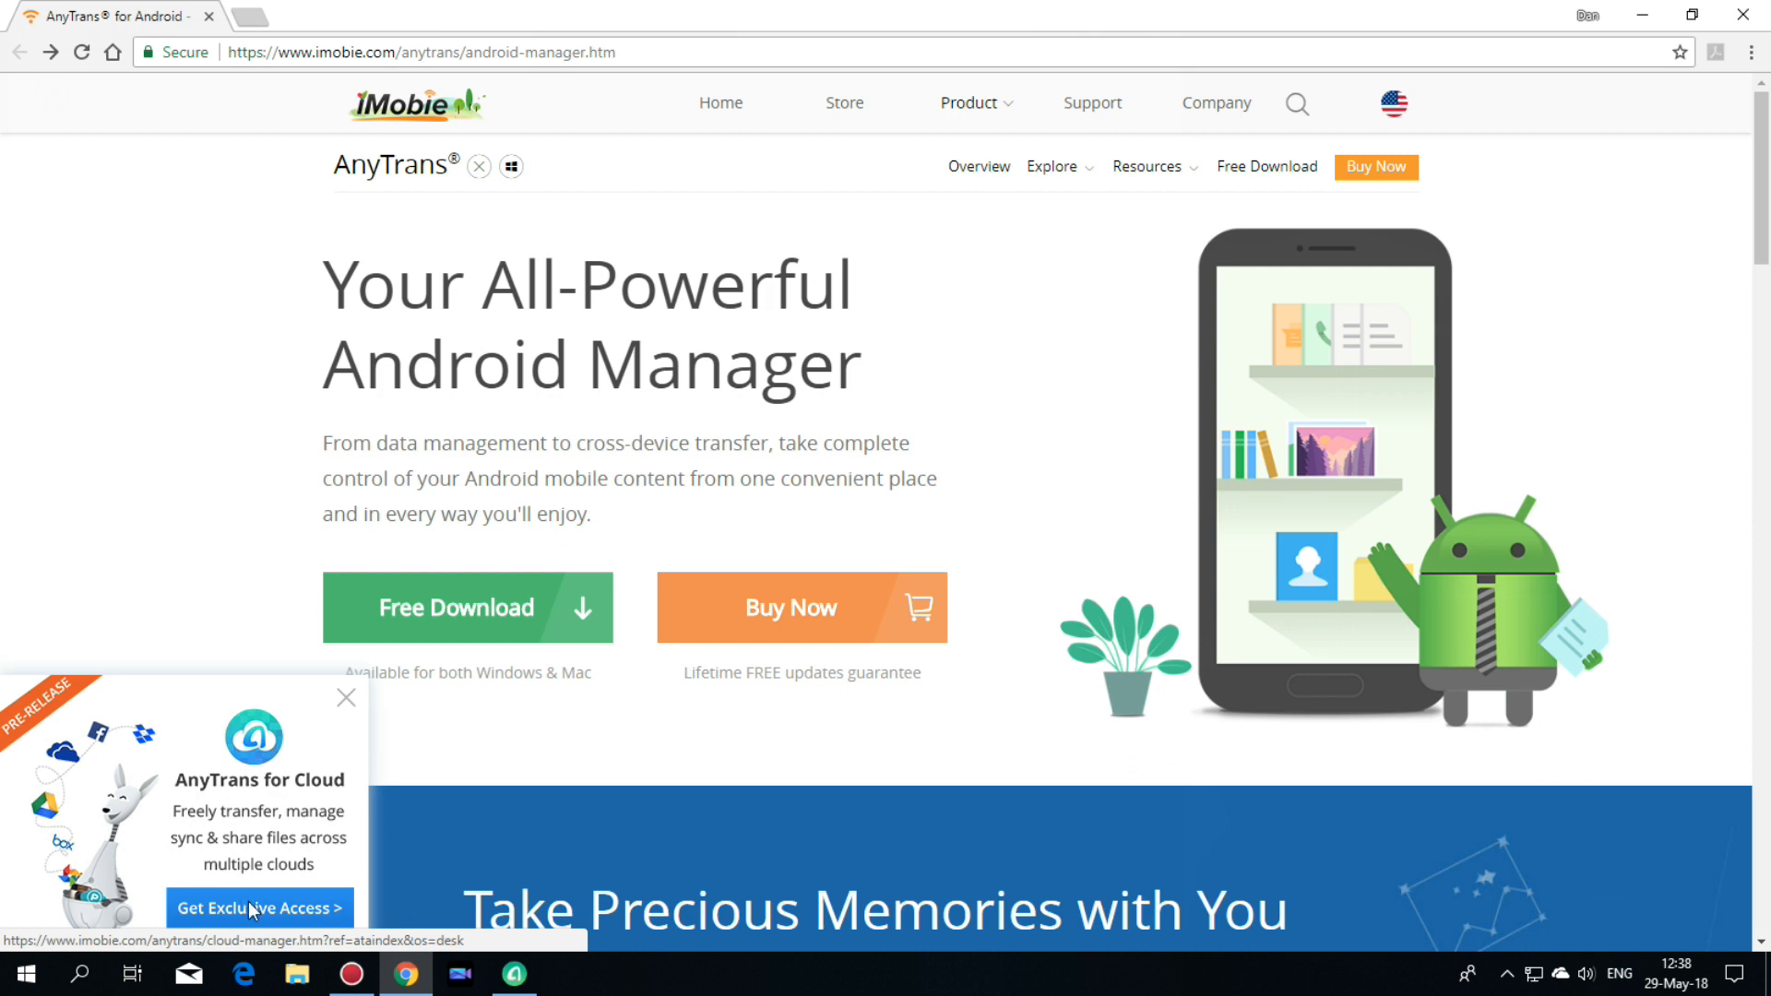
Follow 'Get Exclusive Access' to the AnyTrans for Cloud page and request access with 'Get Access Now'.
{"action": "left_click", "coordinate": [258, 908]}
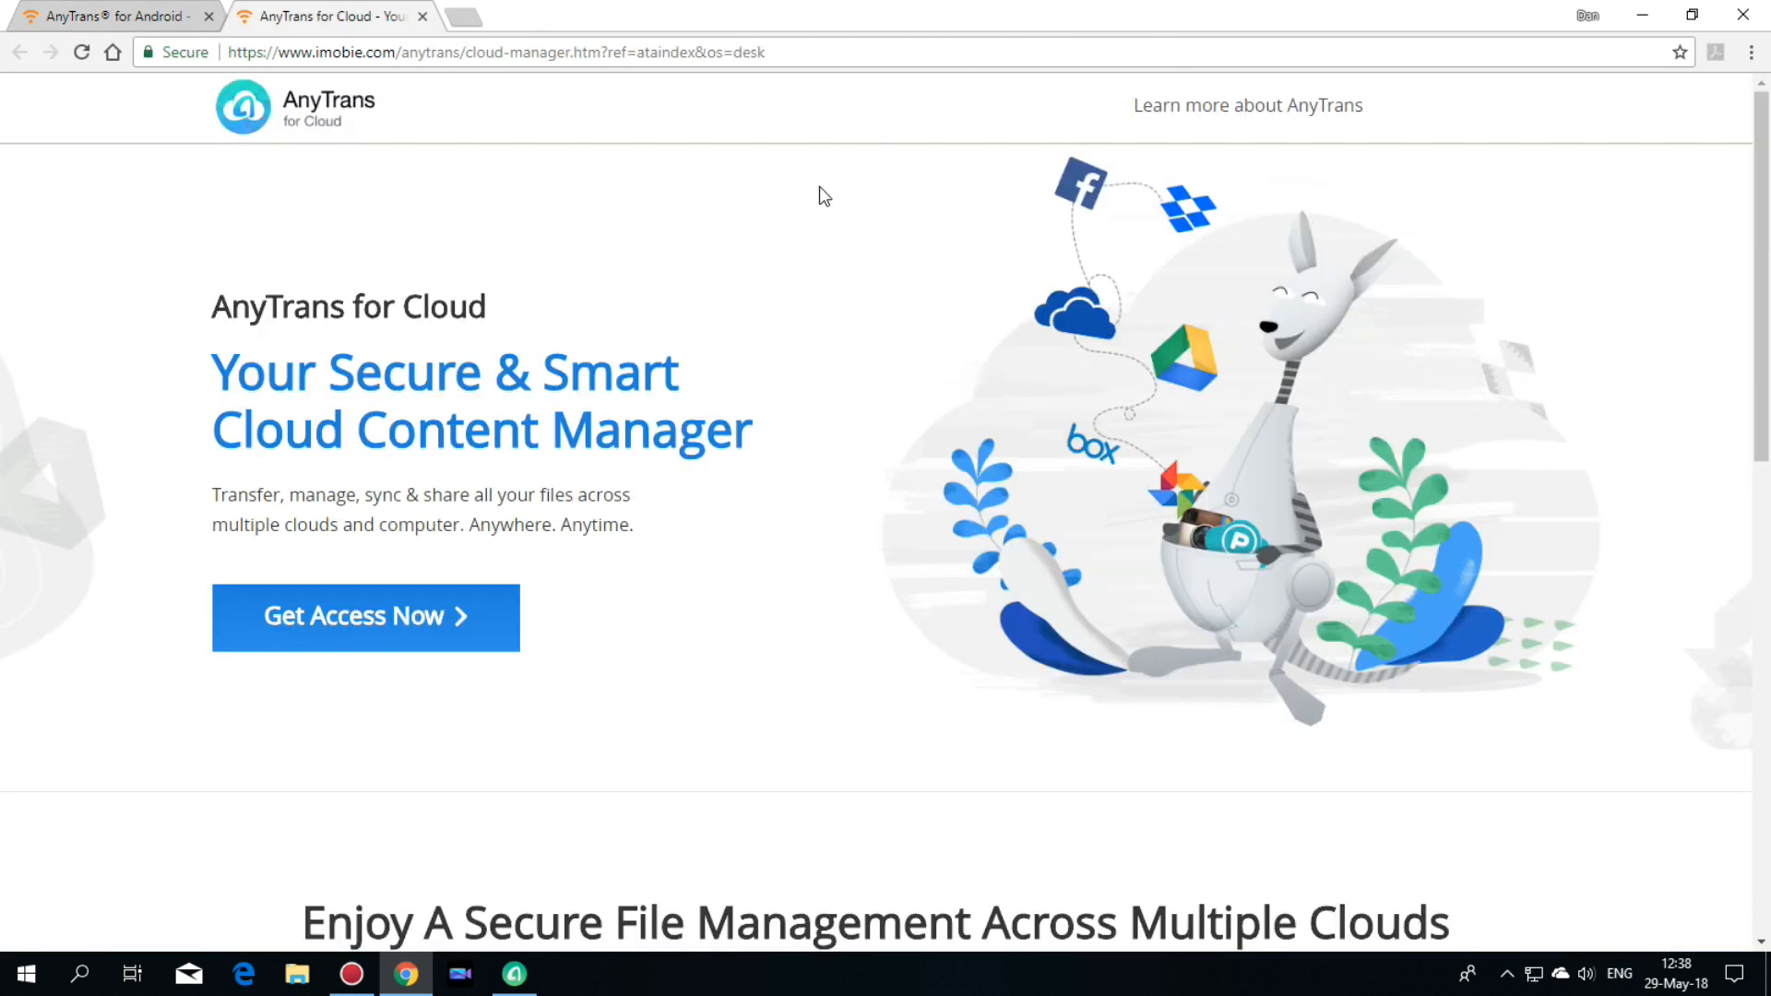
{"action": "mouse_move", "coordinate": [653, 628]}
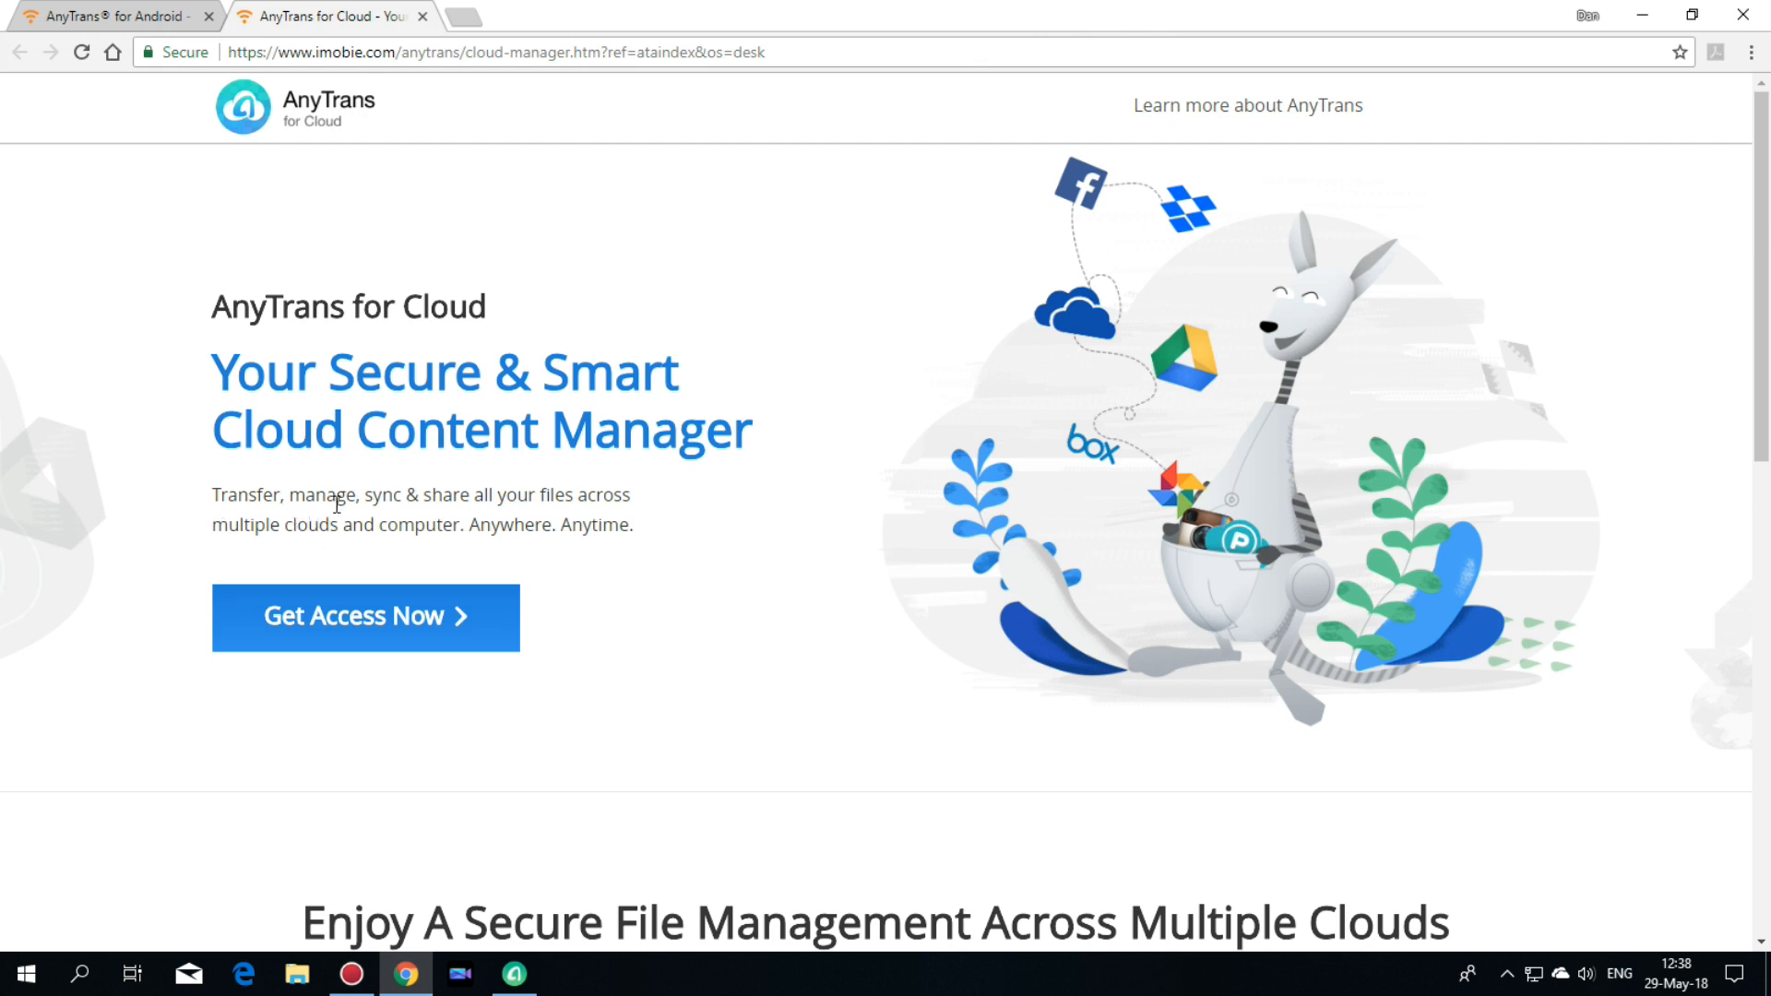
{"action": "mouse_move", "coordinate": [555, 502]}
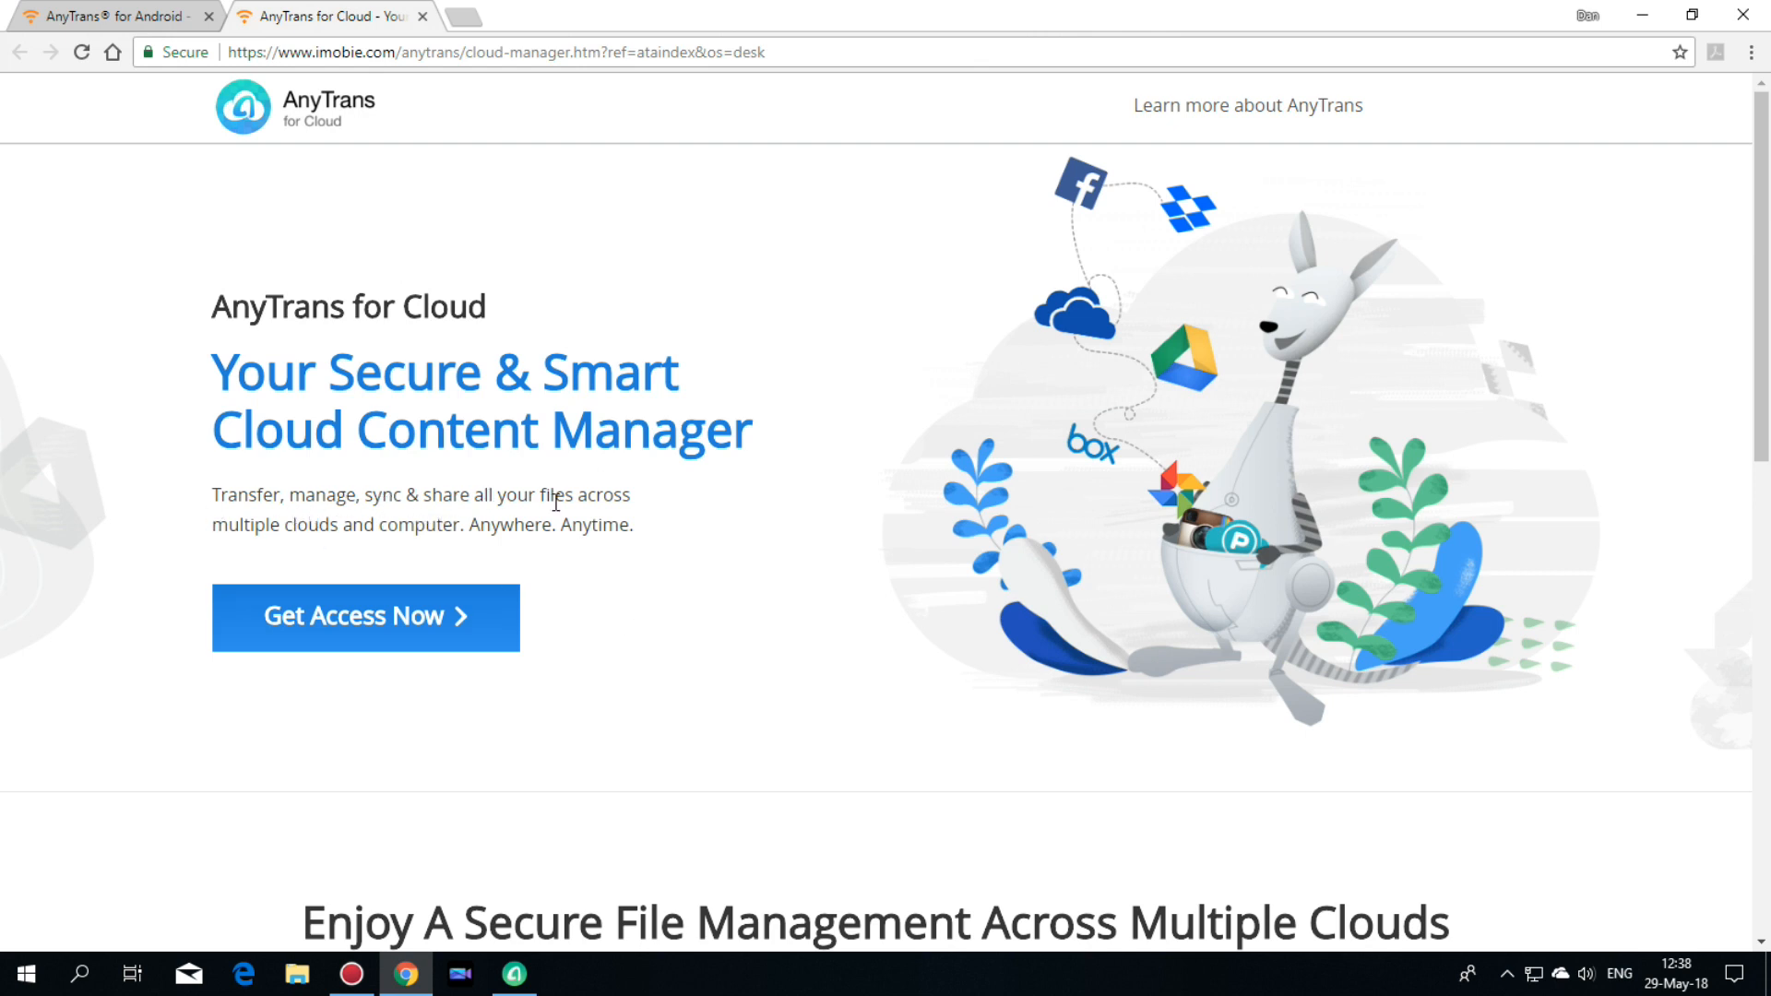
{"action": "mouse_move", "coordinate": [317, 532]}
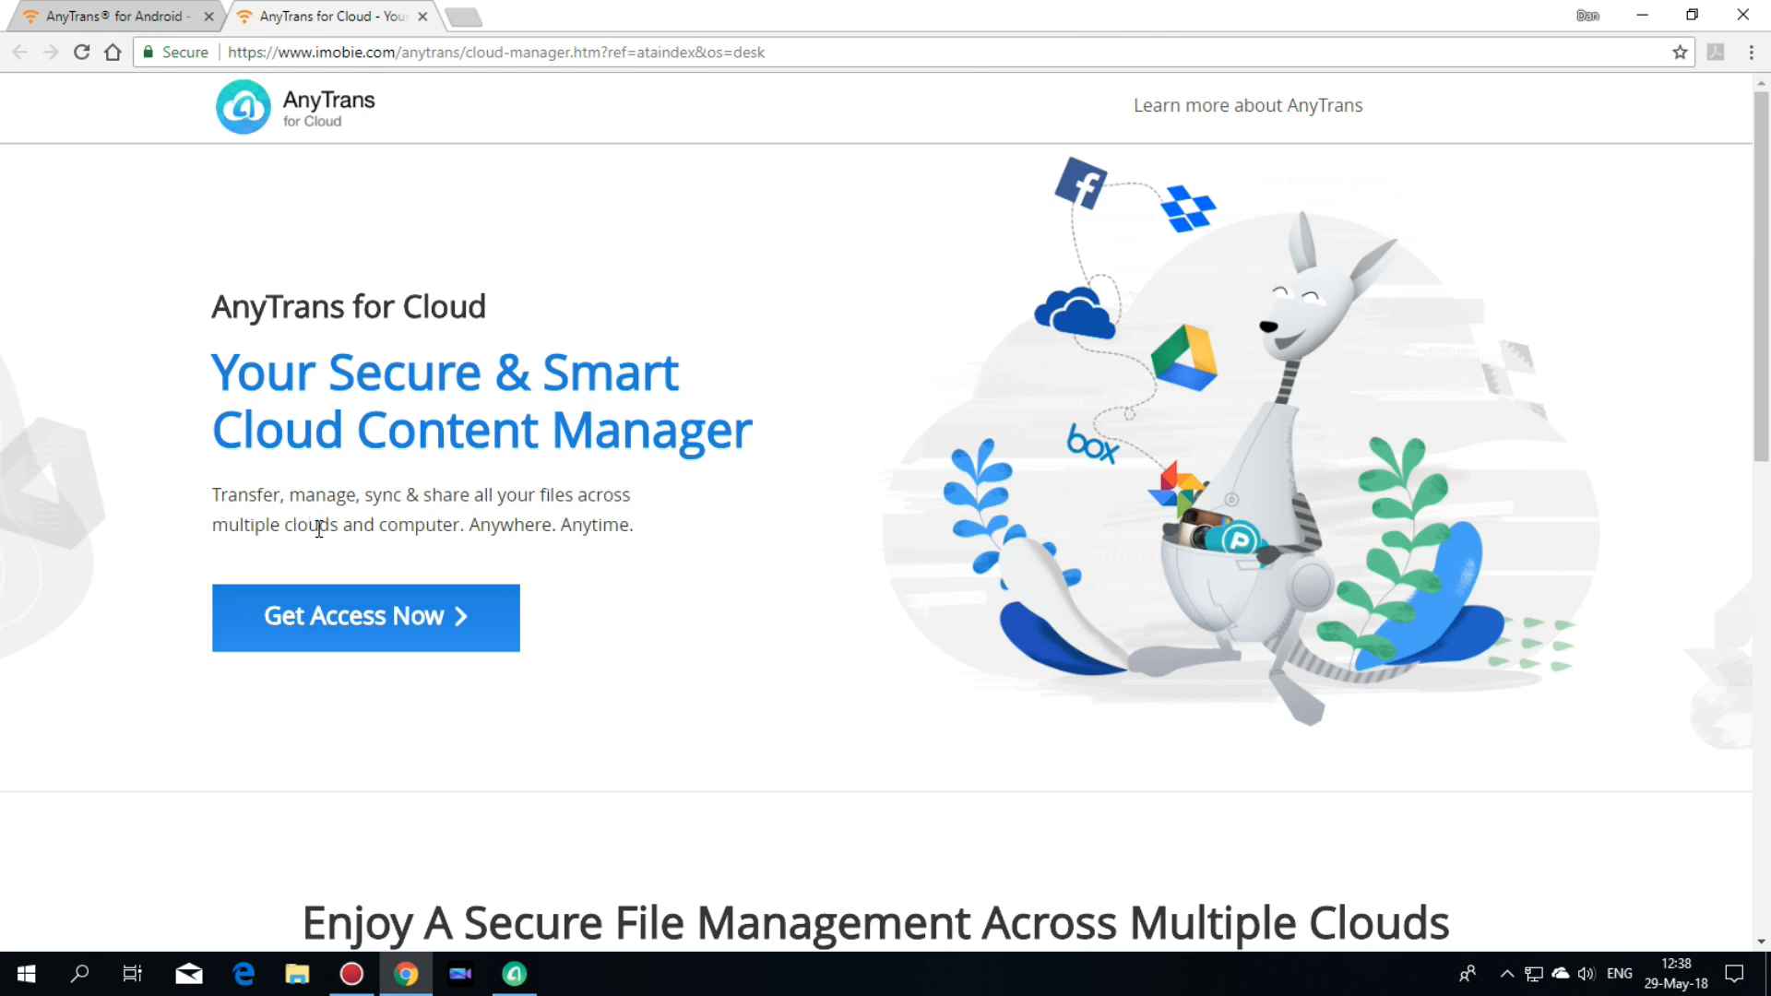
{"action": "mouse_move", "coordinate": [618, 487]}
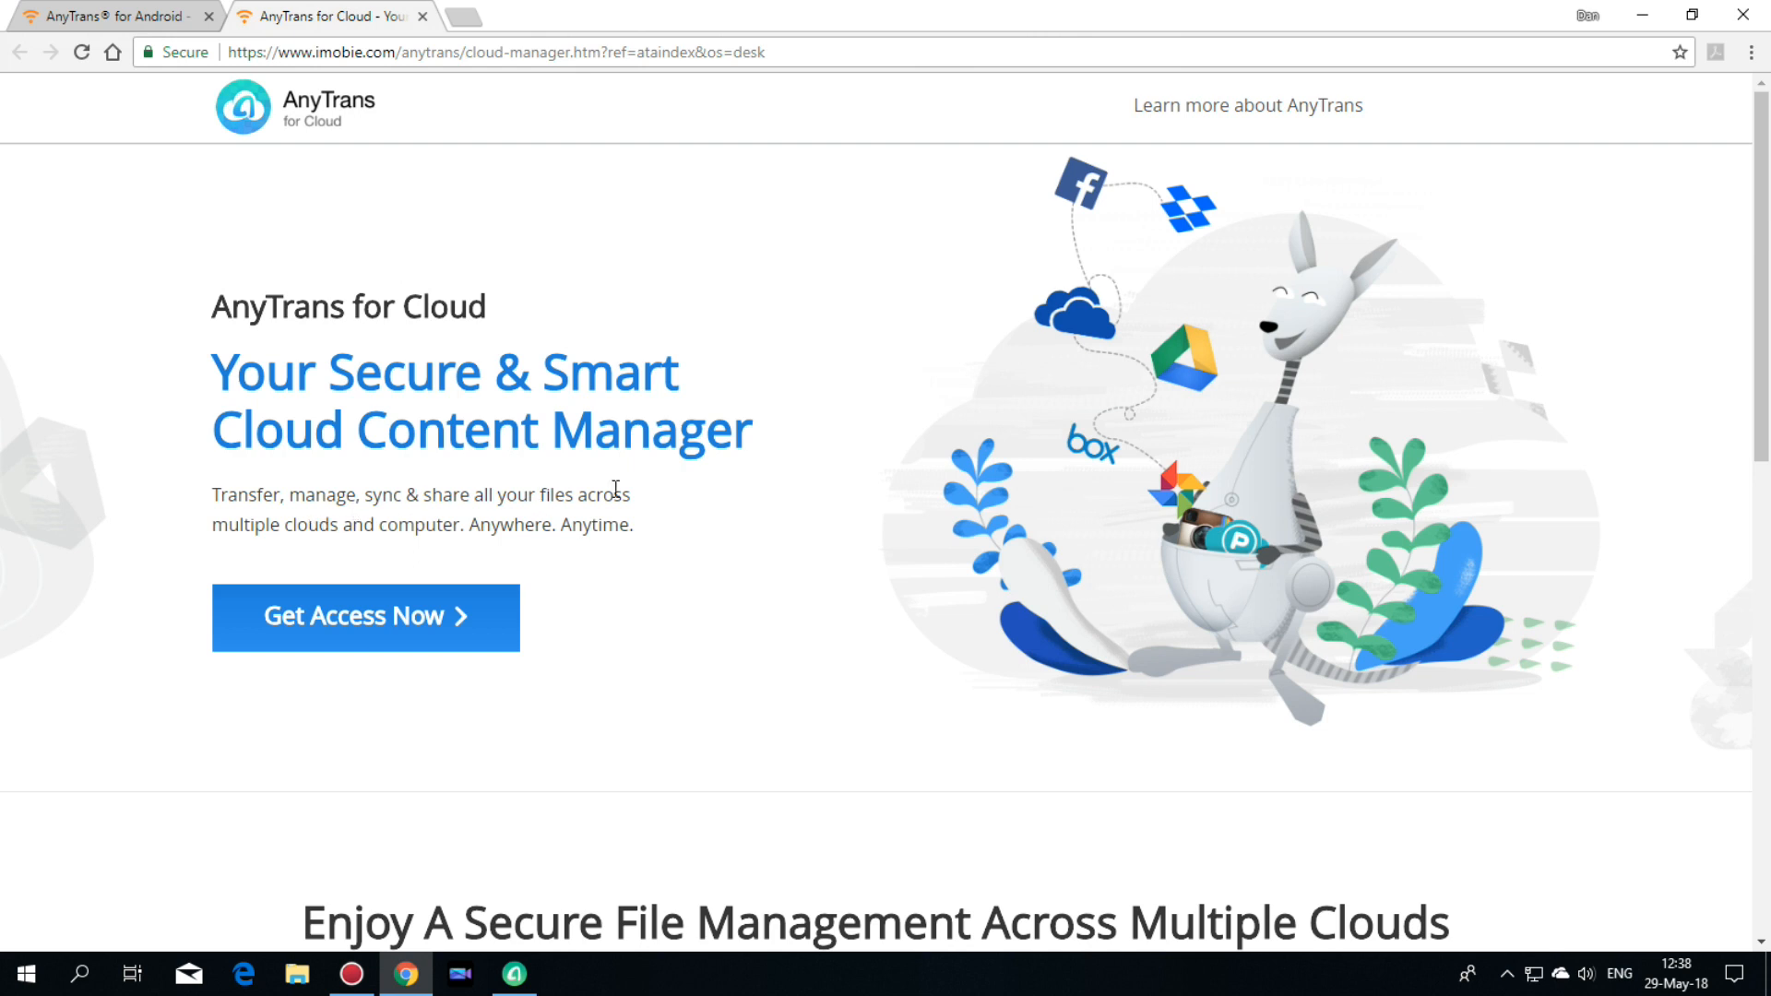
{"action": "mouse_move", "coordinate": [402, 611]}
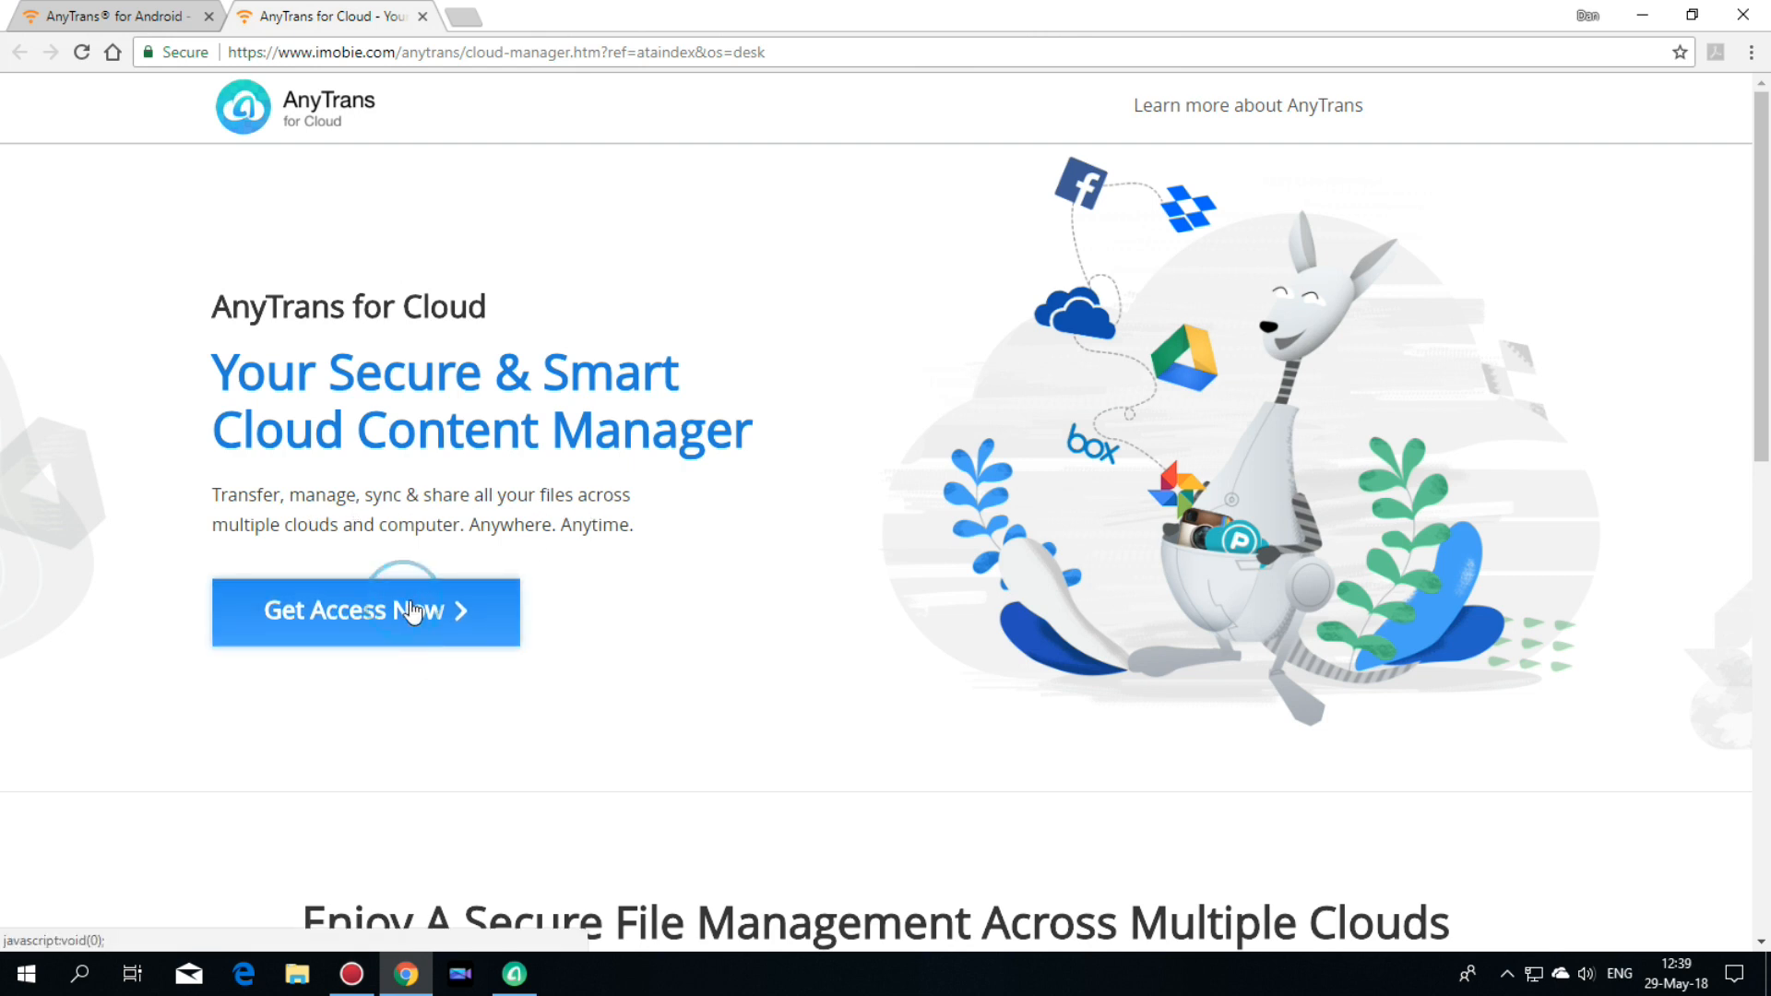
{"action": "left_click", "coordinate": [365, 611]}
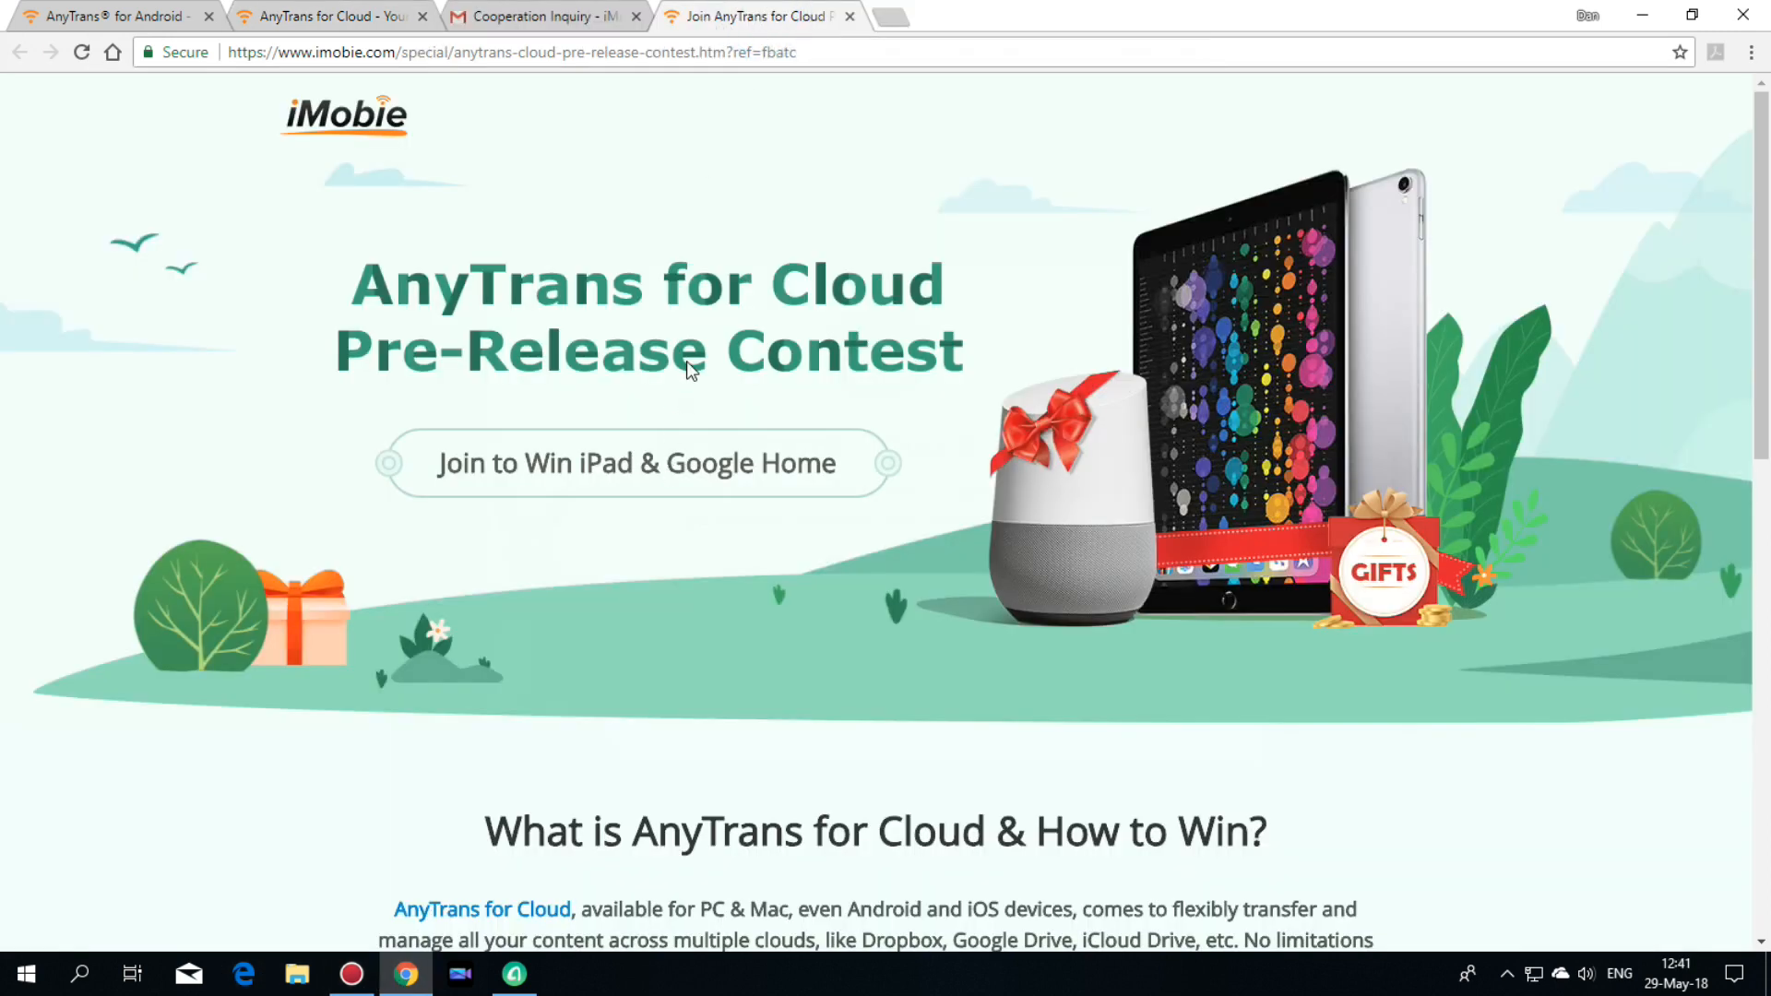
{"action": "mouse_move", "coordinate": [609, 400]}
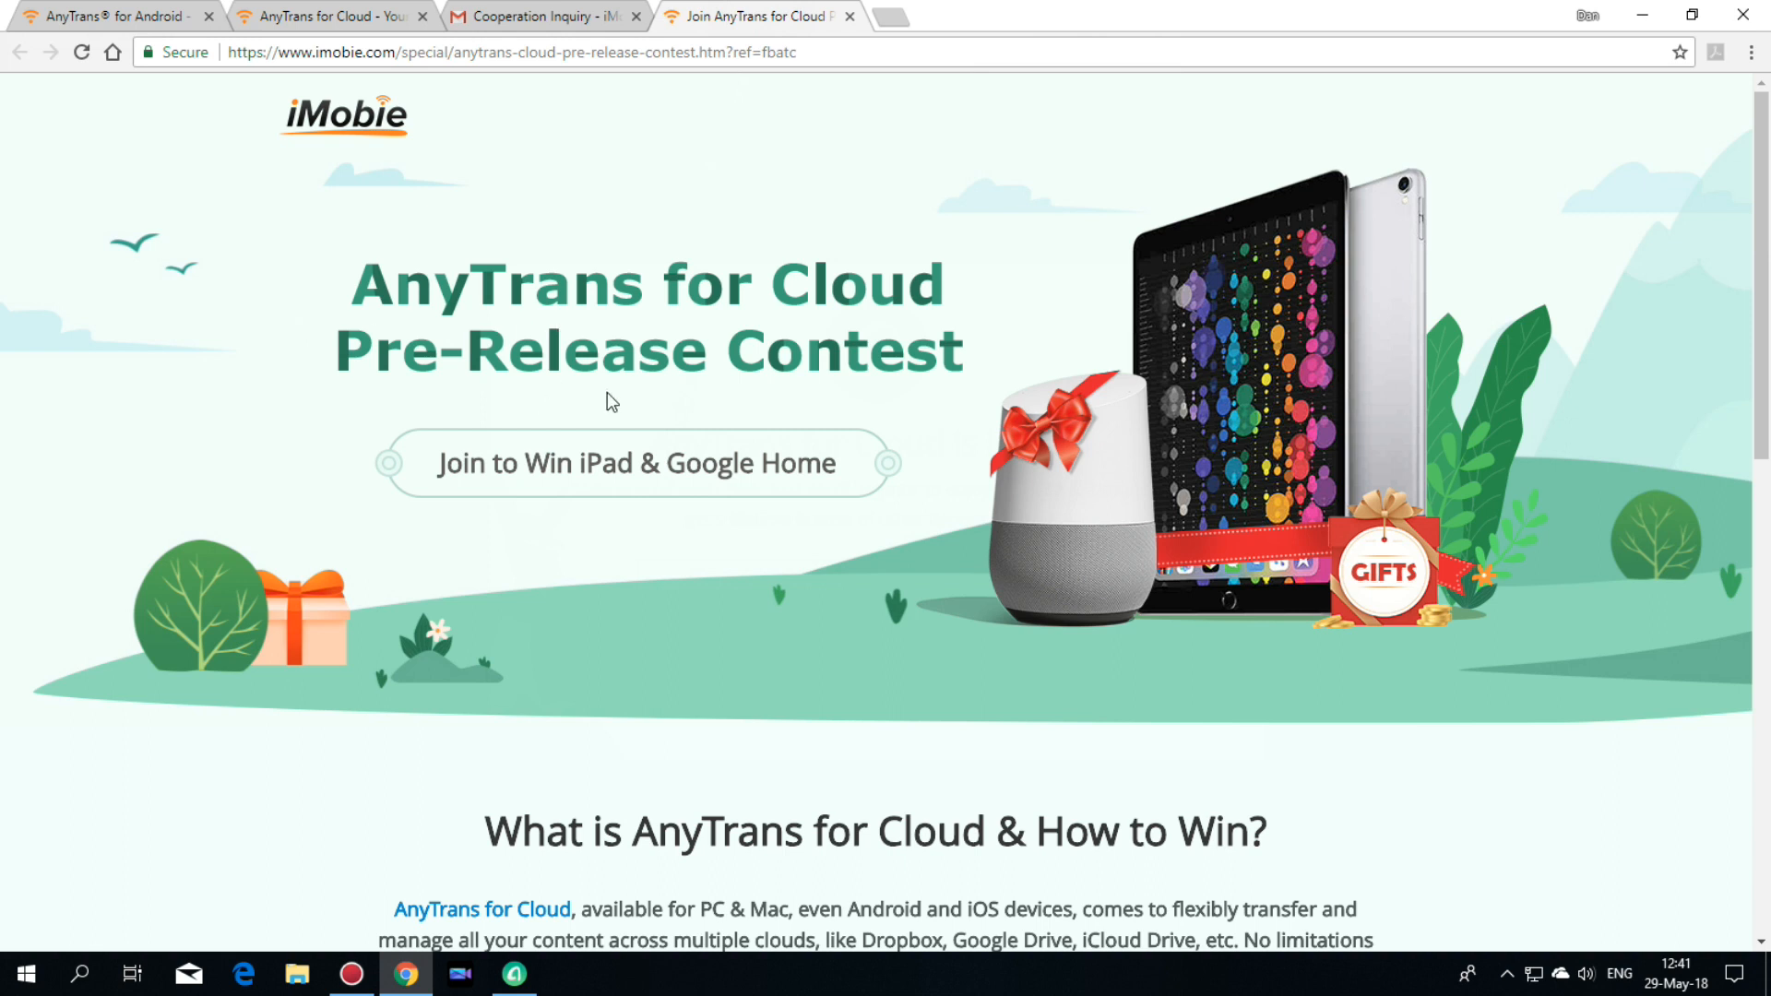
{"action": "mouse_move", "coordinate": [591, 290]}
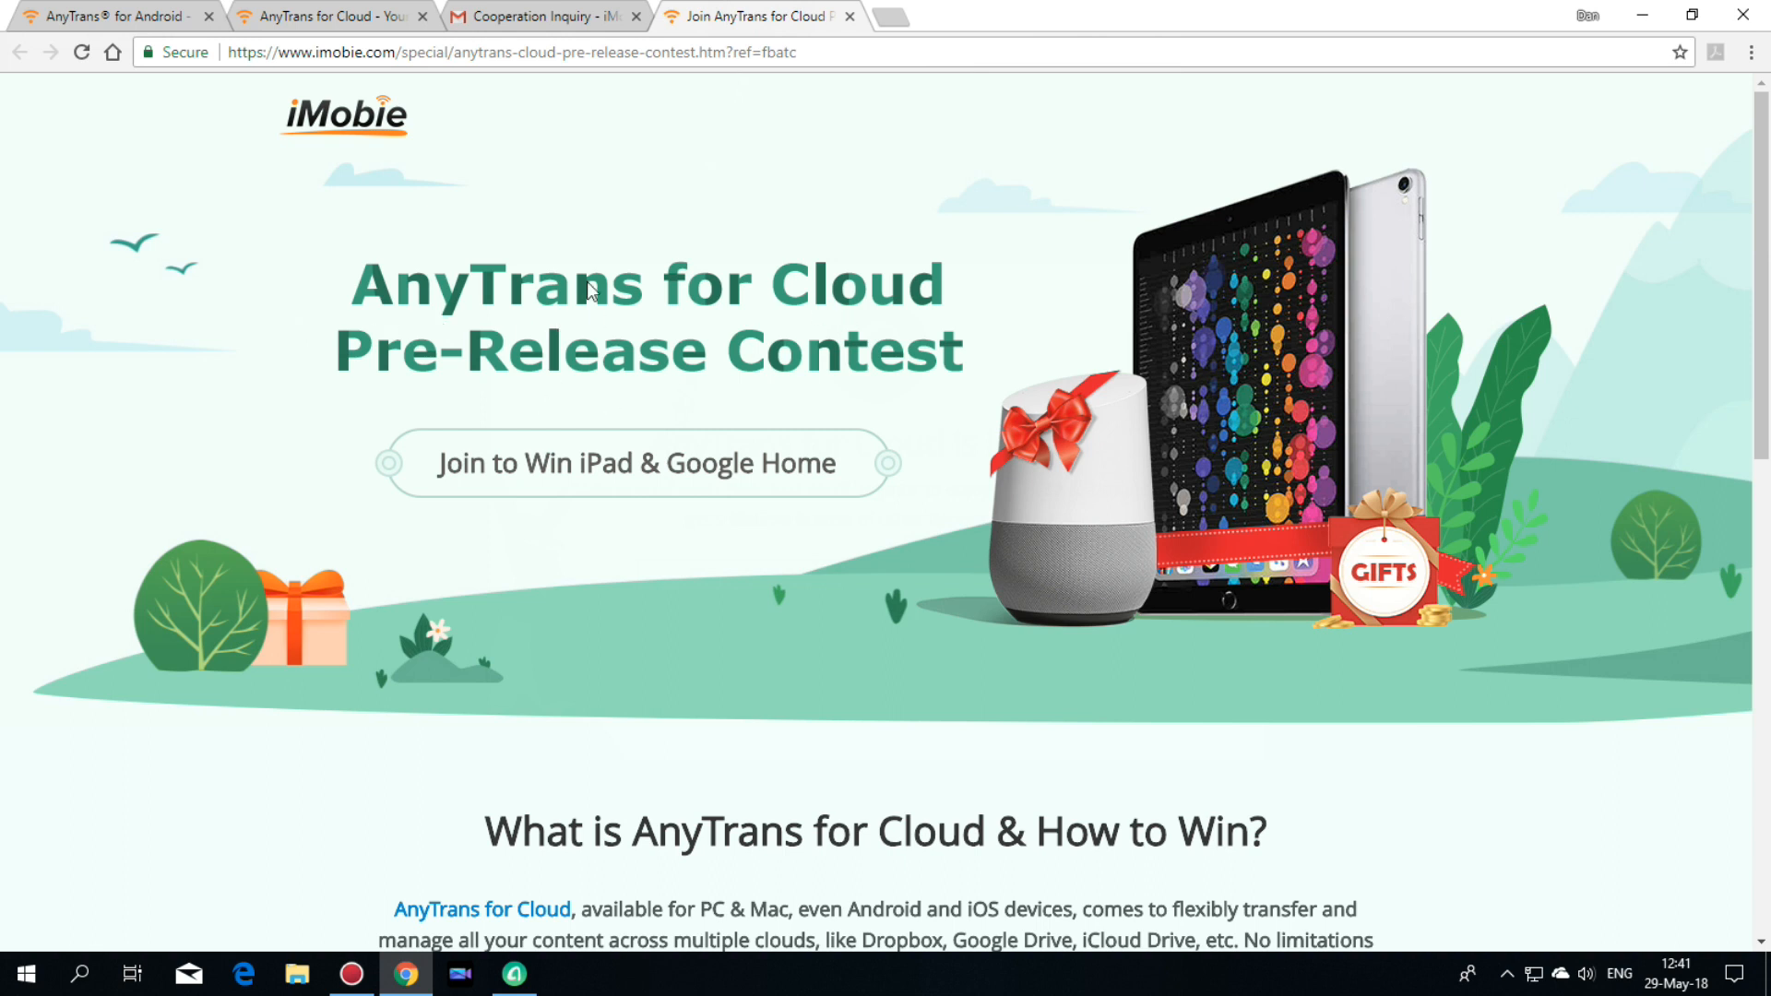
Scroll through the AnyTrans for Cloud contest rules.
{"action": "scroll", "scroll_direction": "down", "scroll_amount": 3}
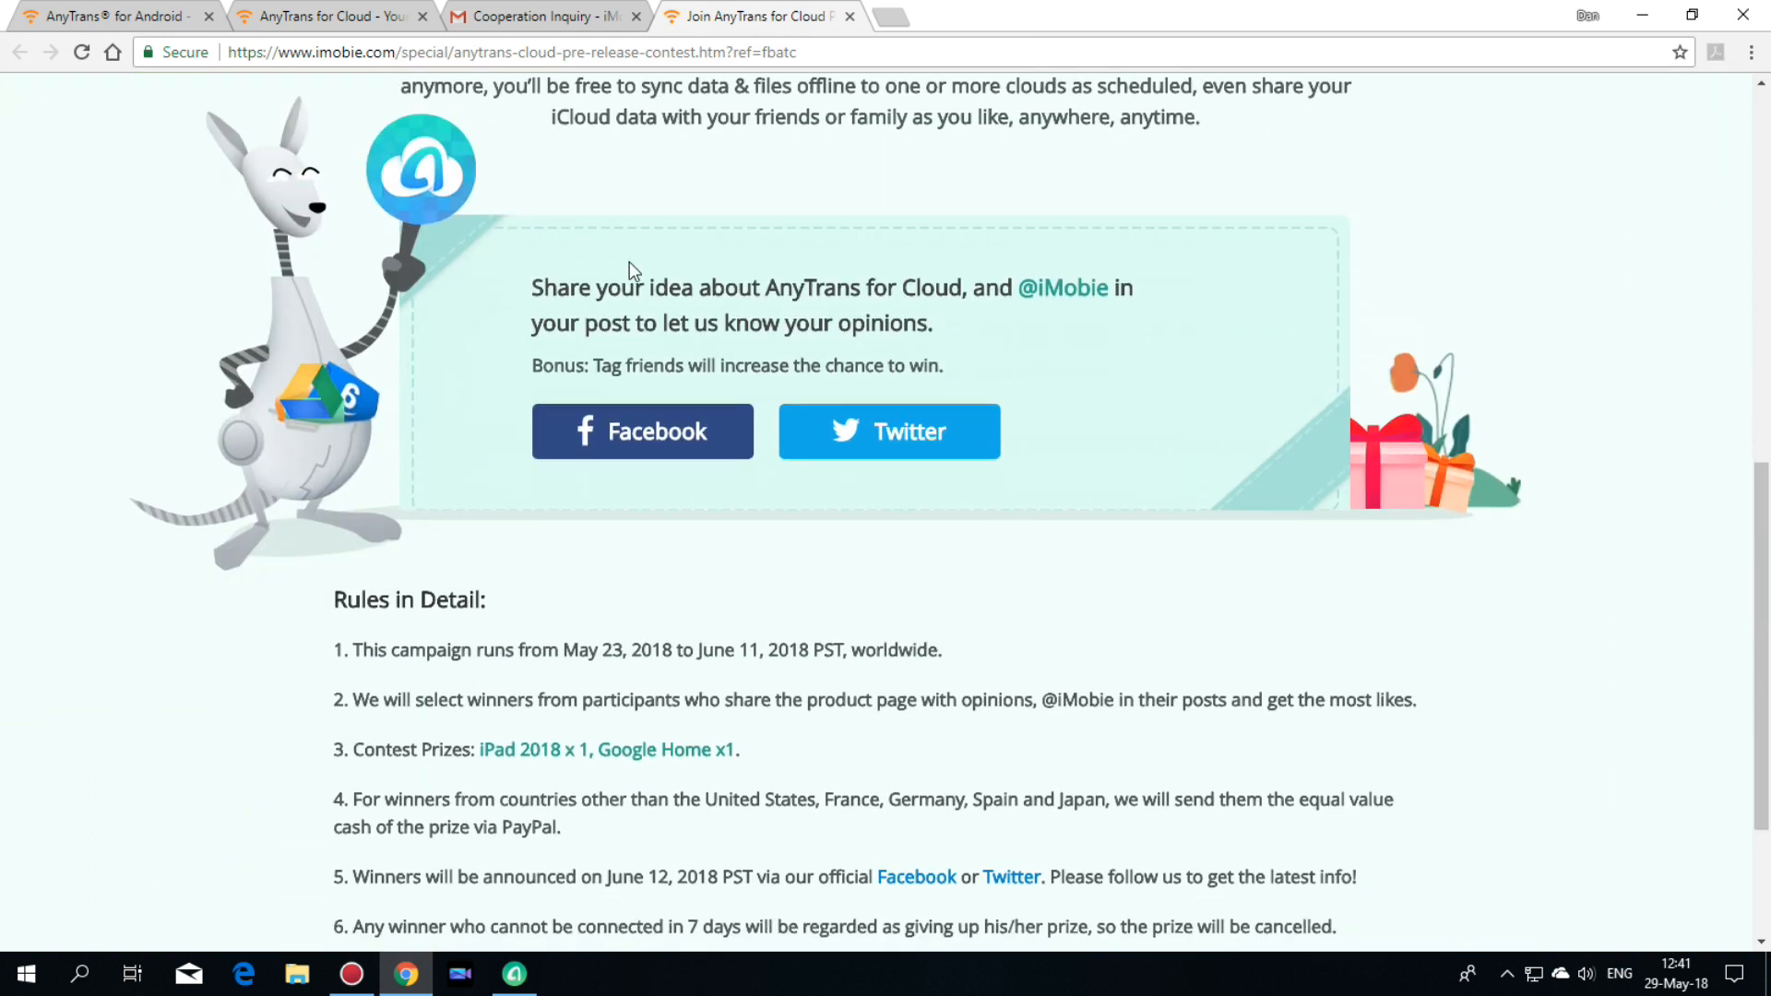
{"action": "scroll", "scroll_direction": "down", "scroll_amount": 3}
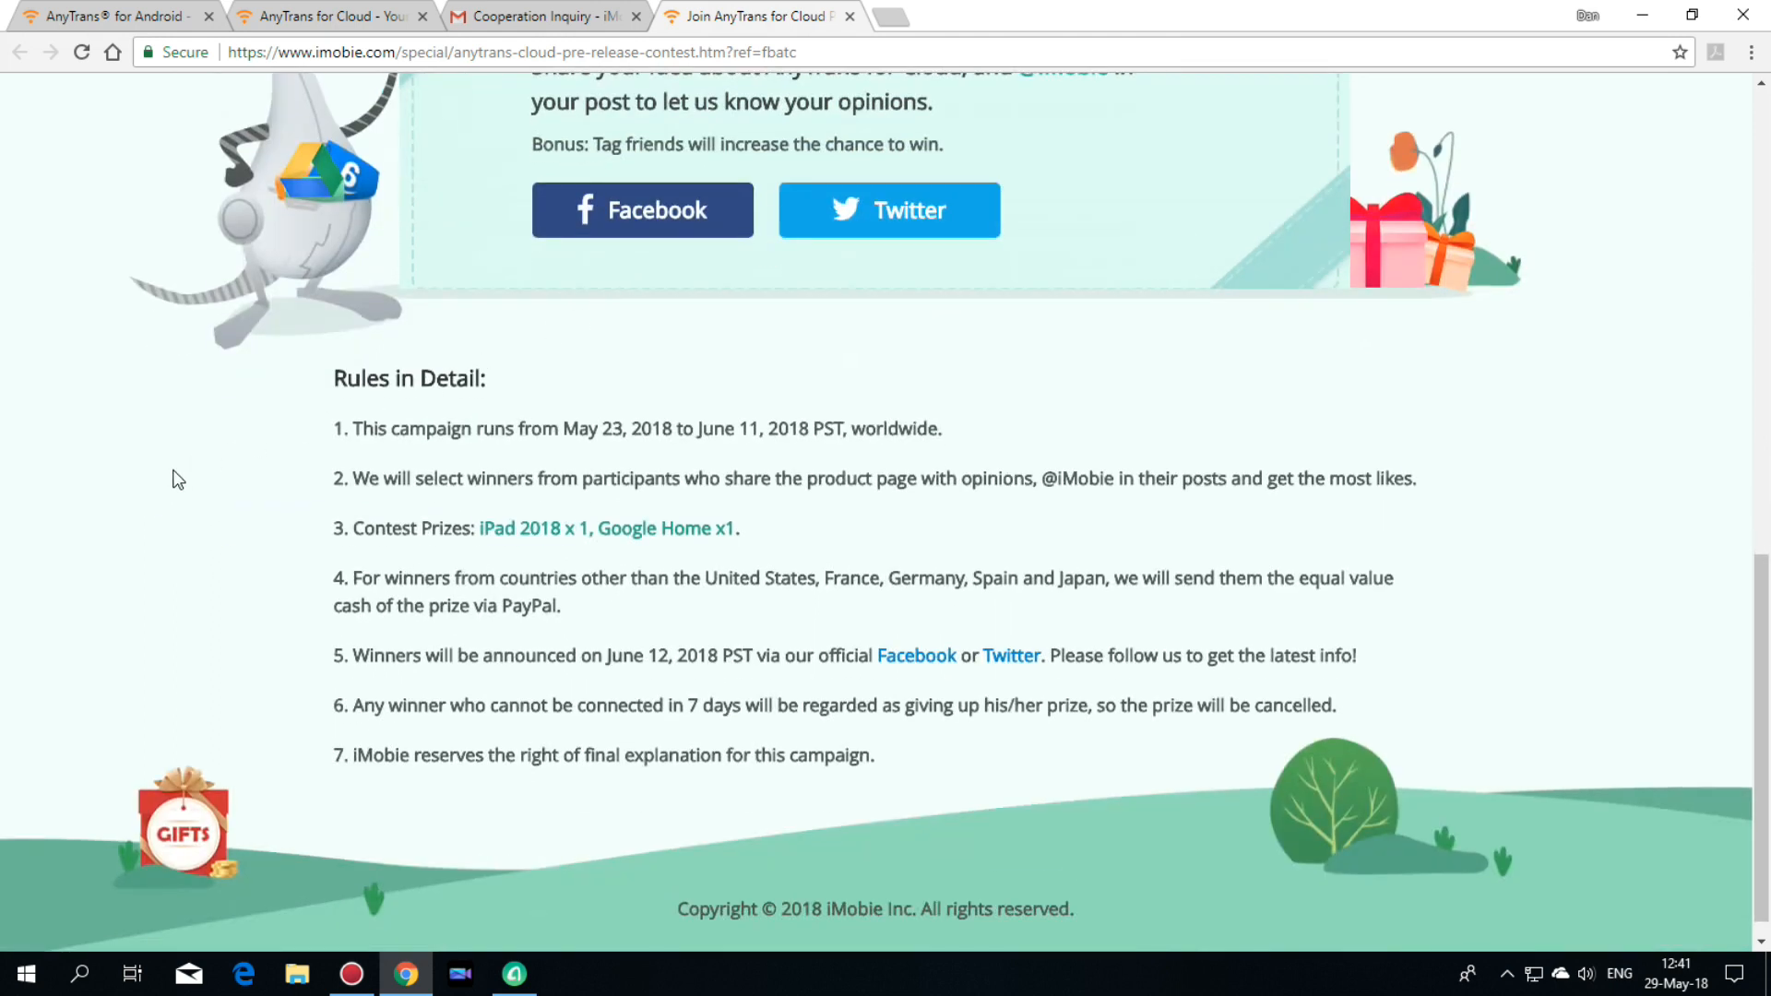
{"action": "mouse_move", "coordinate": [366, 558]}
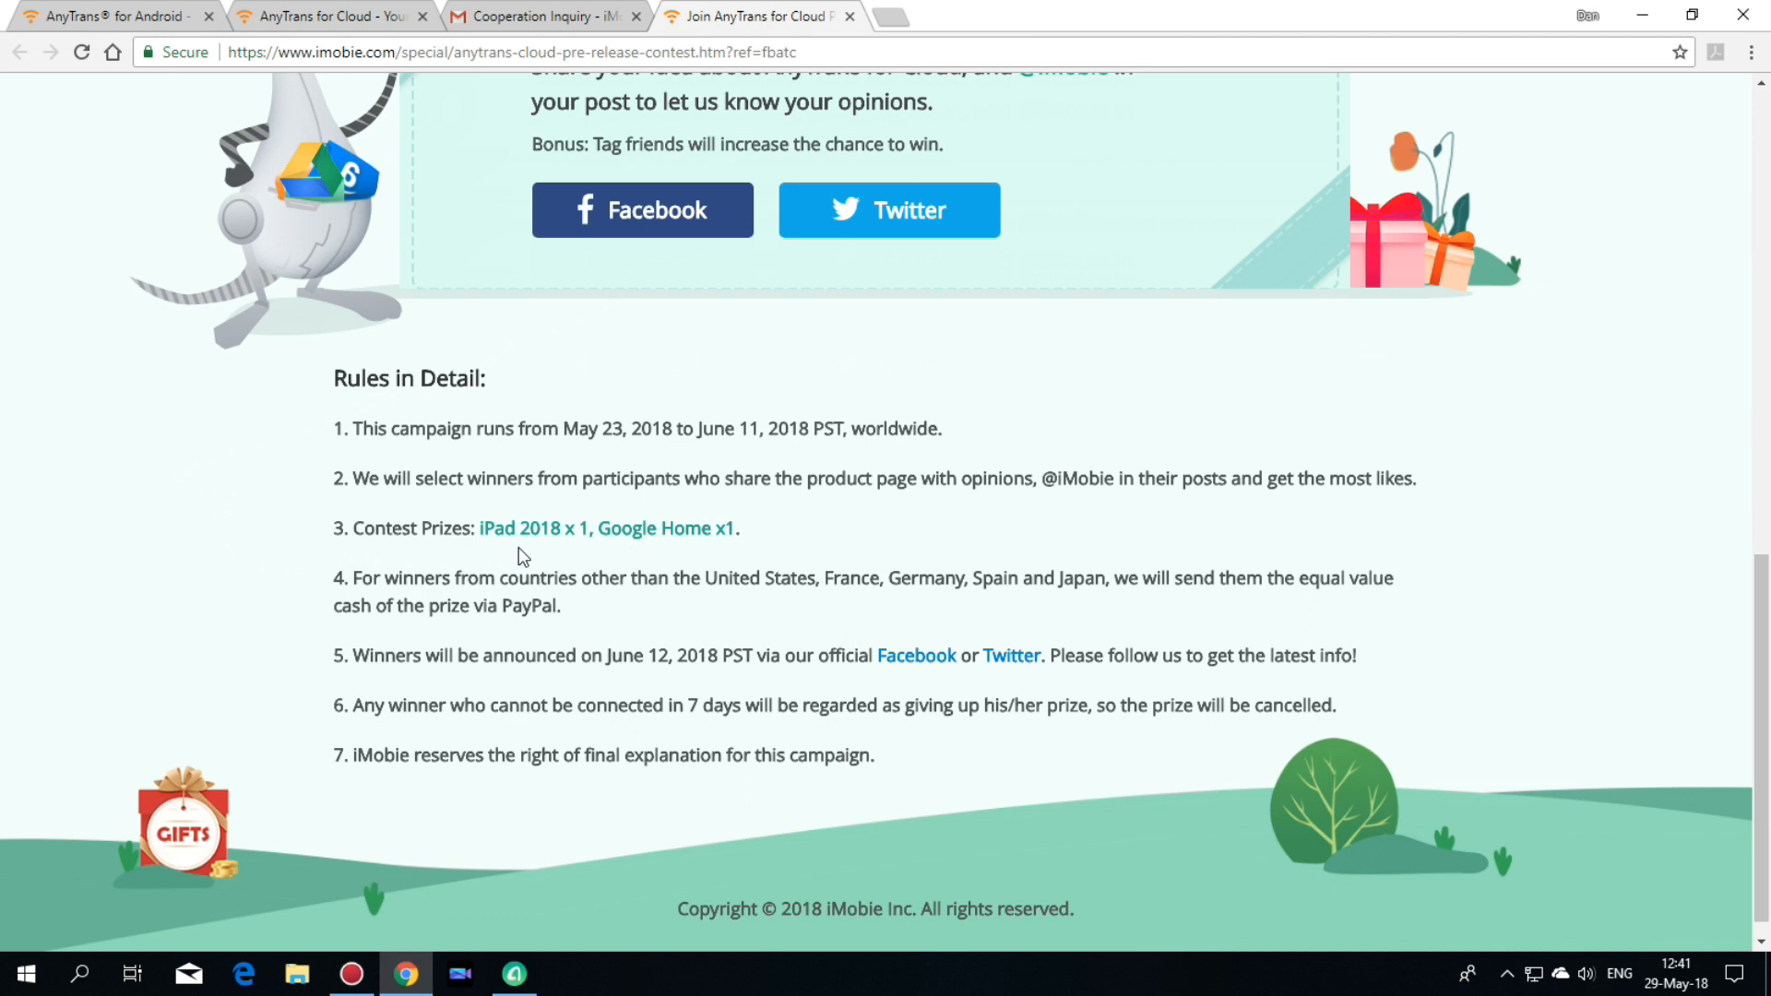
{"action": "scroll", "scroll_direction": "down", "scroll_amount": 3}
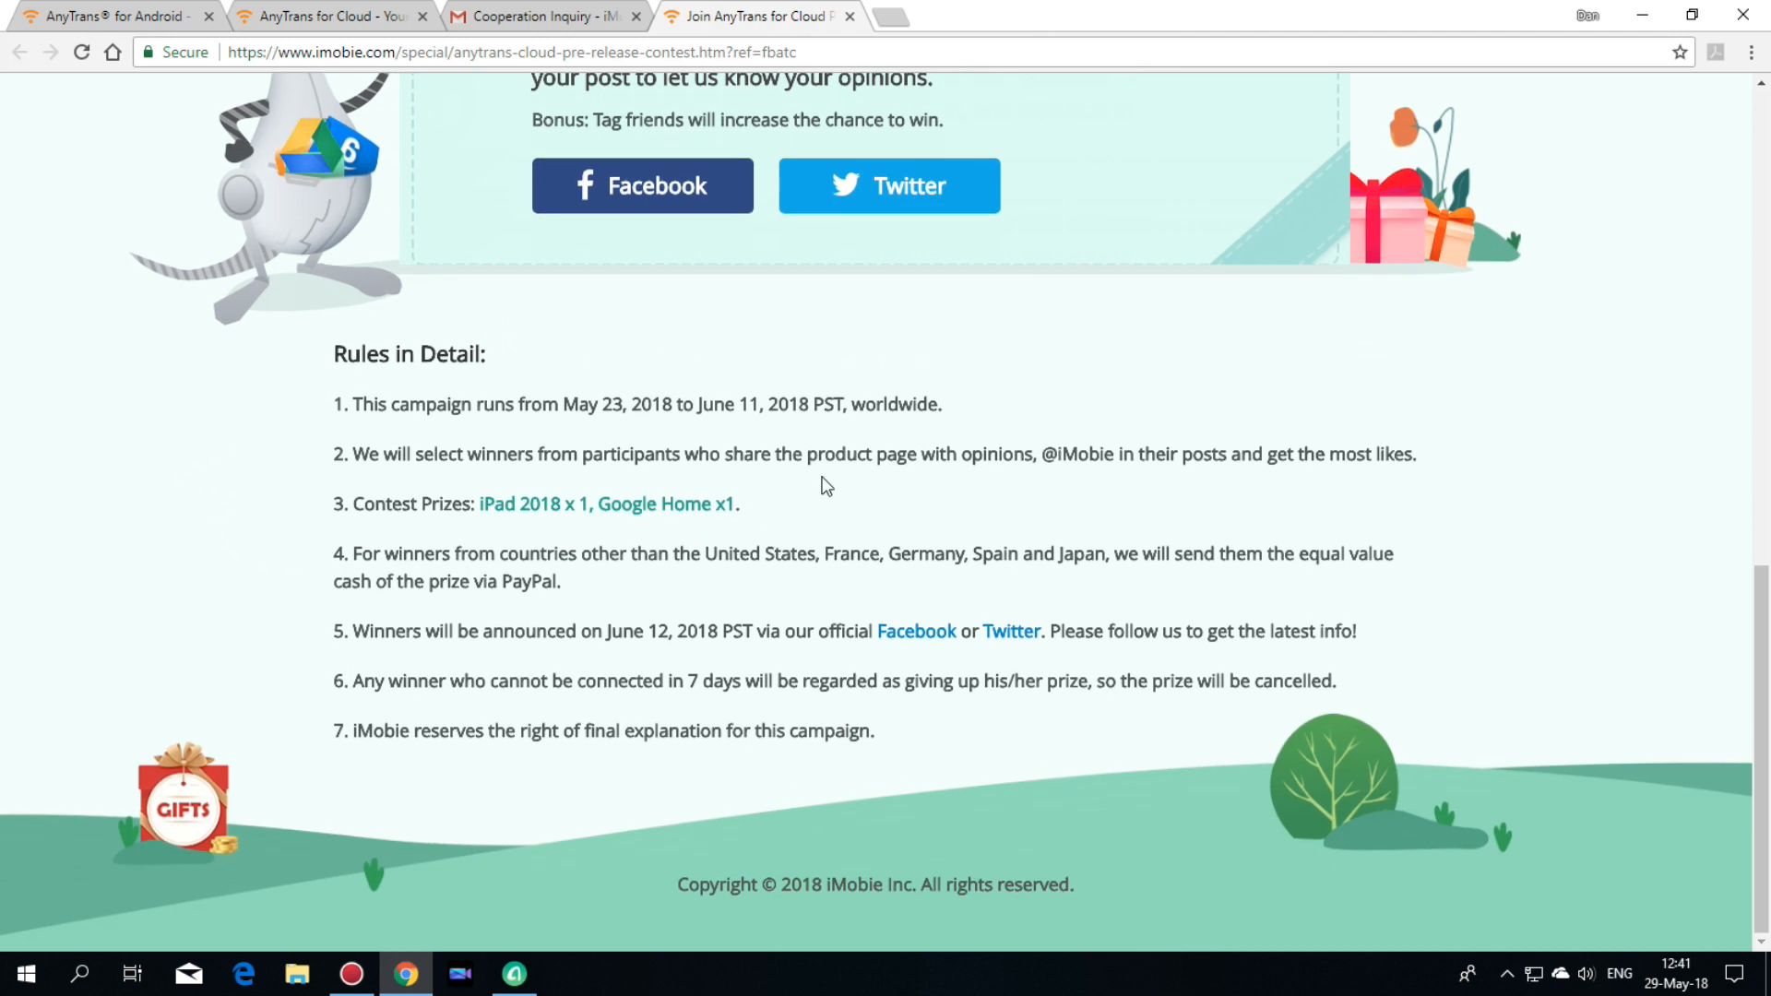
Return to the AnyTrans Android Manager tab and scroll to the 'Switch from iOS to Android' section.
{"action": "left_click", "coordinate": [120, 18]}
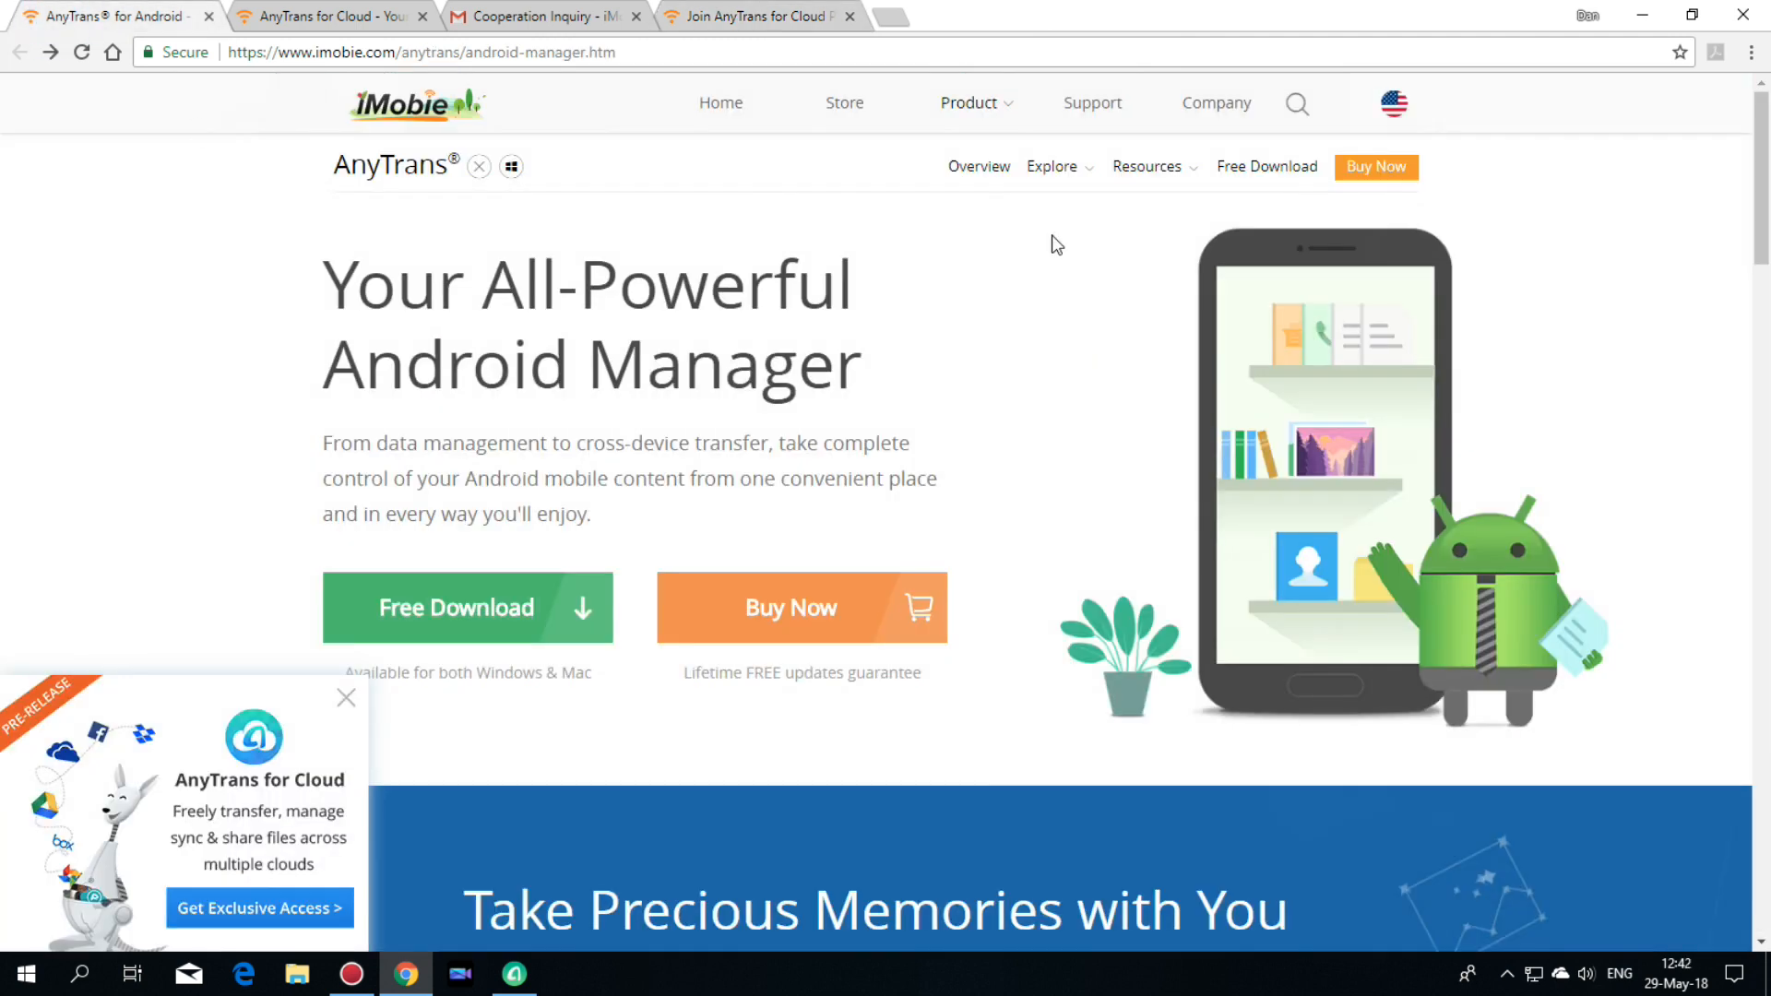
{"action": "scroll", "scroll_direction": "down", "scroll_amount": 3}
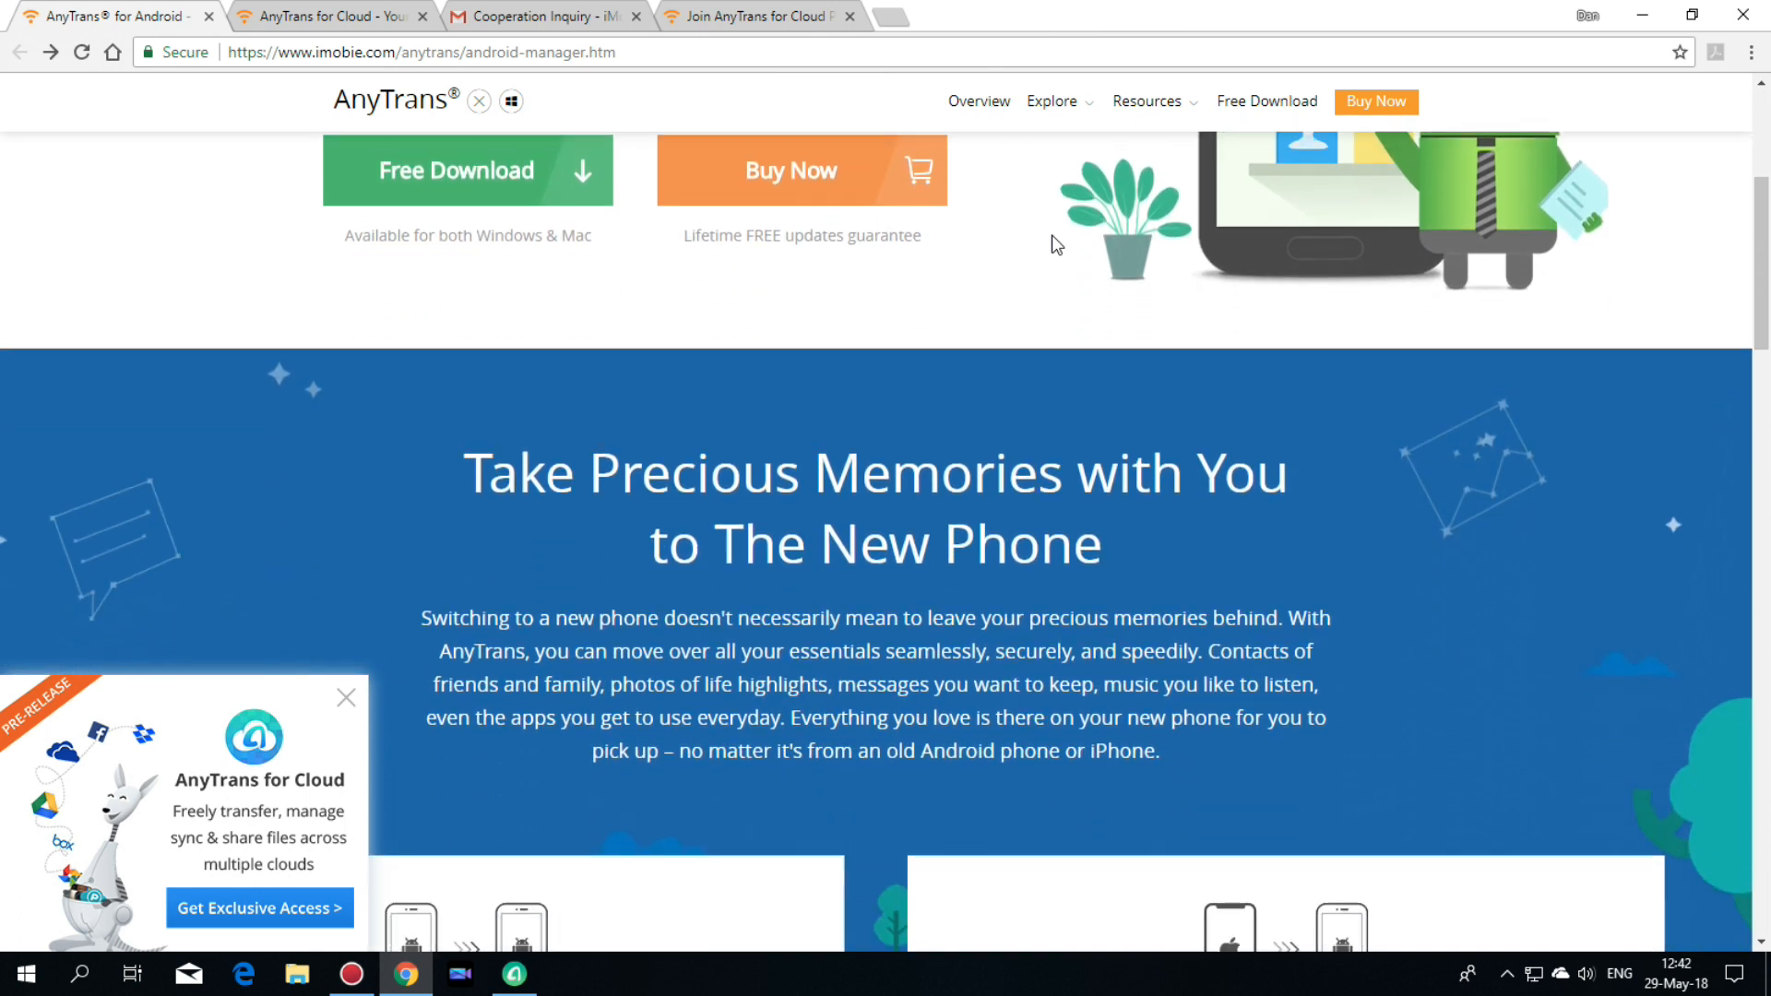
{"action": "scroll", "scroll_direction": "down", "scroll_amount": 3}
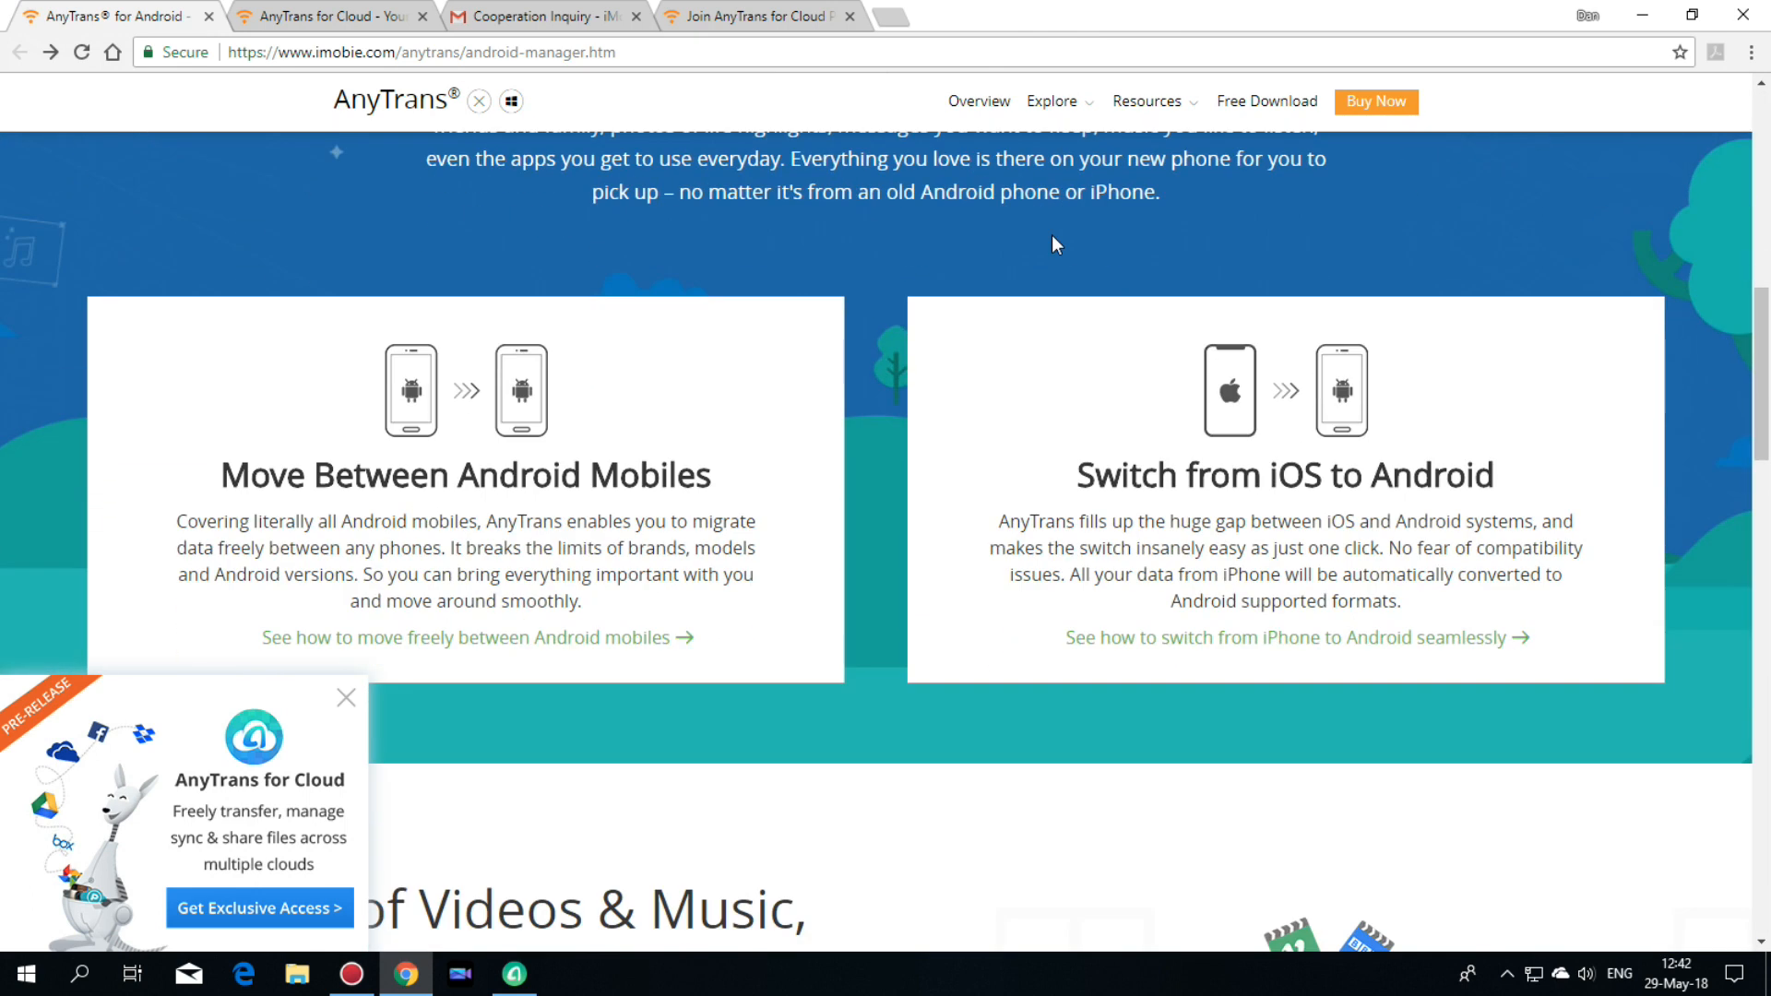